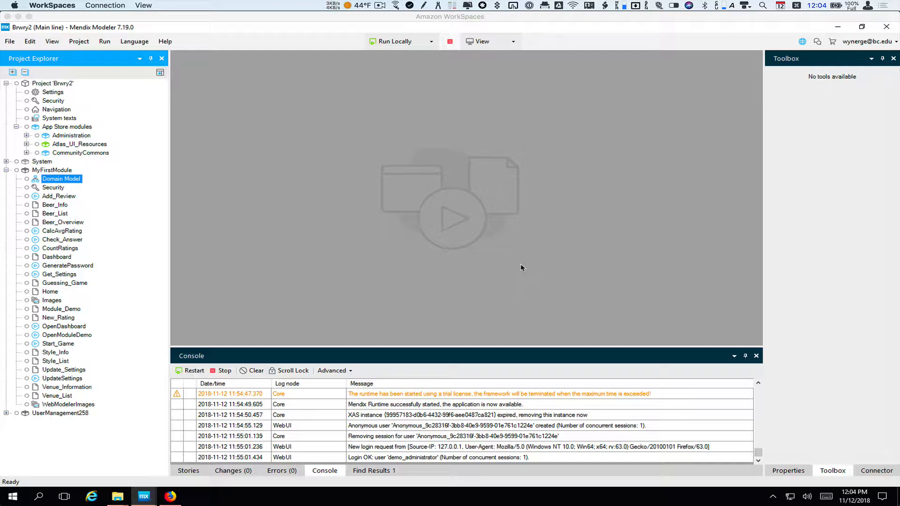
mouse_move(479, 247)
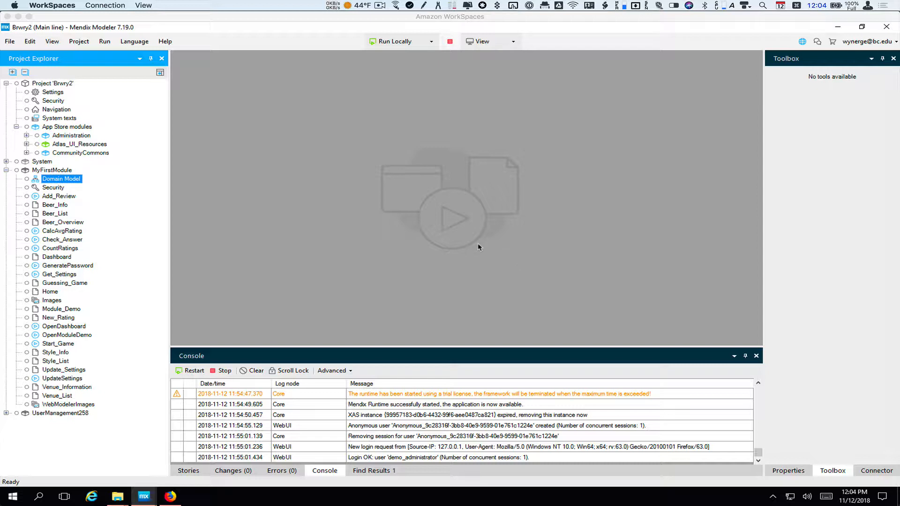
mouse_move(441, 229)
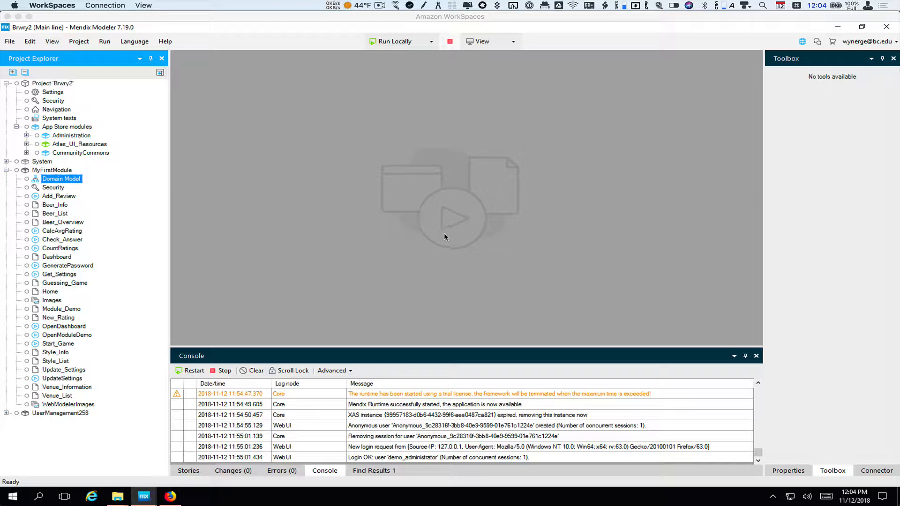
mouse_move(283, 185)
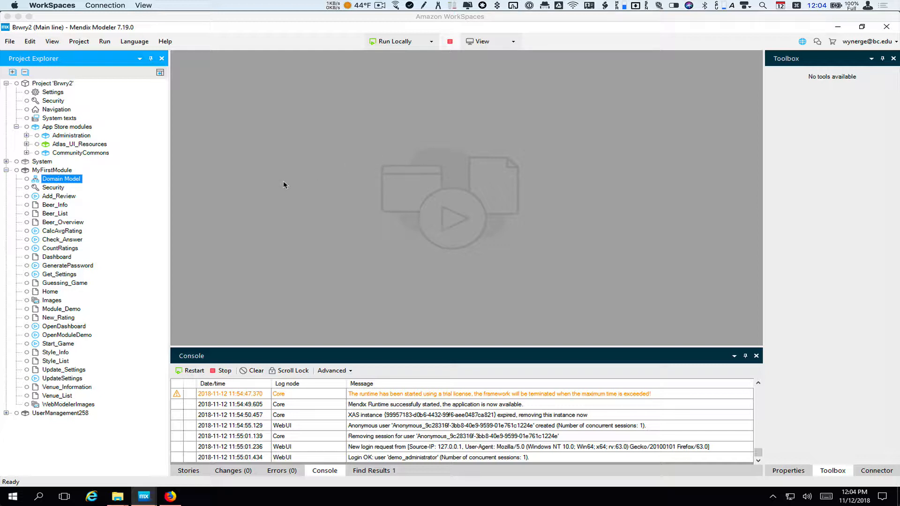
mouse_move(750, 40)
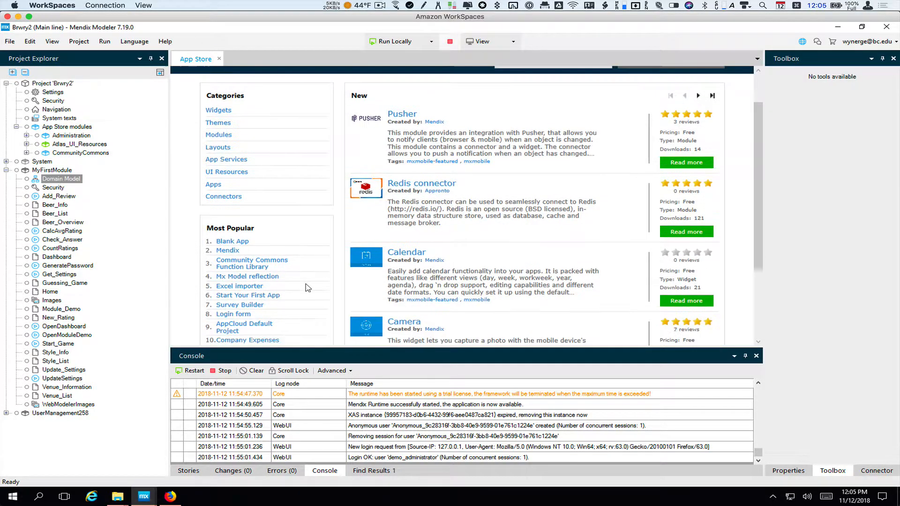
Search the App Store for 'encryption' modules
scroll(down, 3)
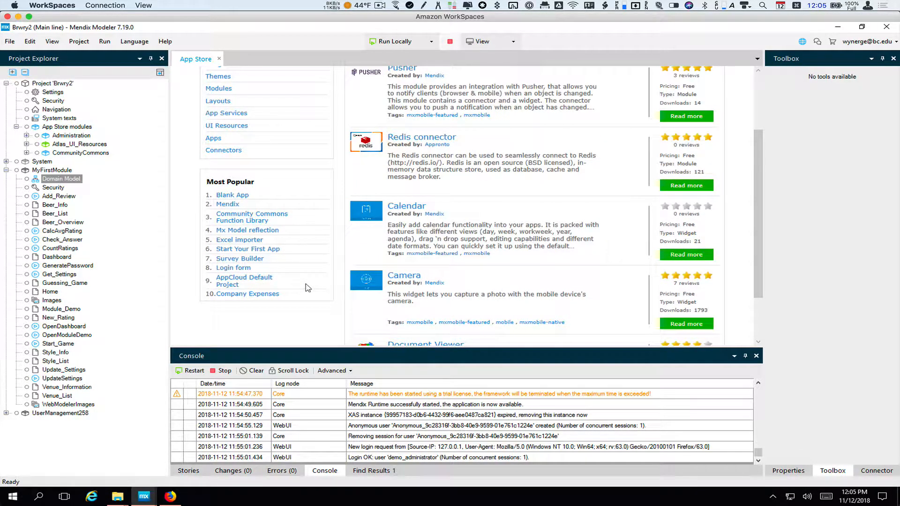
scroll(up, 3)
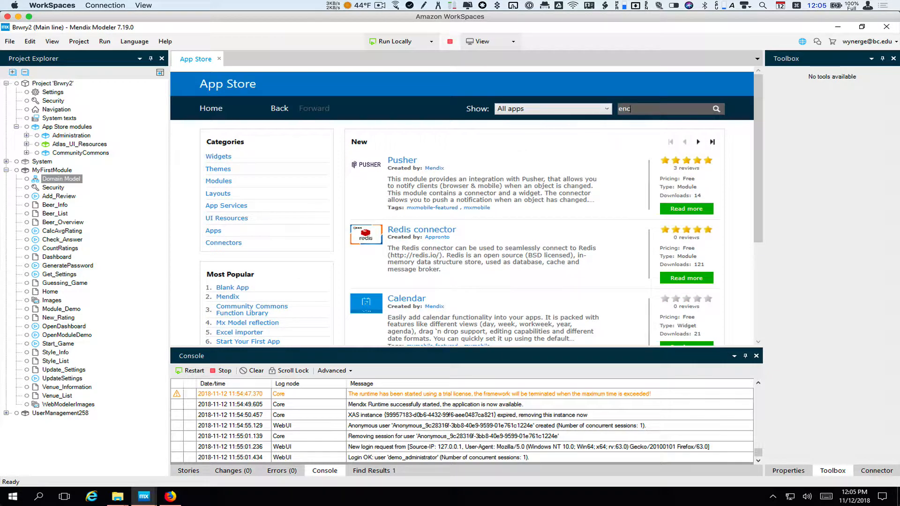
text(ry)
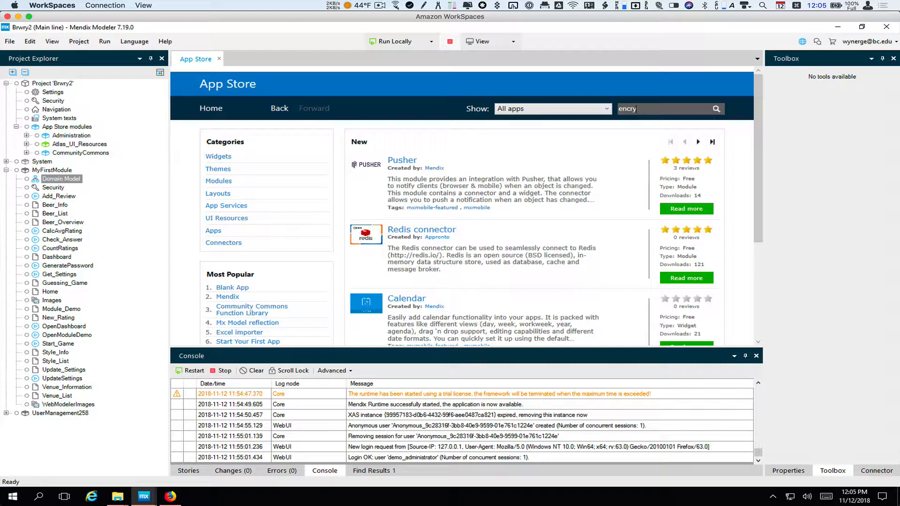
text(ption)
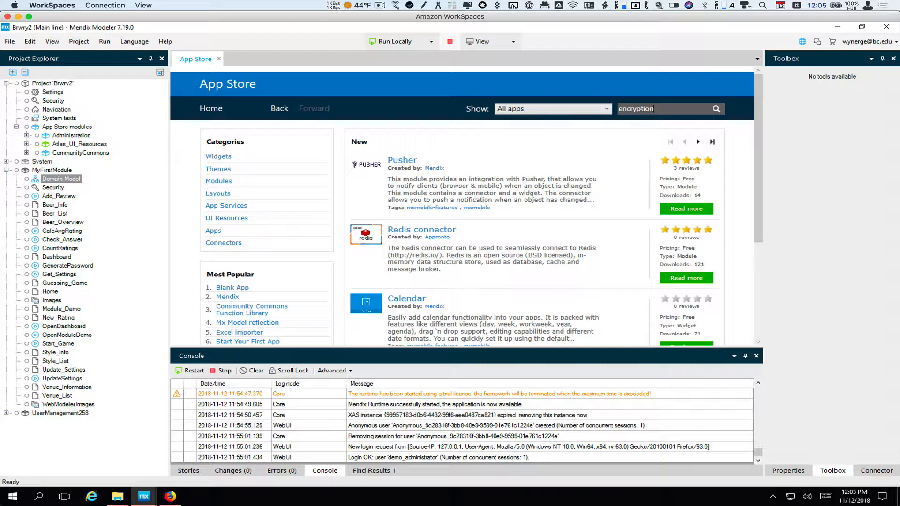
click(717, 109)
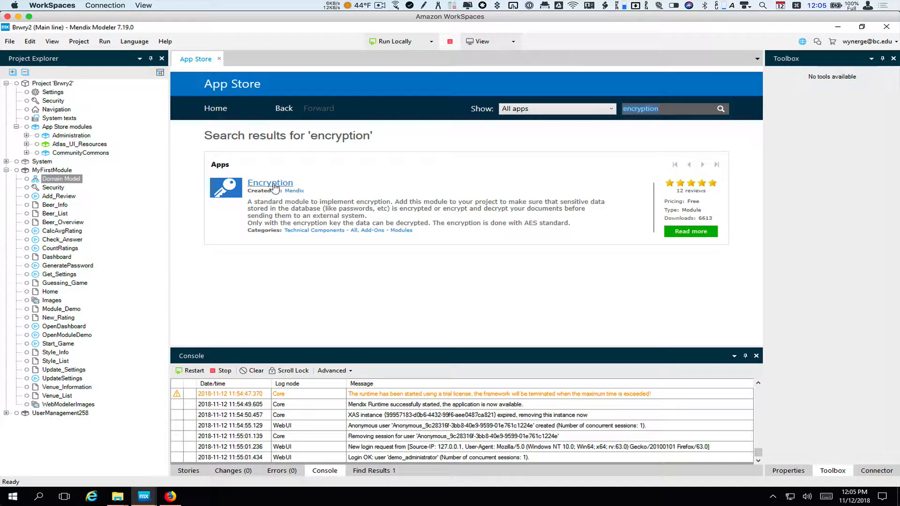
Open the Encryption result and scroll through its AES and EncryptionKey documentation
click(270, 183)
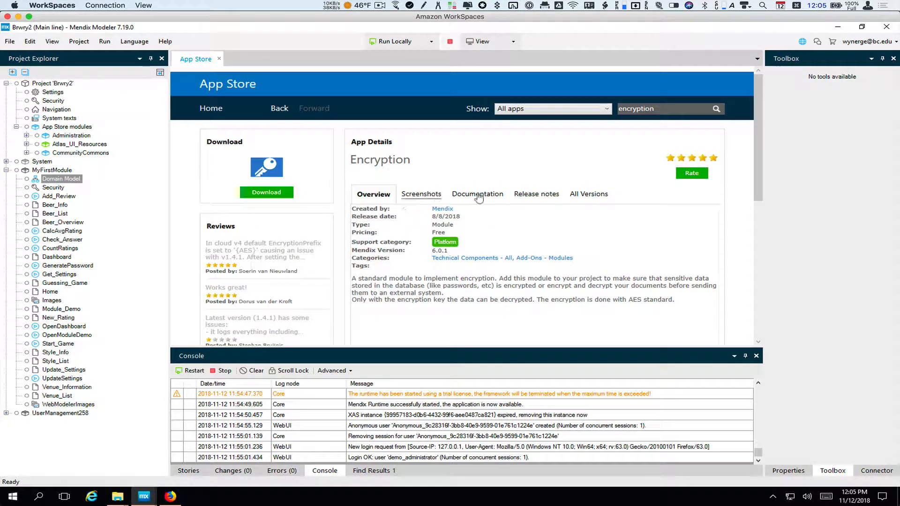
scroll(down, 3)
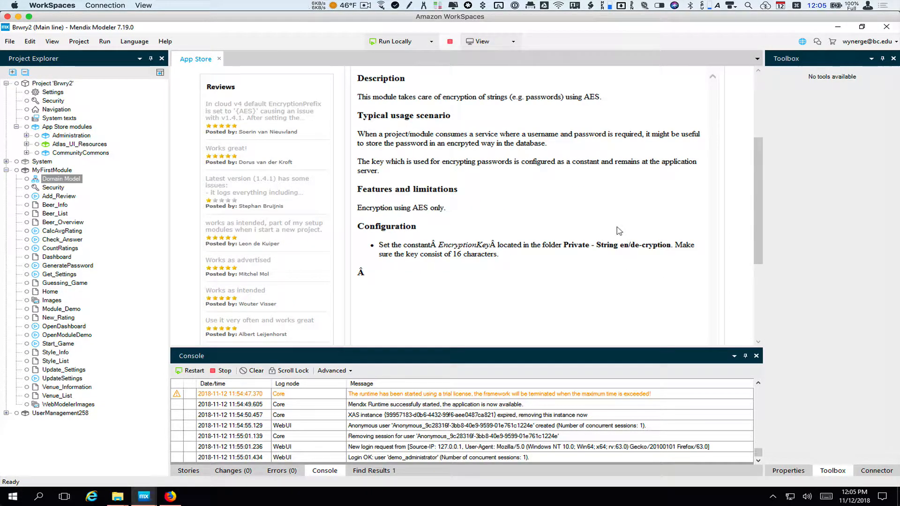
mouse_move(373, 281)
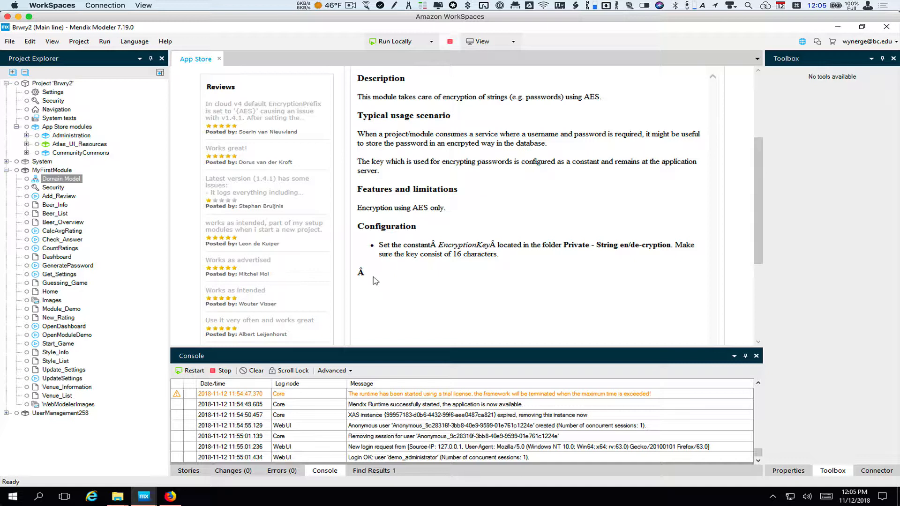
mouse_move(455, 250)
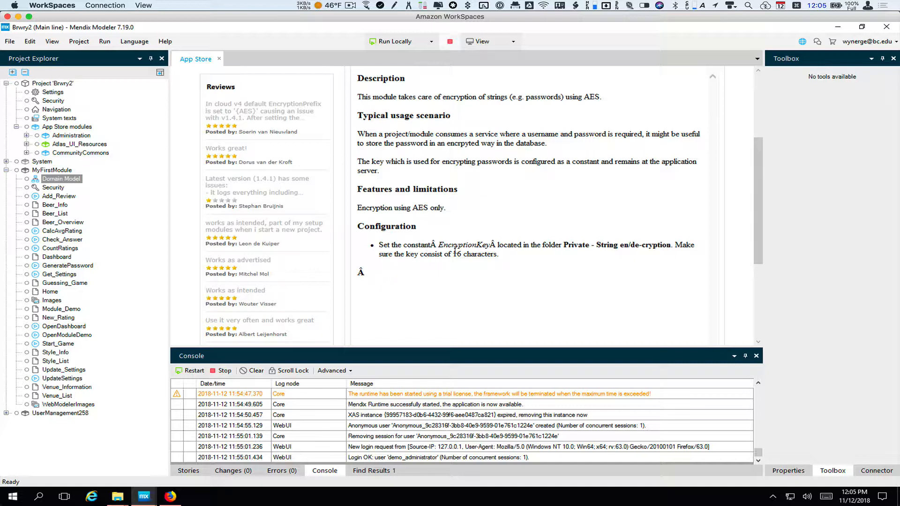
mouse_move(585, 250)
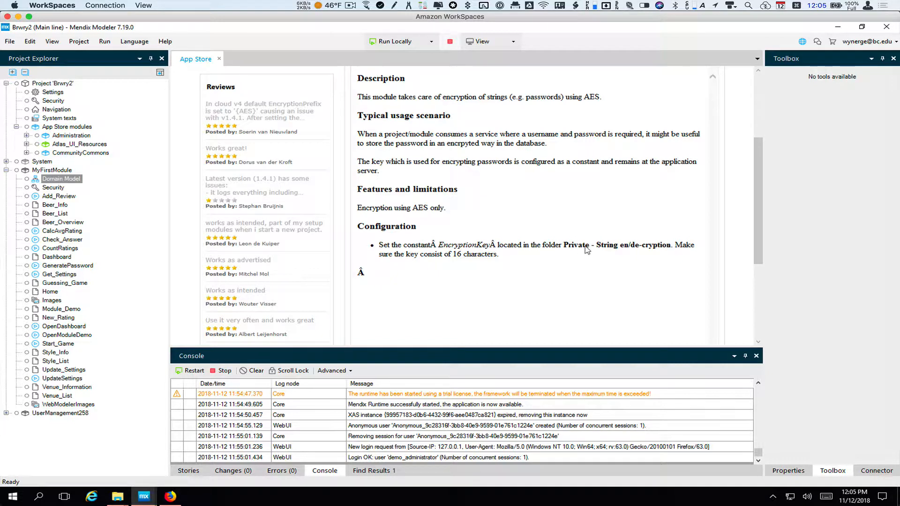
mouse_move(575, 271)
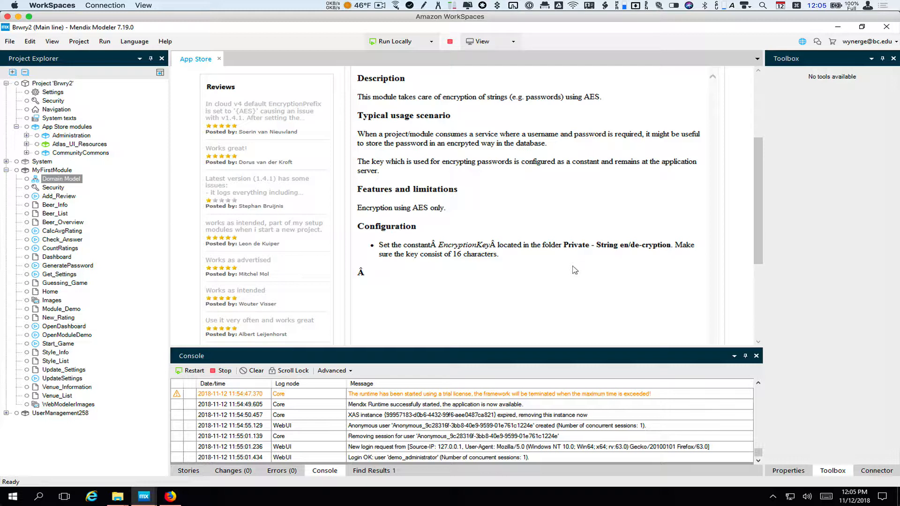
mouse_move(475, 259)
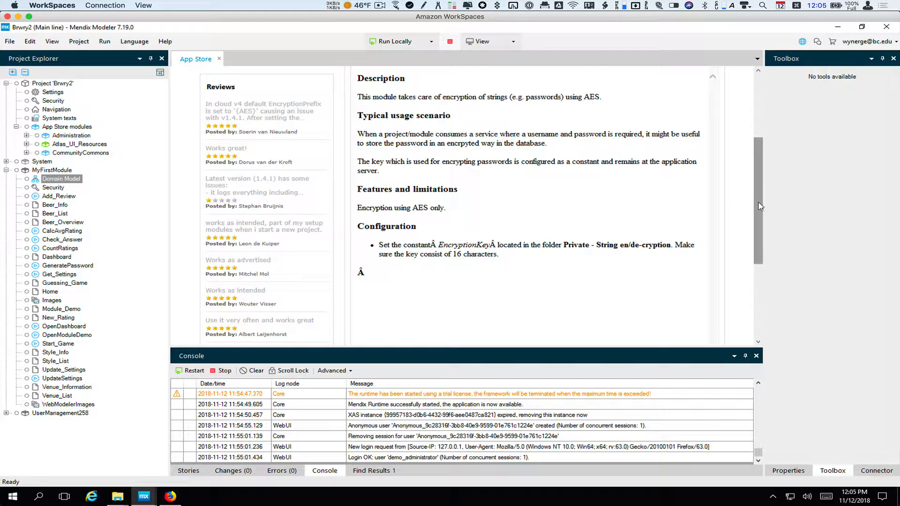
scroll(up, 3)
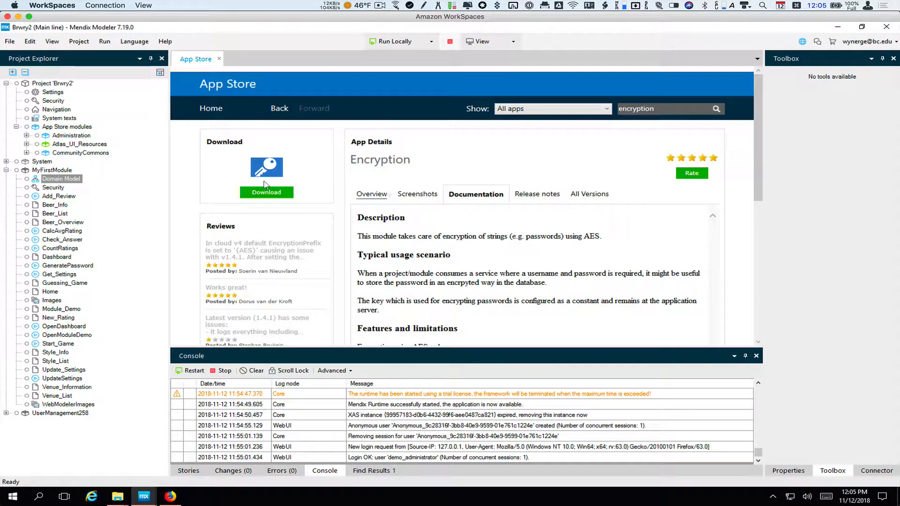
Download Encryption as a new module, accept the library overwrite, and dismiss the success message
click(266, 192)
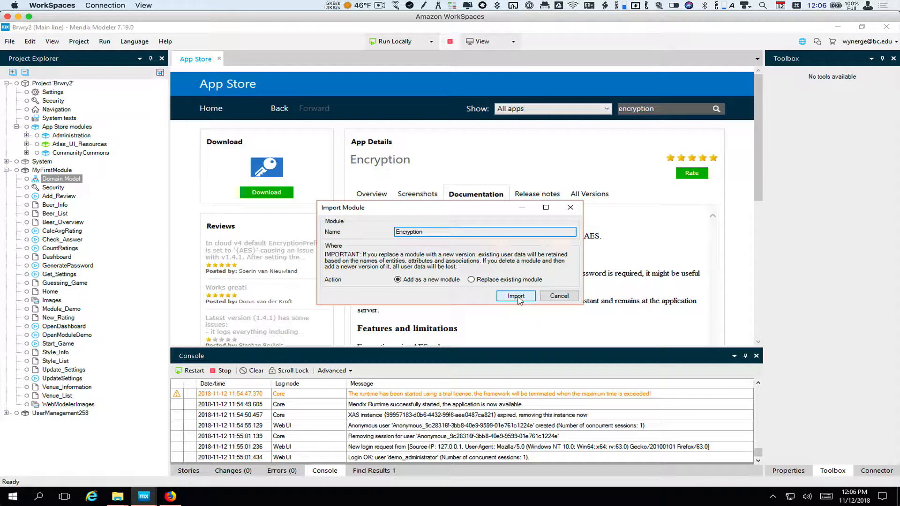
click(514, 297)
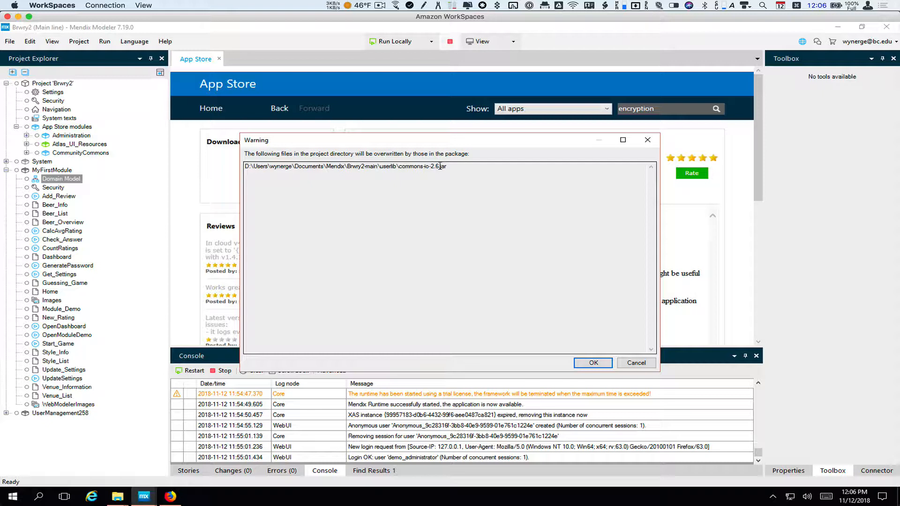
mouse_move(458, 182)
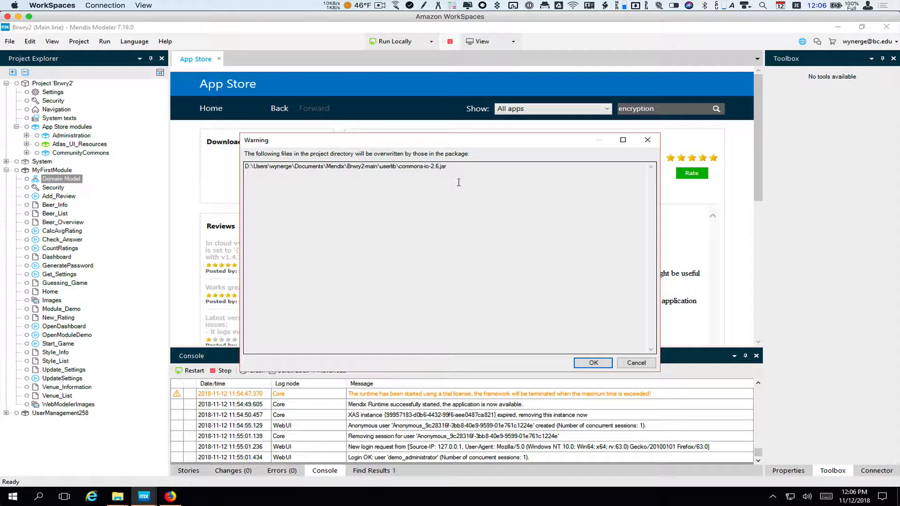
mouse_move(482, 233)
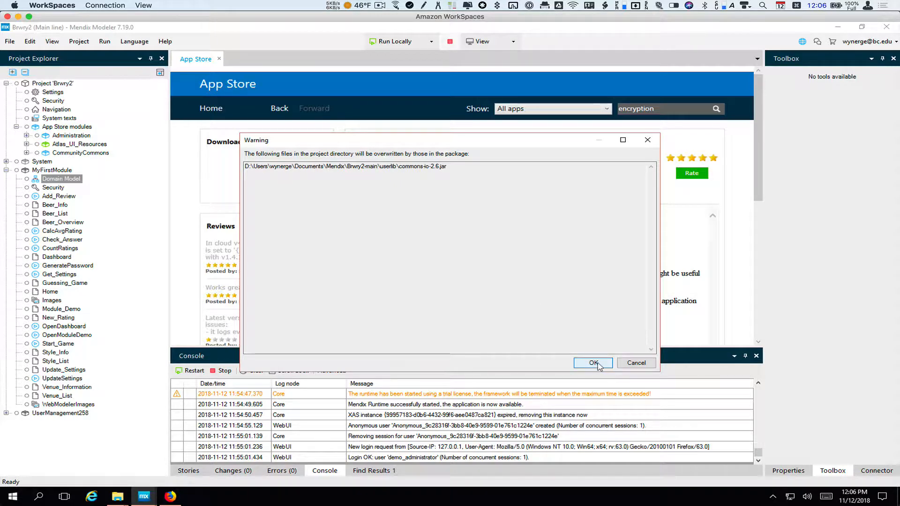
click(593, 362)
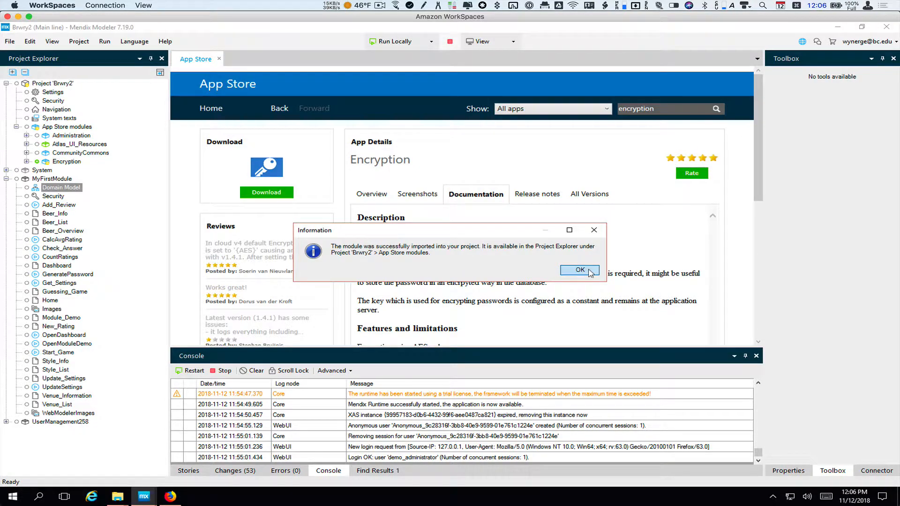
click(579, 270)
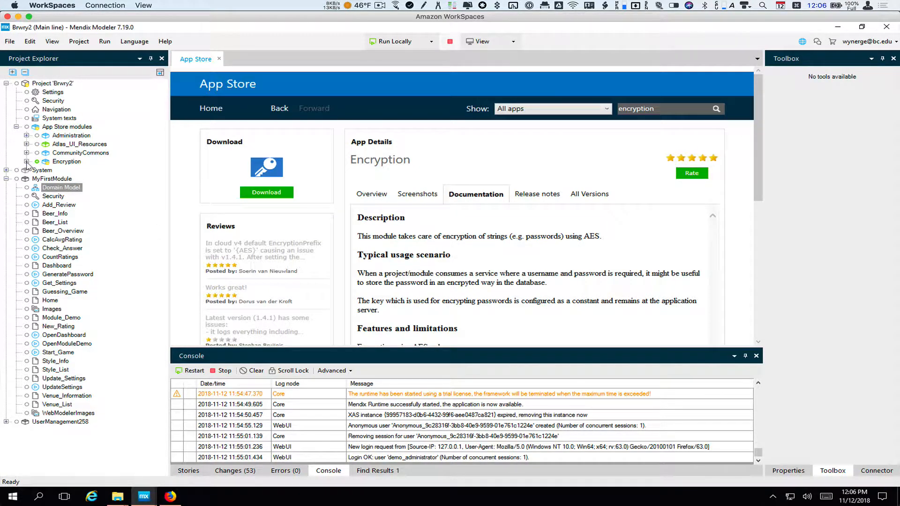
Open the Encryption Domain Model, then the Readme document in the _Docs folder
click(27, 162)
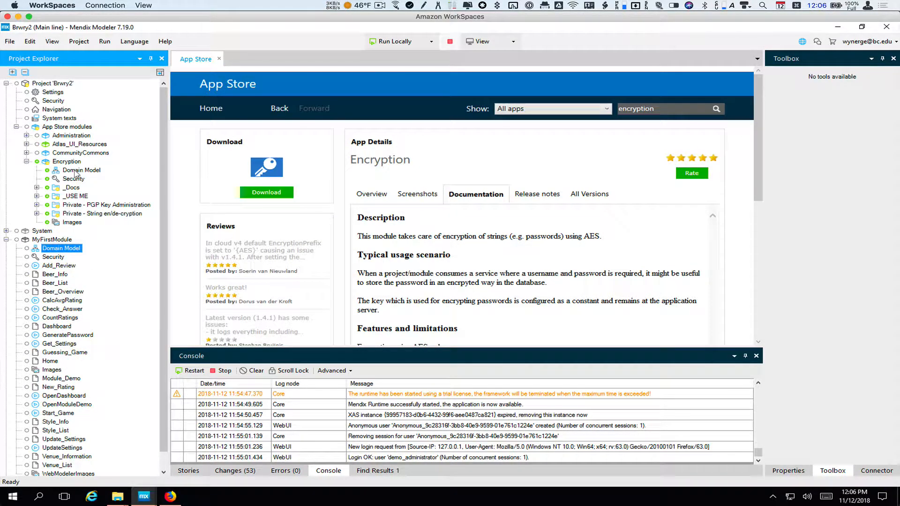
double_click(81, 170)
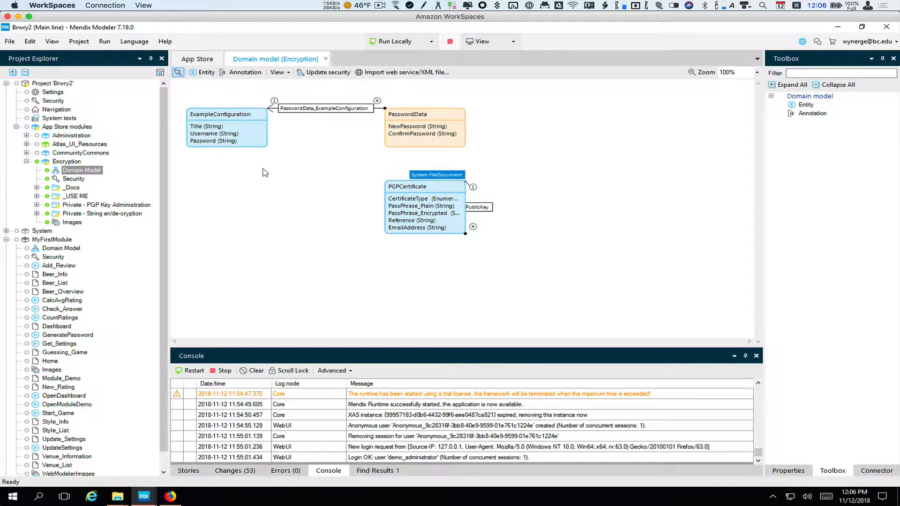
mouse_move(238, 124)
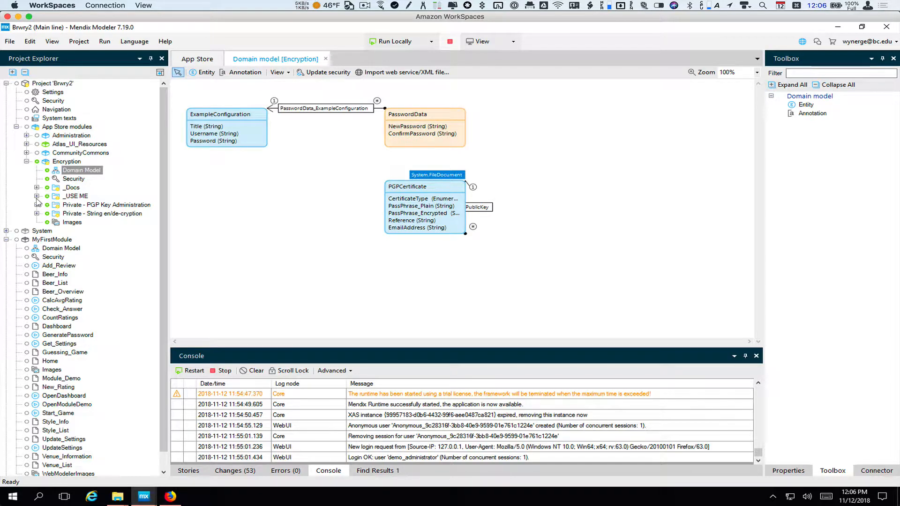
click(37, 187)
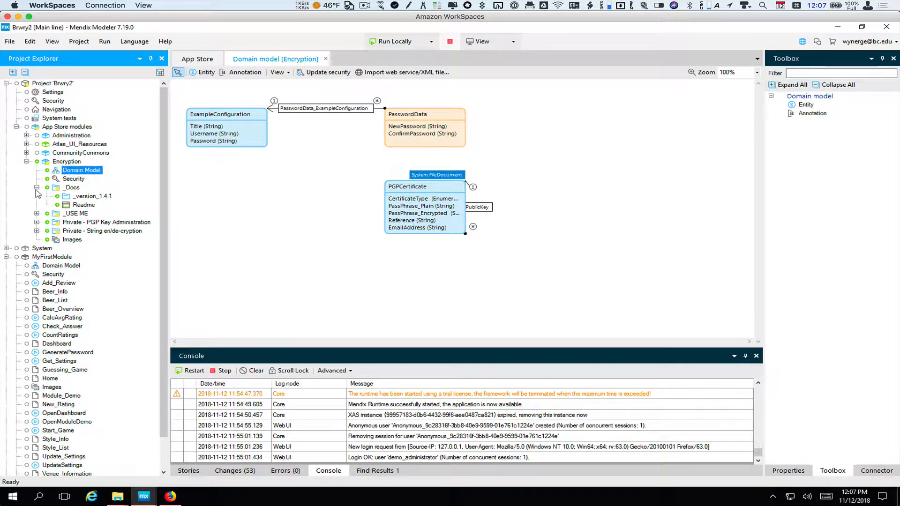
double_click(84, 204)
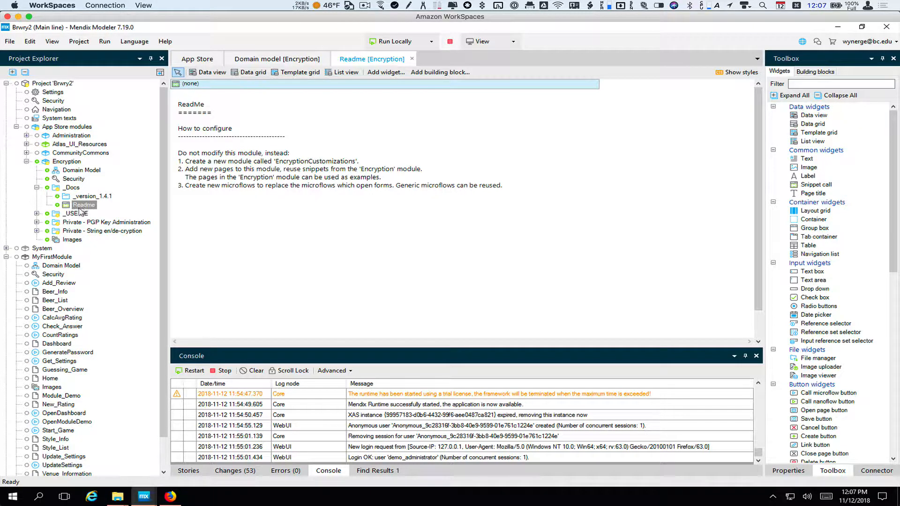
Expand _USE ME and 'Private - String en/de-cryption', then inspect the EncryptionPrefix constant
click(36, 214)
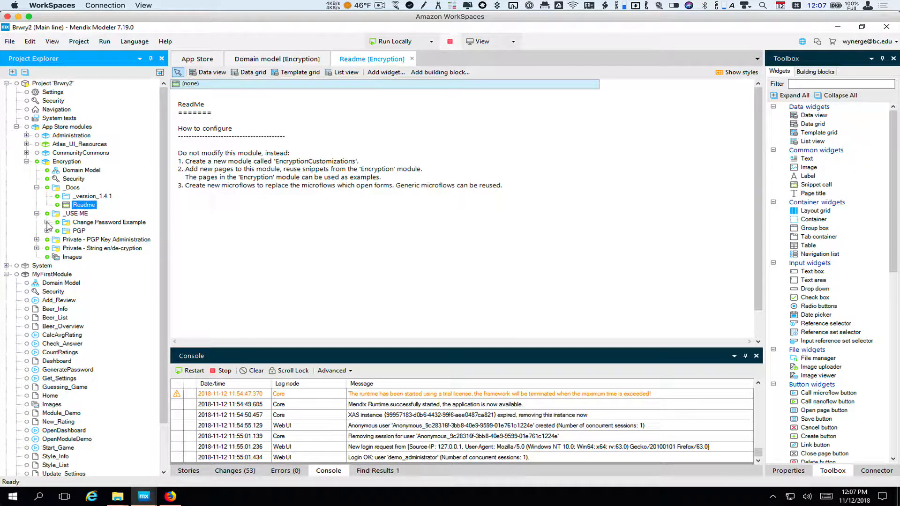
click(47, 222)
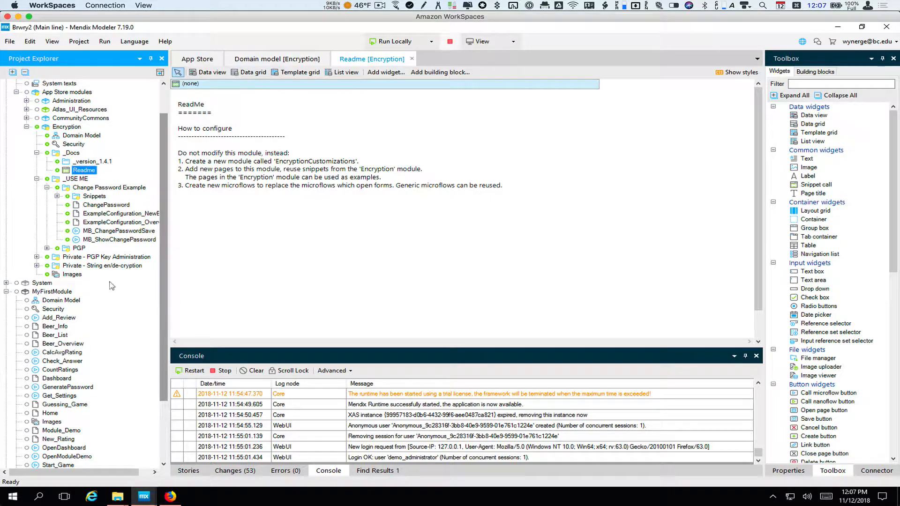
mouse_move(43, 261)
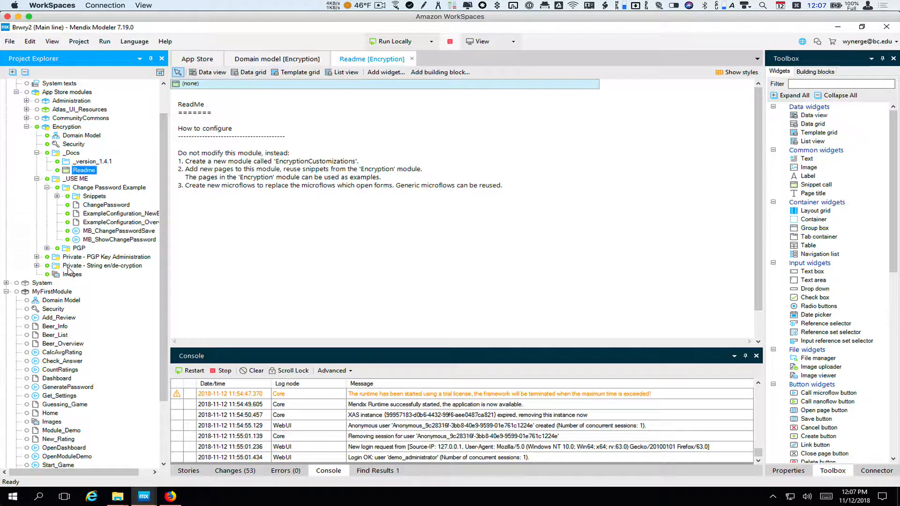
mouse_move(109, 273)
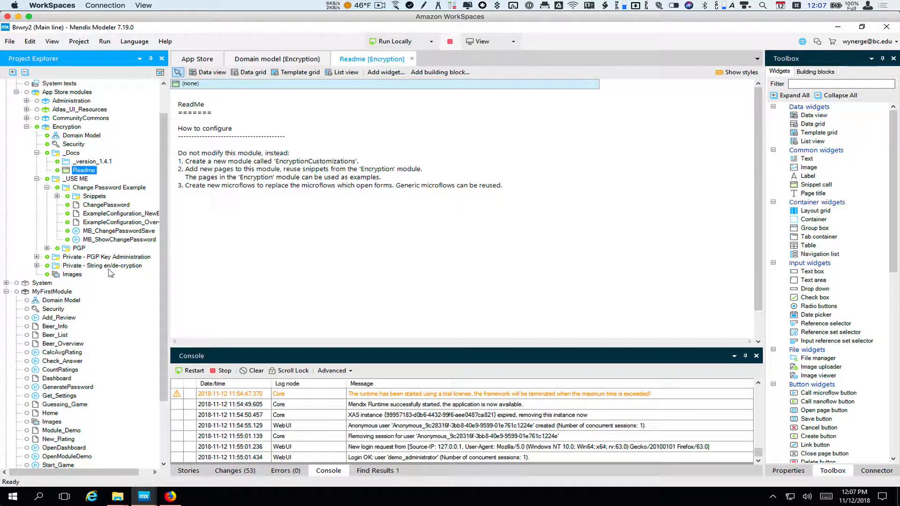
click(36, 265)
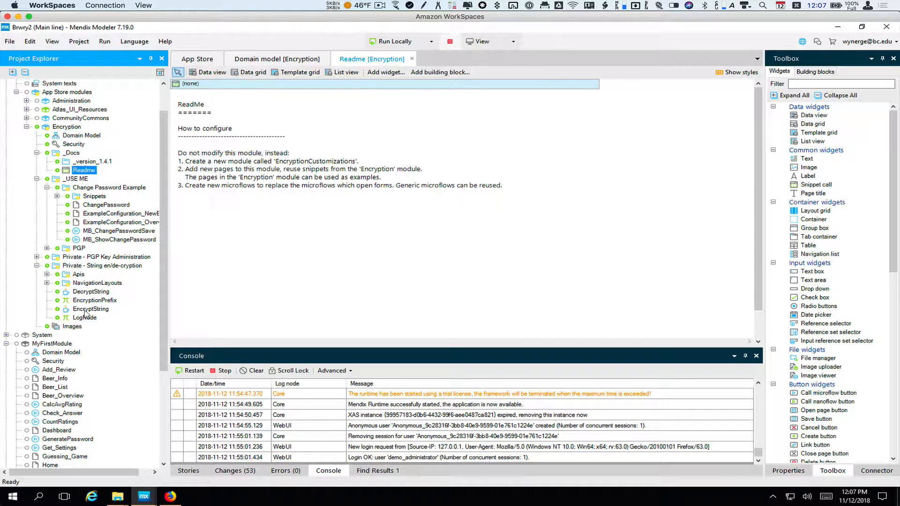
click(90, 309)
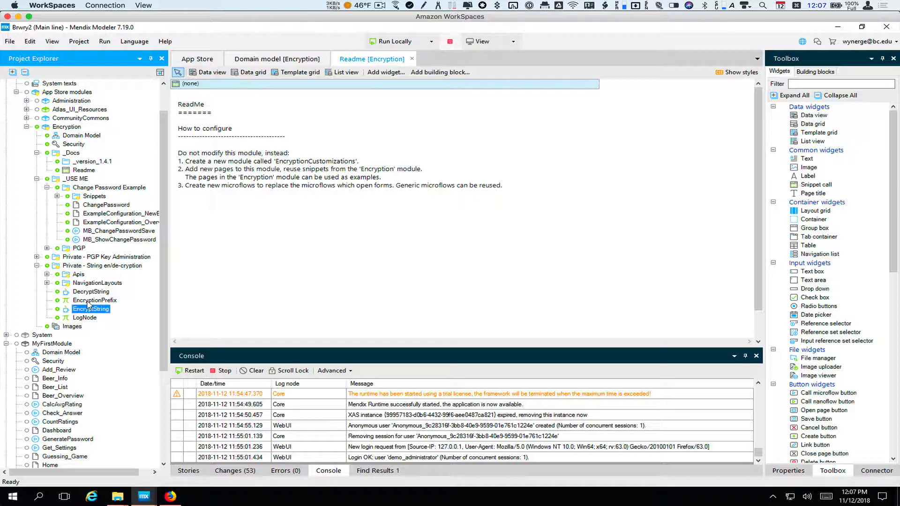
double_click(94, 300)
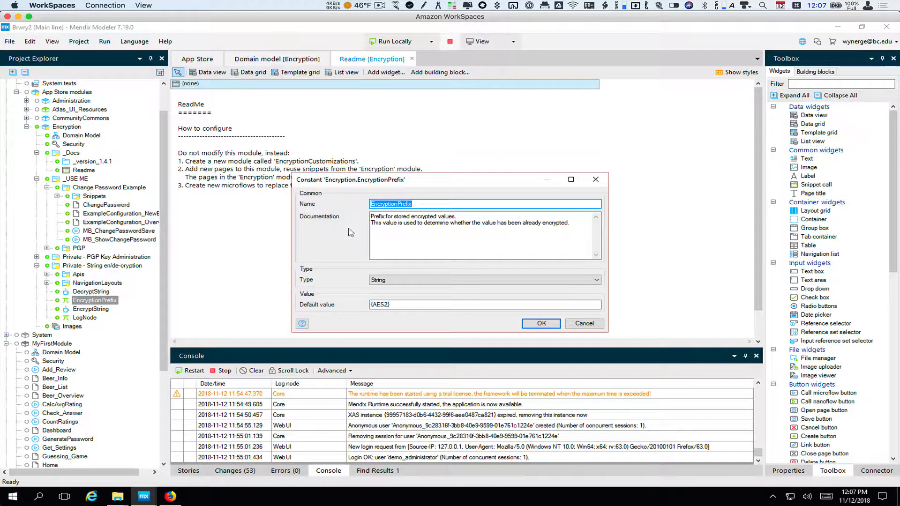
mouse_move(496, 325)
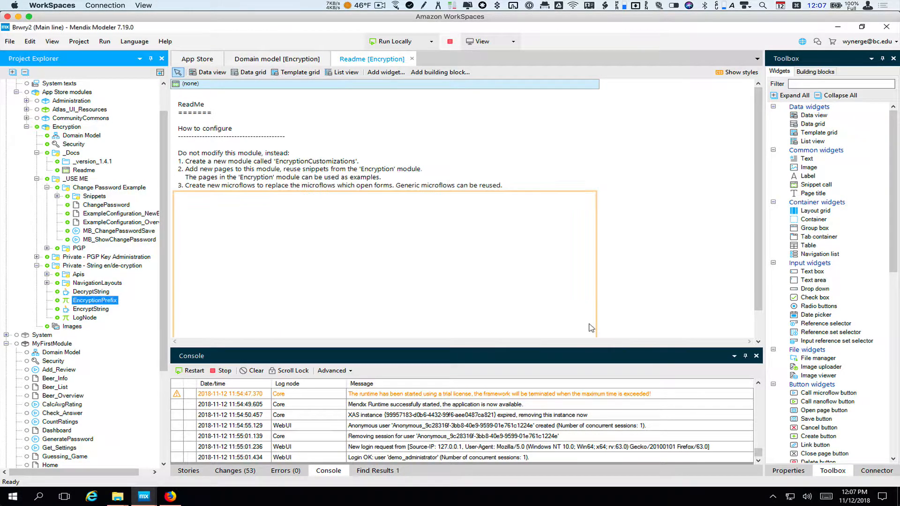
Expand the Apis folder to show Decrypt, Encrypt and EncryptionKey
click(47, 275)
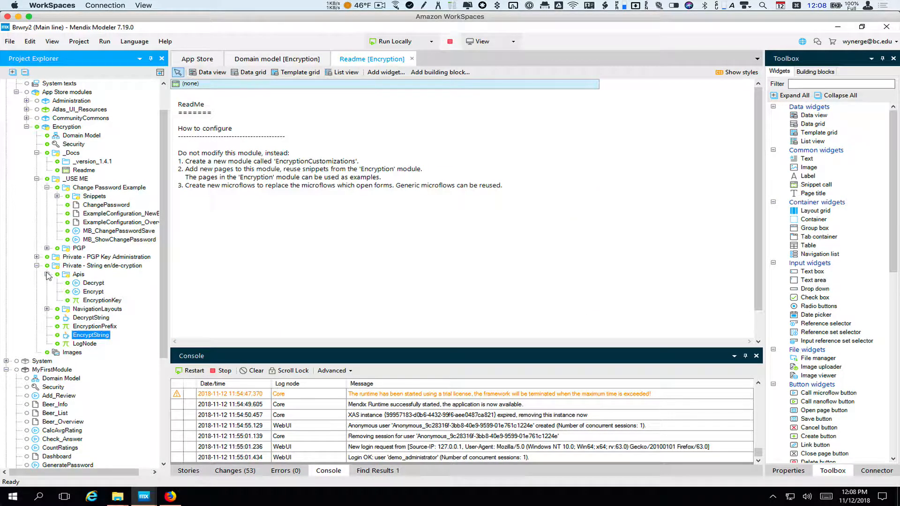
mouse_move(86, 279)
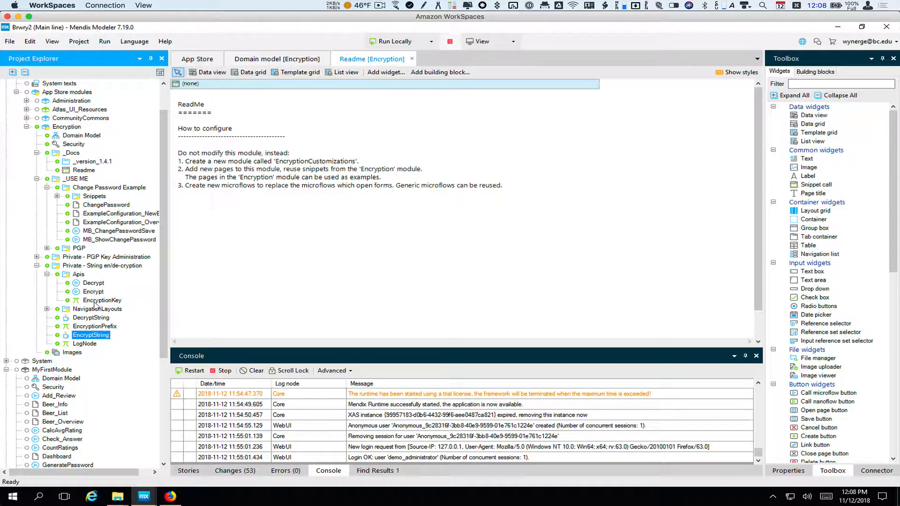
Open the EncryptionKey constant, whose default value is empty
double_click(101, 300)
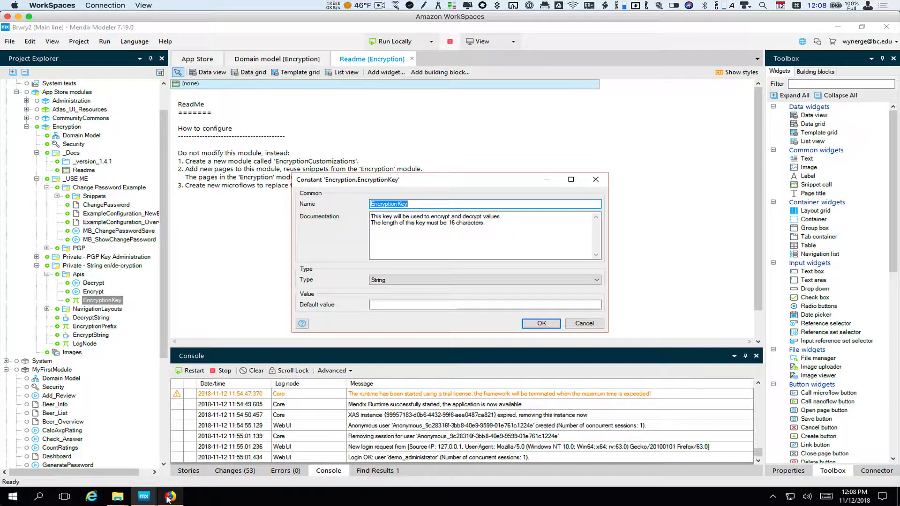
In a new Firefox tab, search Google for 'grc password'
click(169, 496)
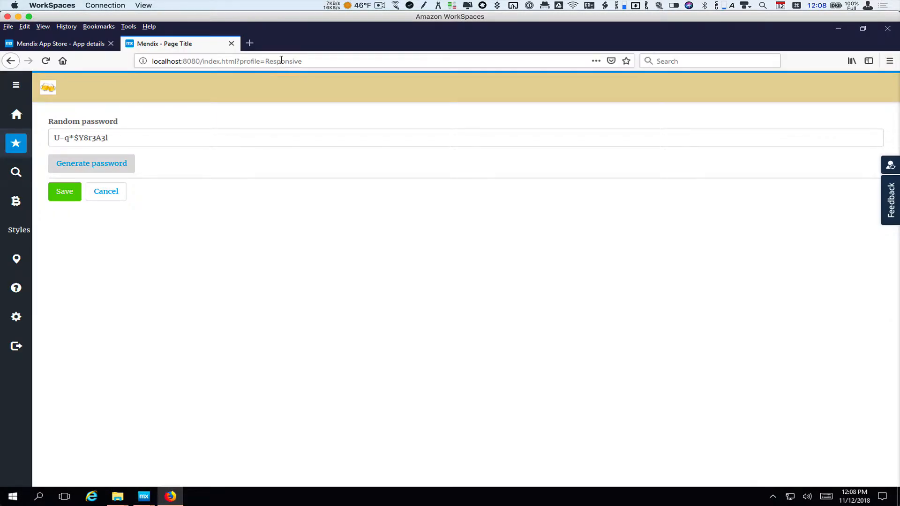
click(249, 43)
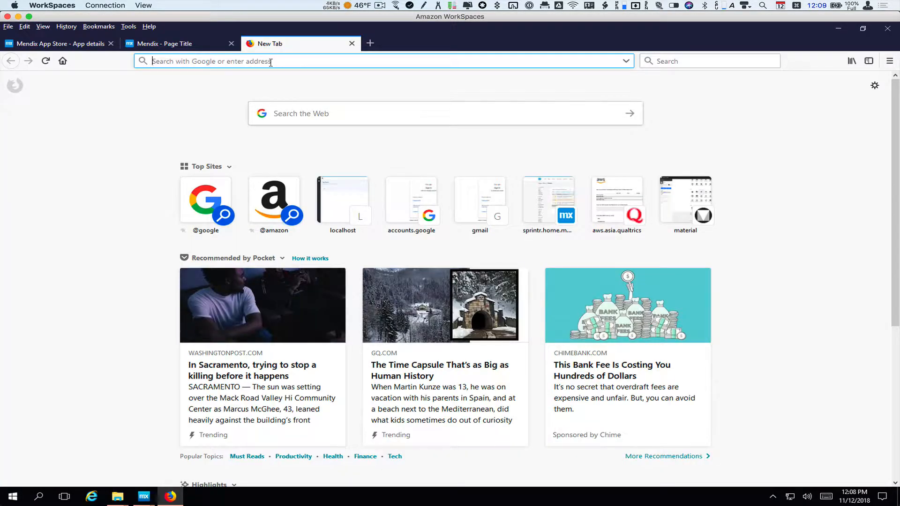
click(402, 113)
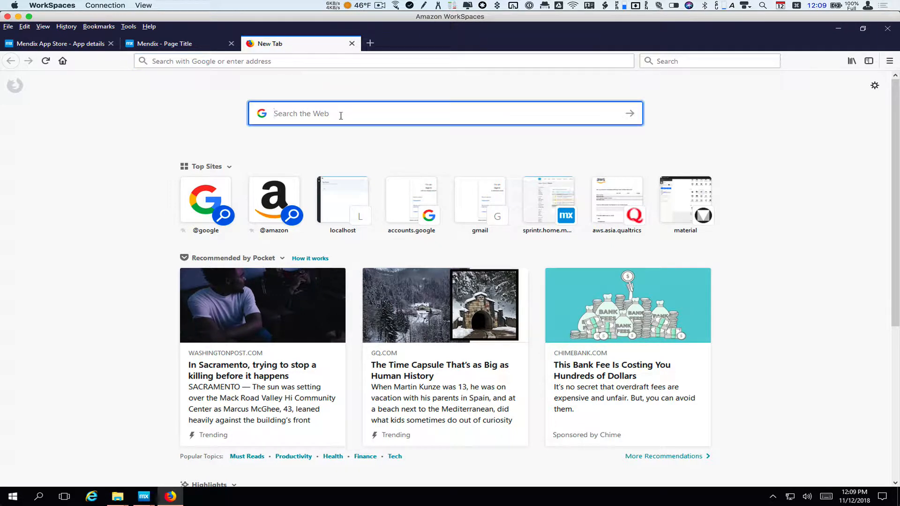
text(grc)
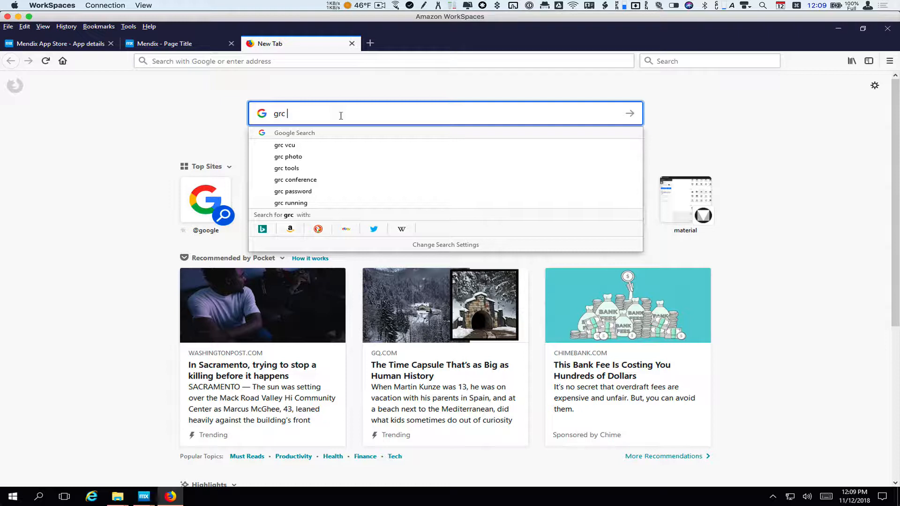
text(pass)
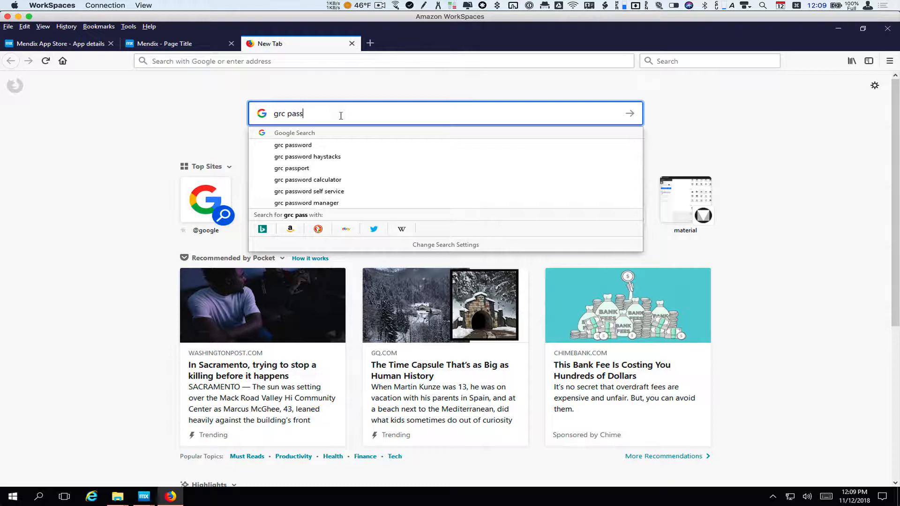
text(word)
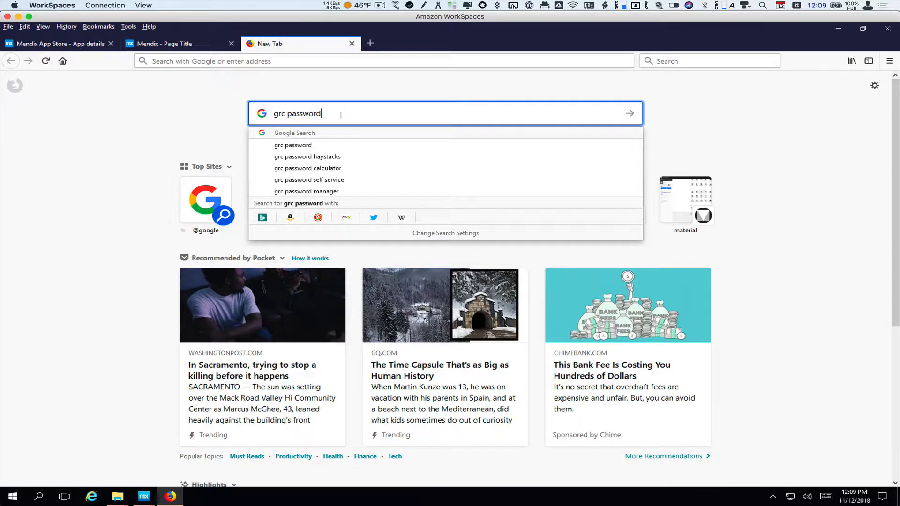
key(Return)
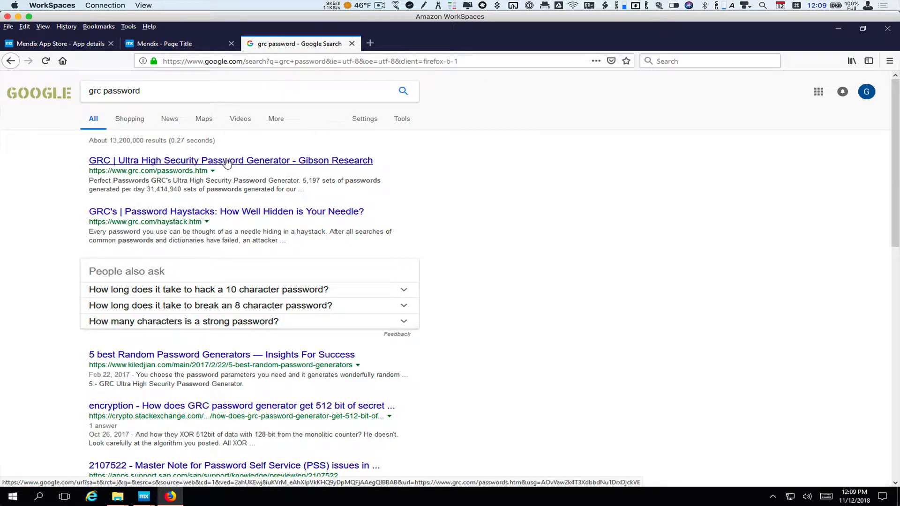
Open GRC's Ultra High Security Password Generator and reload for fresh random strings
click(230, 160)
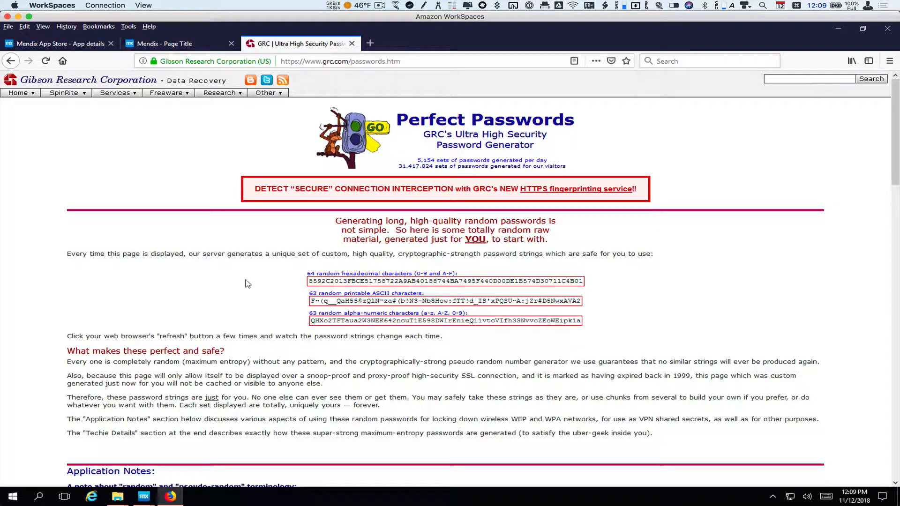
mouse_move(217, 214)
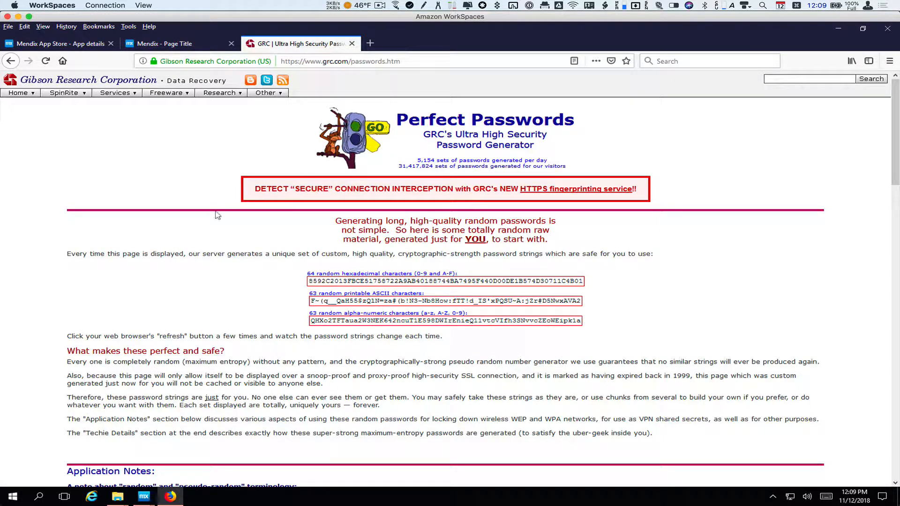
mouse_move(45, 61)
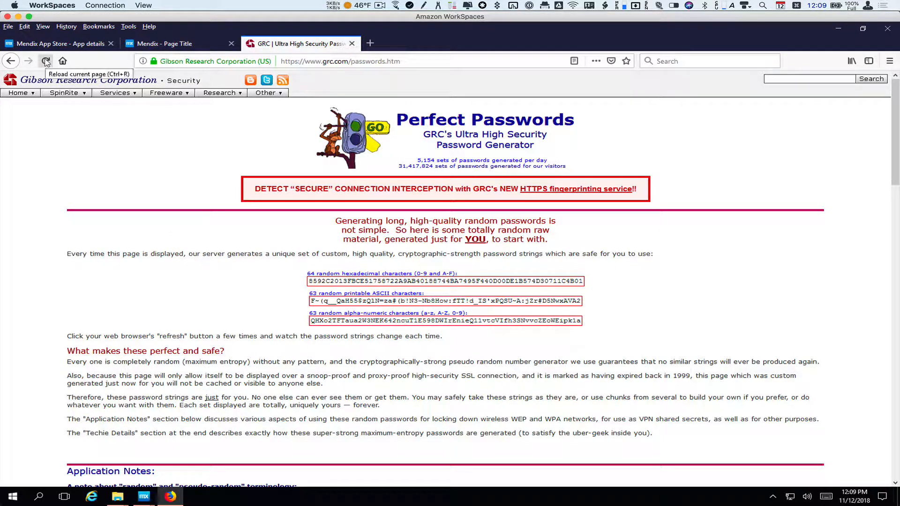
click(45, 61)
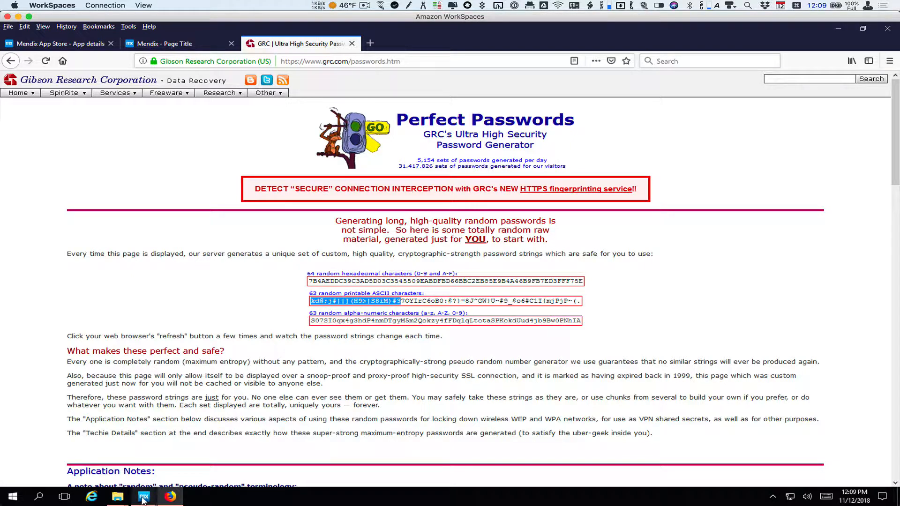
Paste the GRC string as EncryptionKey's default value, trim it to 16 characters, and confirm
click(143, 495)
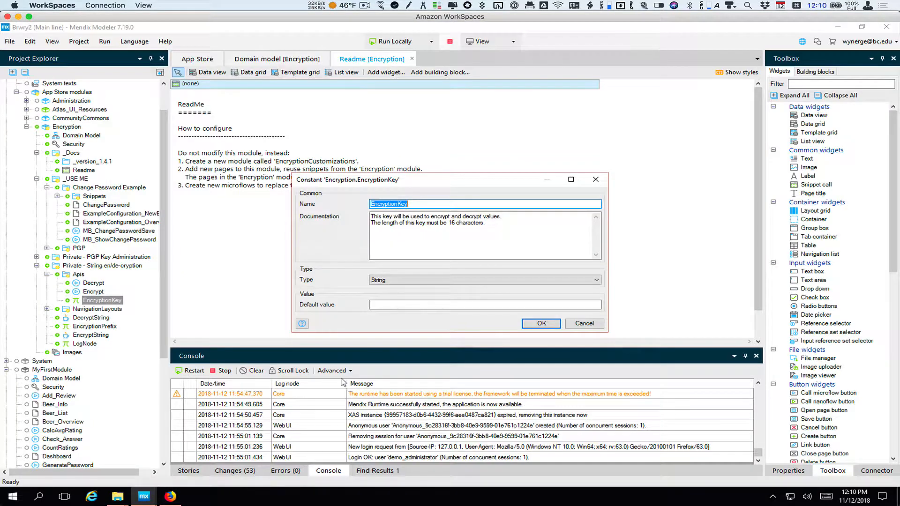
click(483, 304)
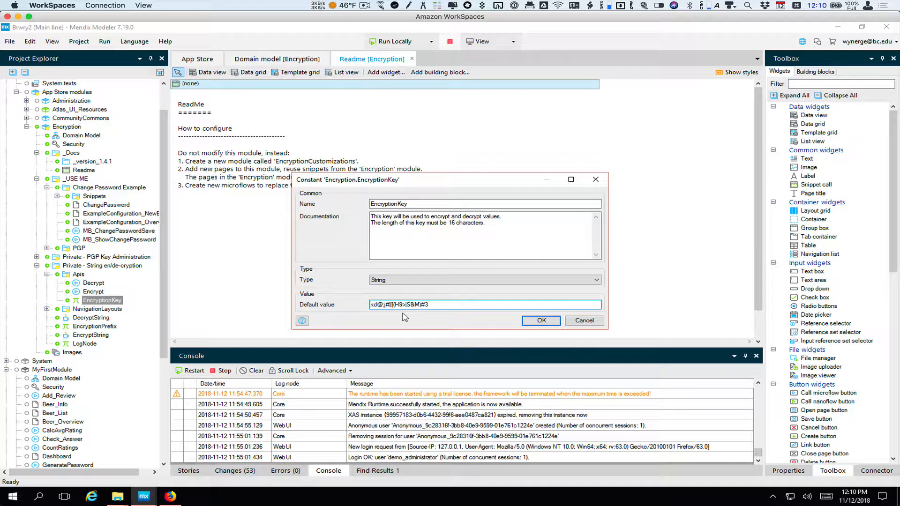
double_click(378, 304)
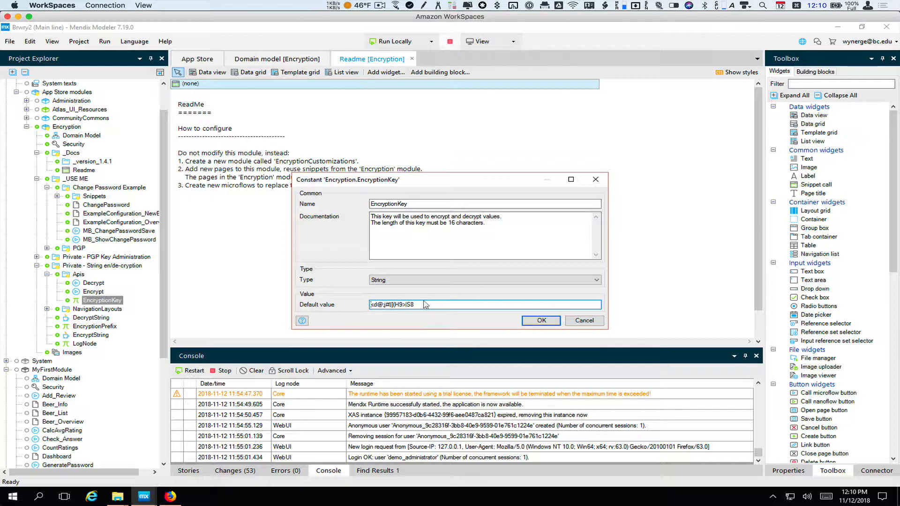
mouse_move(540, 320)
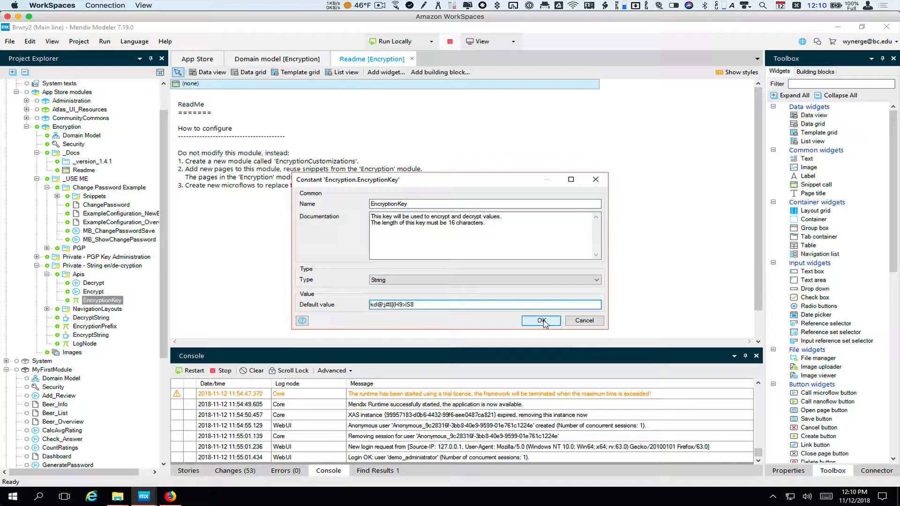
click(540, 320)
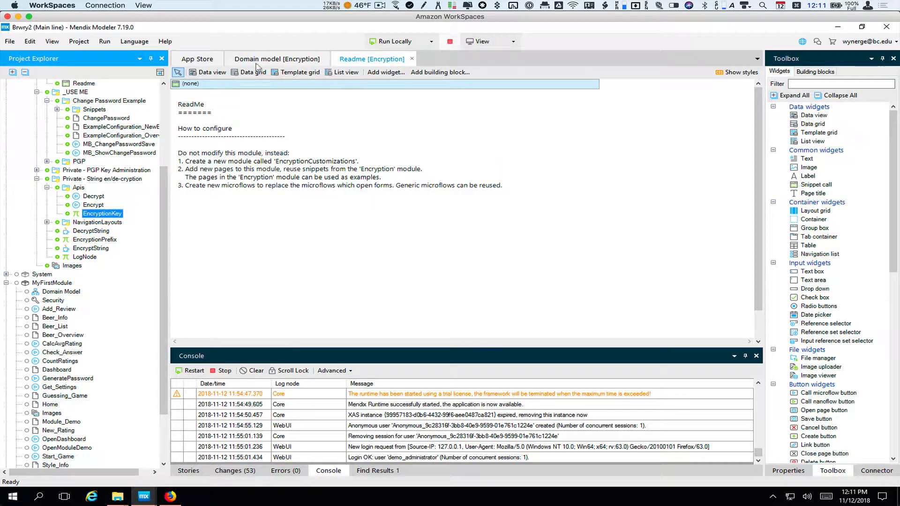
Replace the Encryption domain model tab with MyFirstModule's domain model
click(276, 59)
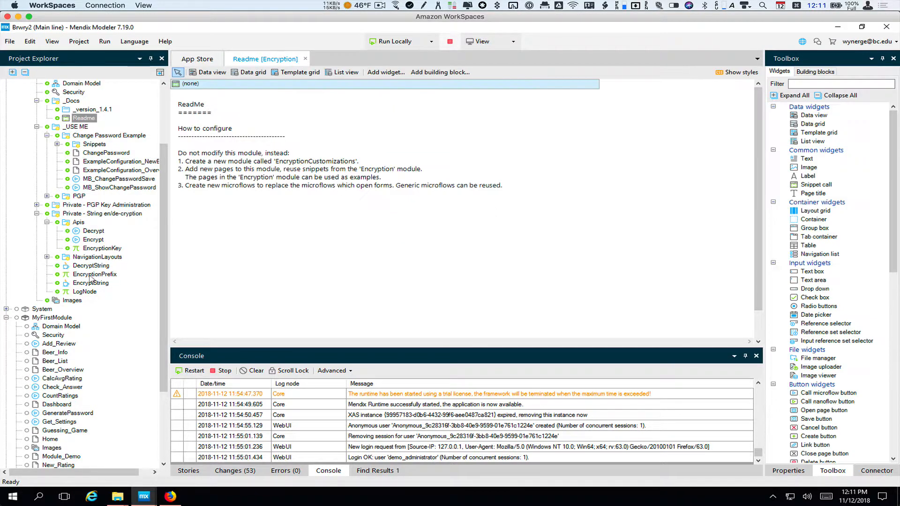
double_click(60, 326)
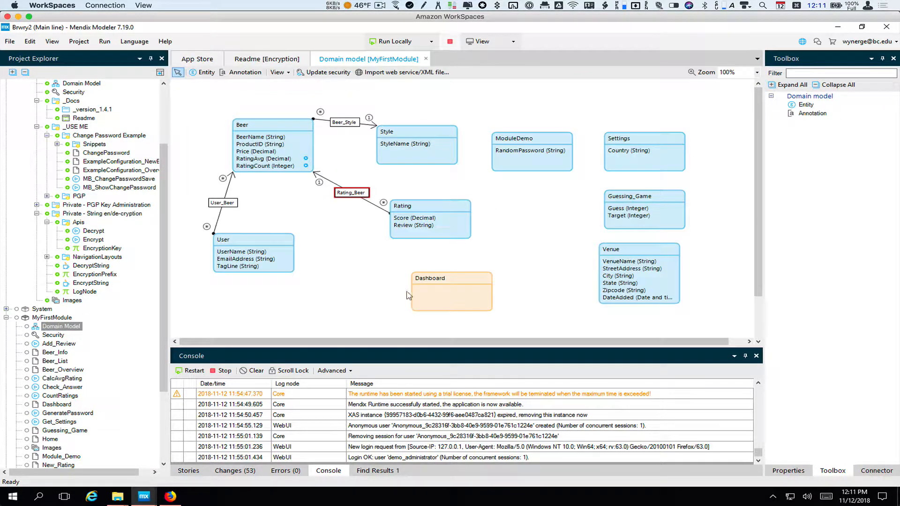
mouse_move(554, 173)
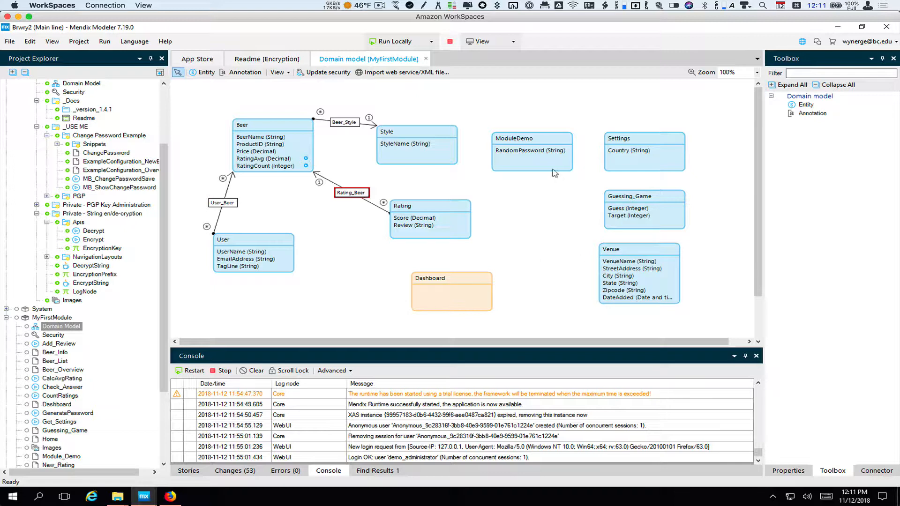
Add a ClearText string attribute to the ModuleDemo entity
double_click(531, 138)
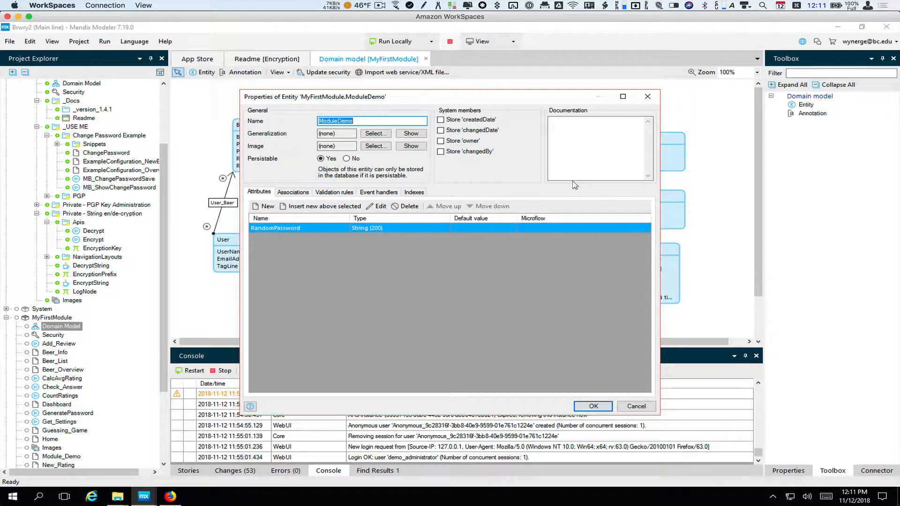
click(267, 206)
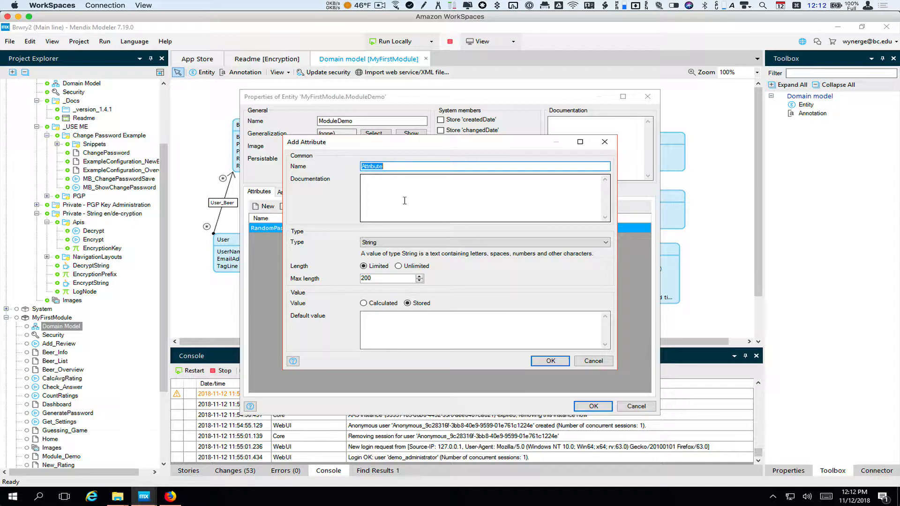
text(Clear)
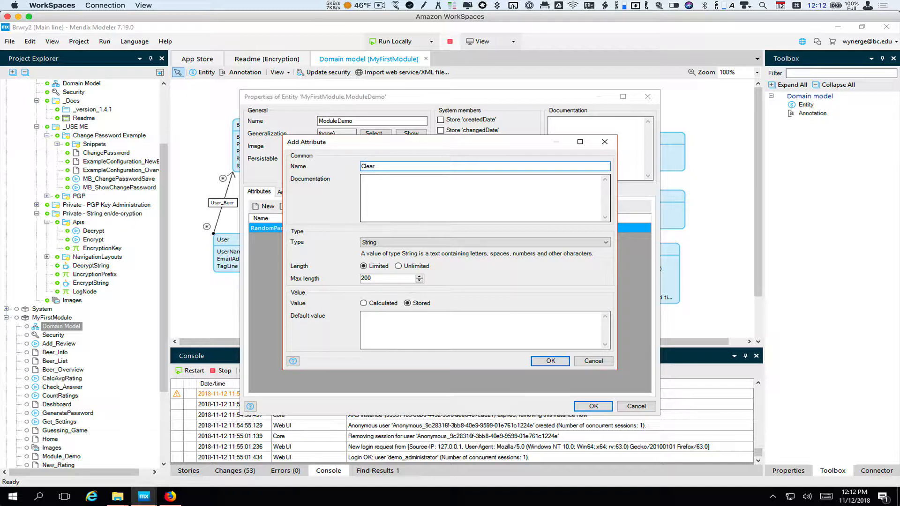
text(Text)
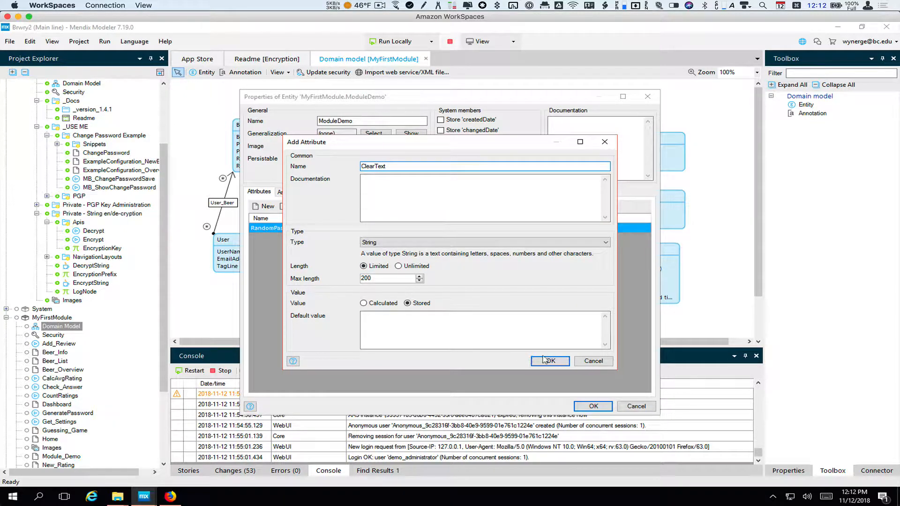
click(548, 361)
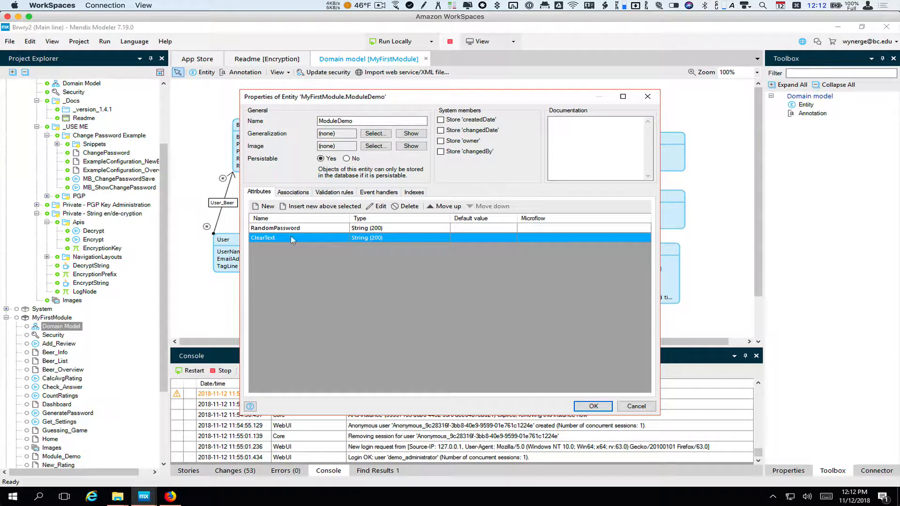
Add an EncryptedText string attribute and close the entity properties
click(266, 206)
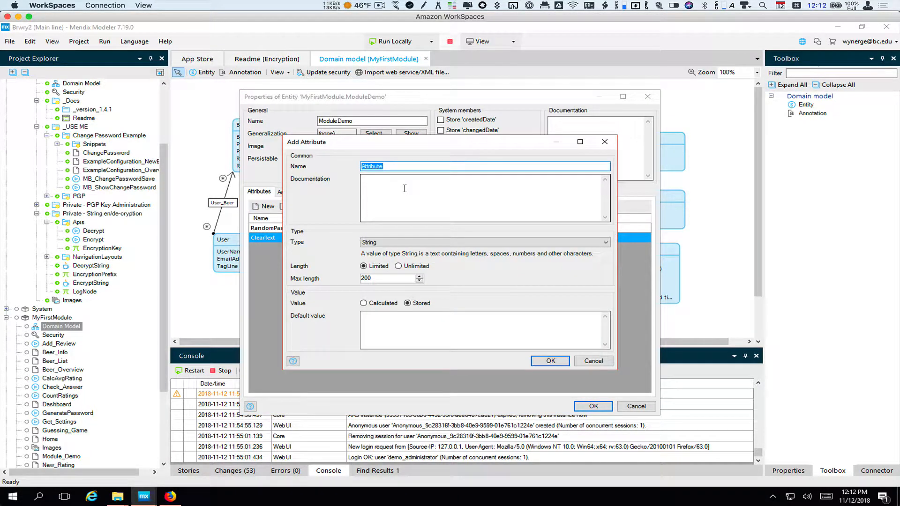
text(Encrypted)
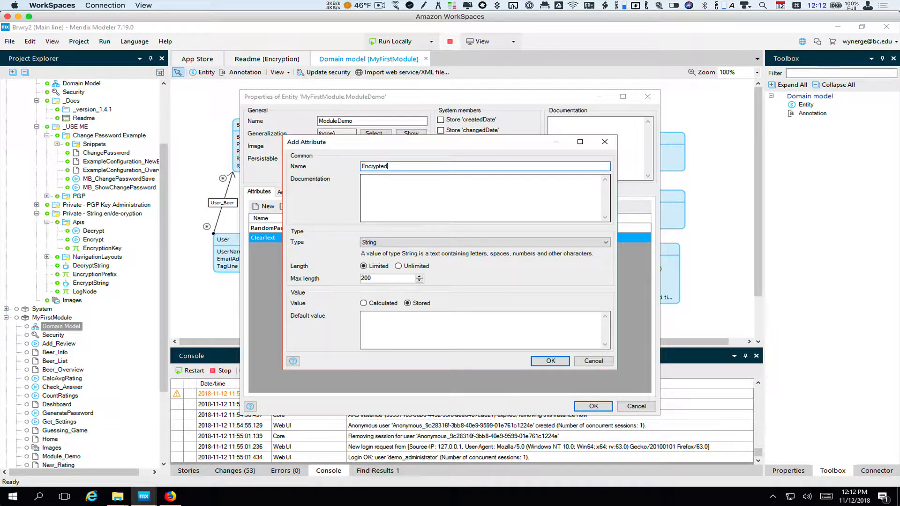
text(Text)
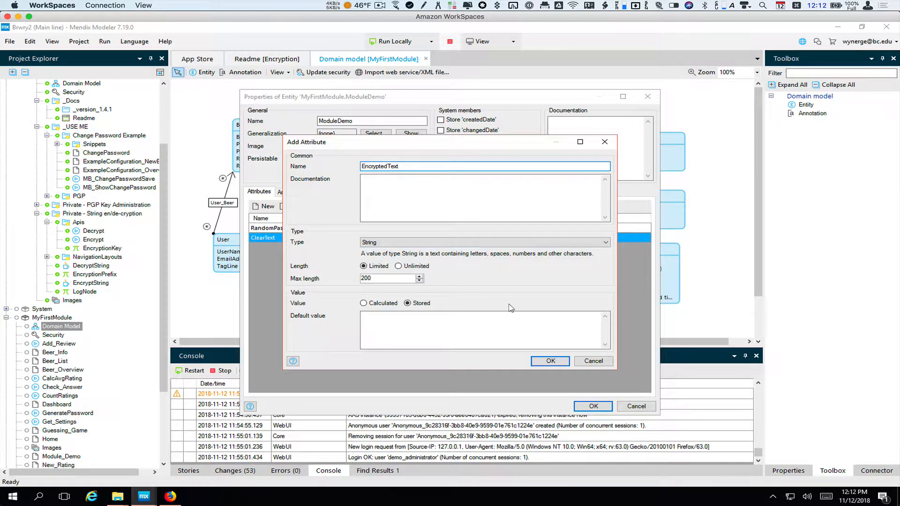
click(549, 360)
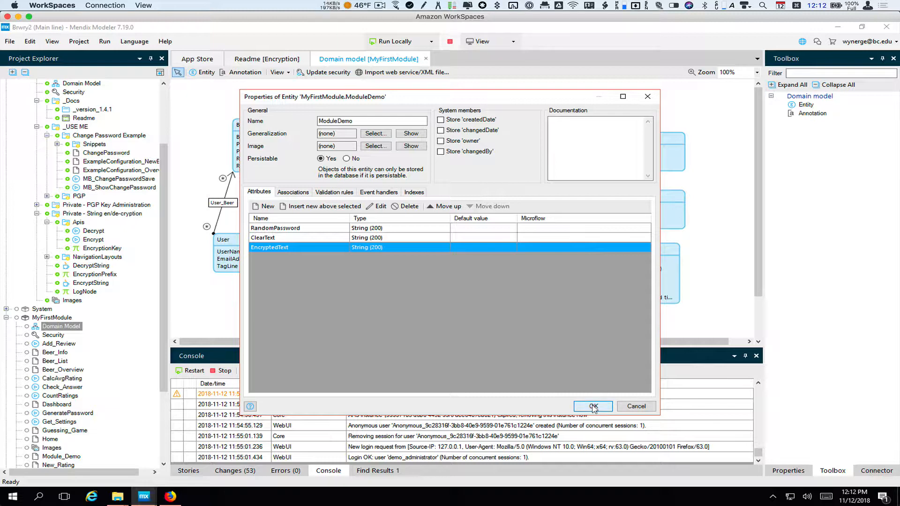
click(593, 406)
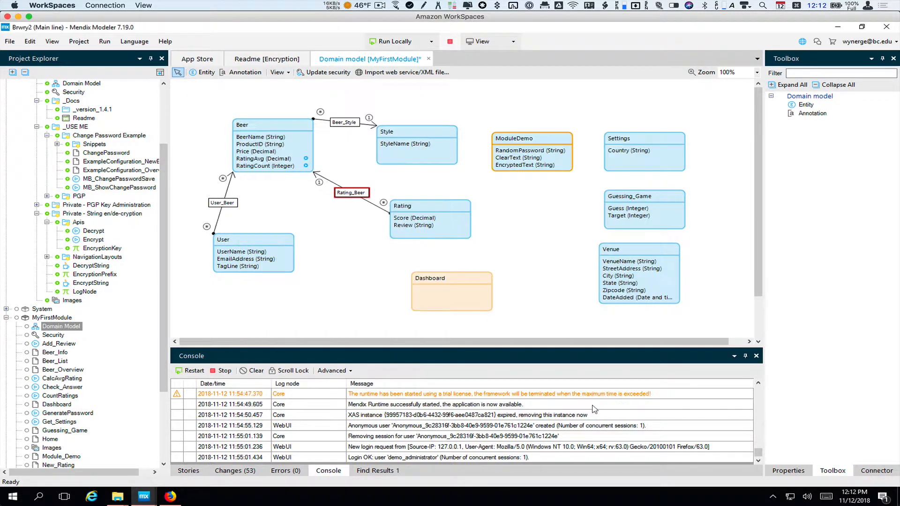
mouse_move(89, 345)
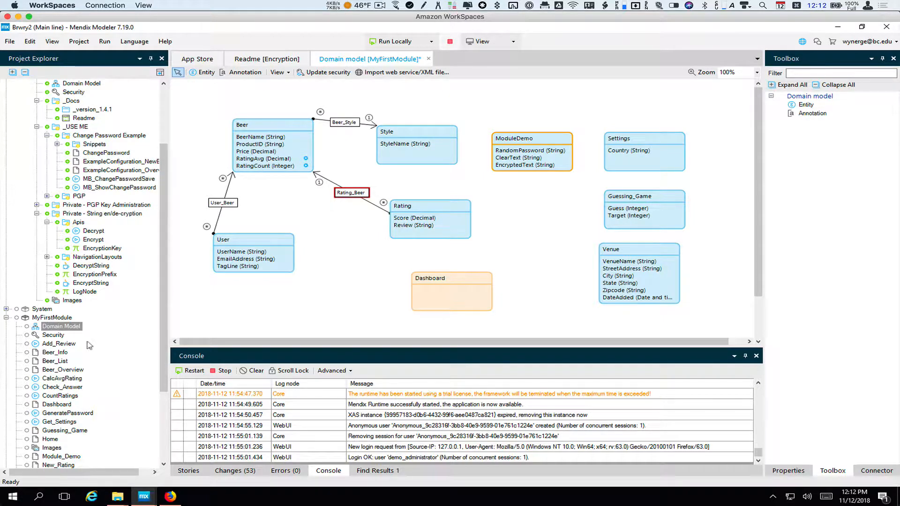
mouse_move(138, 435)
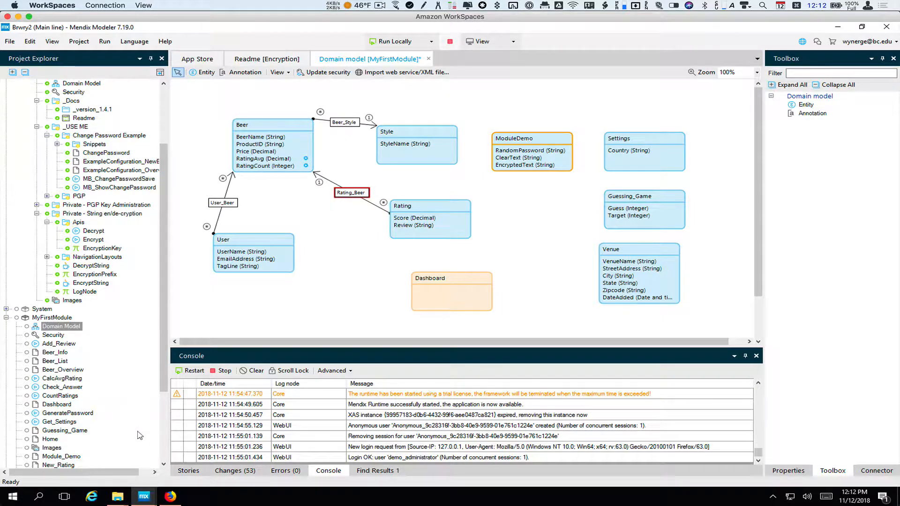
Open the Module_Demo page and bind the first empty text box to ClearText
double_click(61, 455)
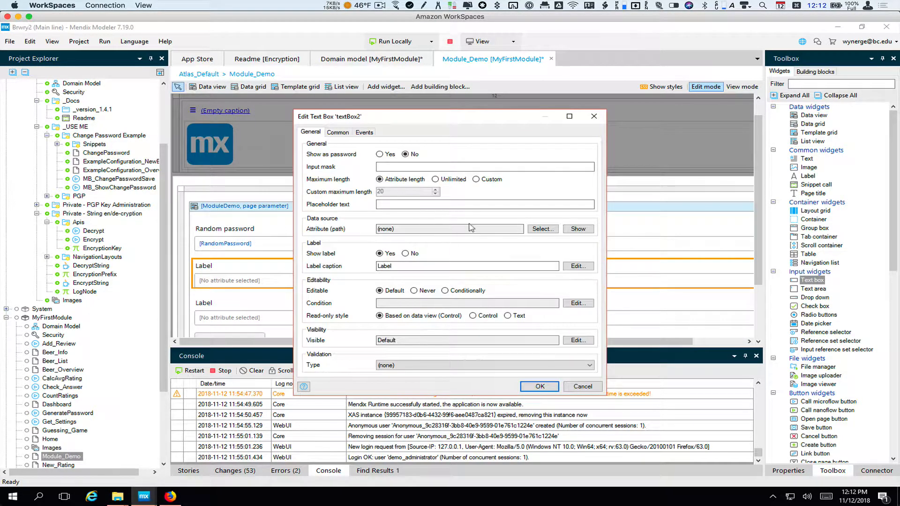
click(541, 228)
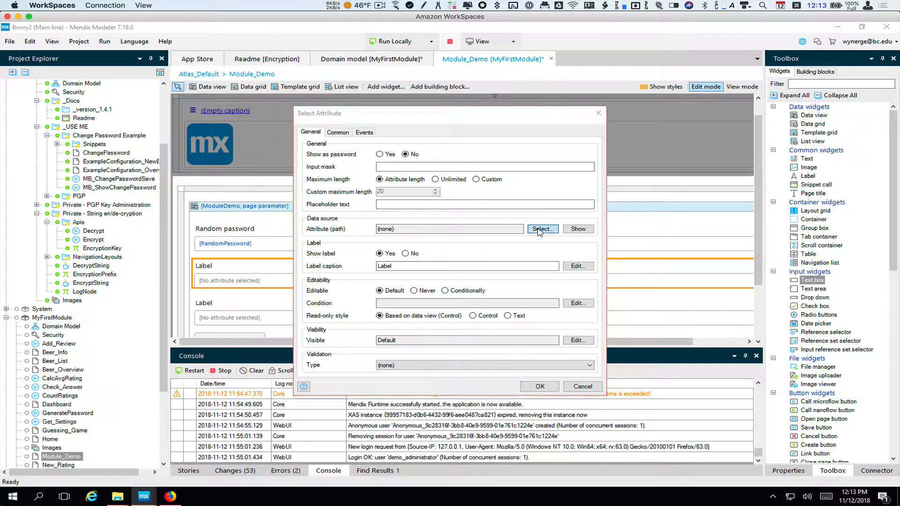
click(541, 229)
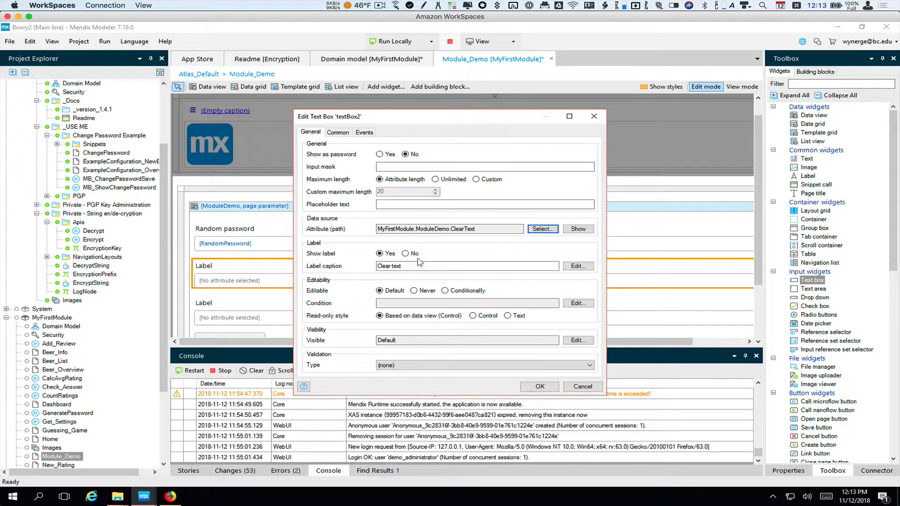
click(539, 386)
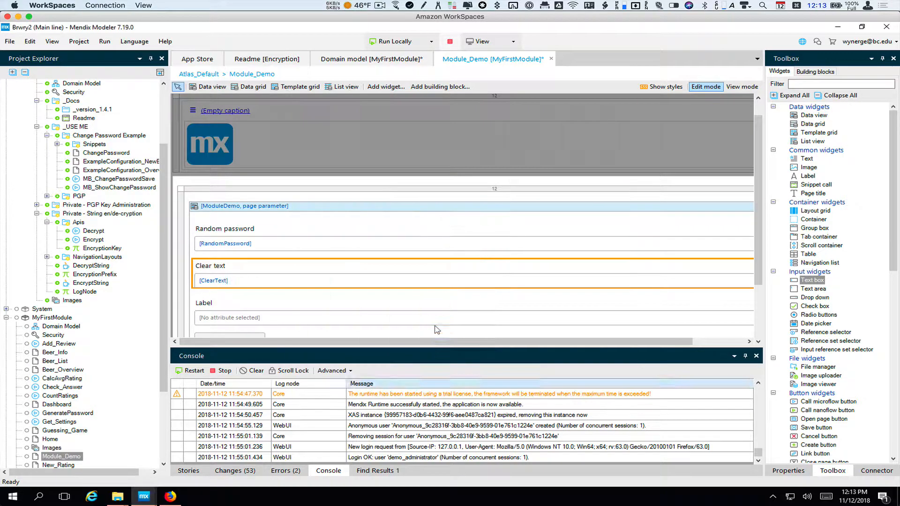
Bind the remaining empty text box to EncryptedText
click(327, 309)
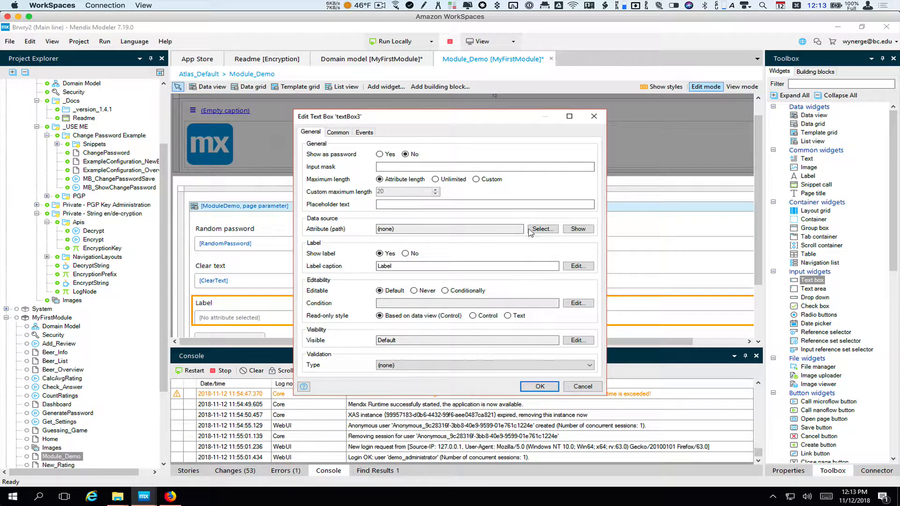
click(540, 230)
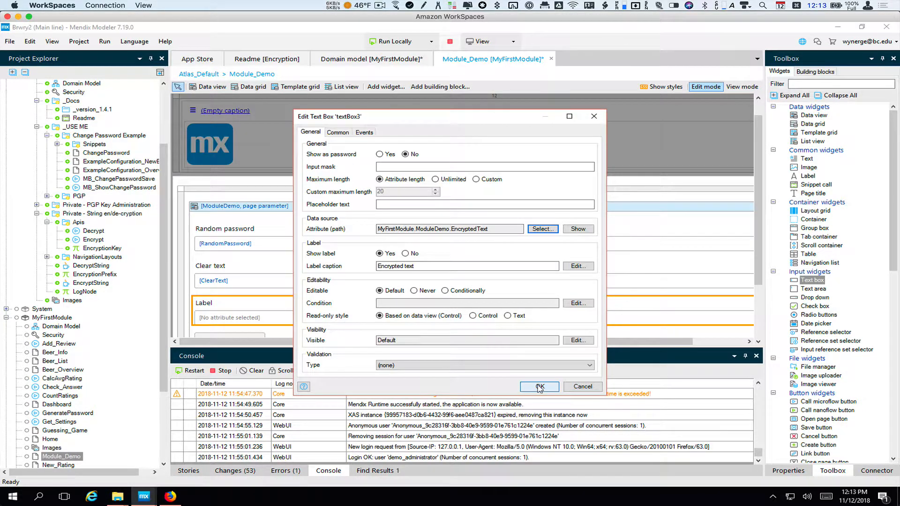
click(539, 386)
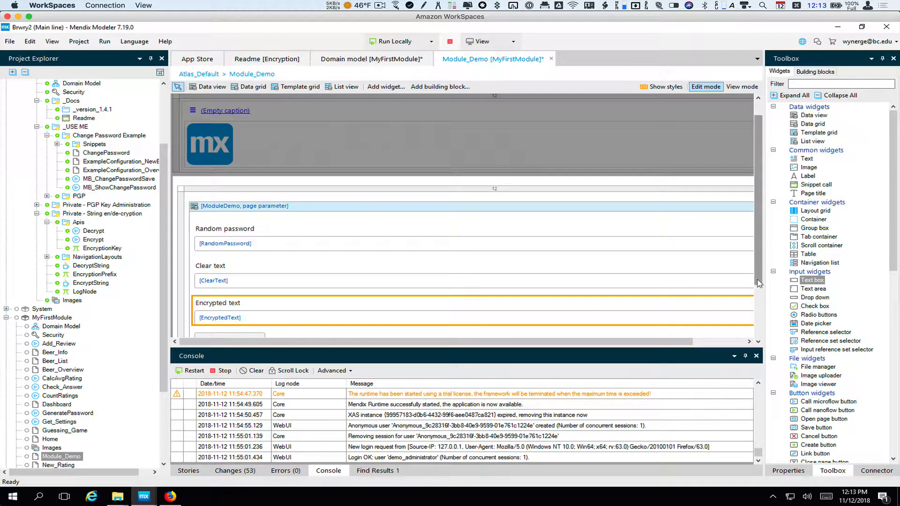
Add a Call microflow button that creates the new EncryptionDemo microflow
scroll(down, 3)
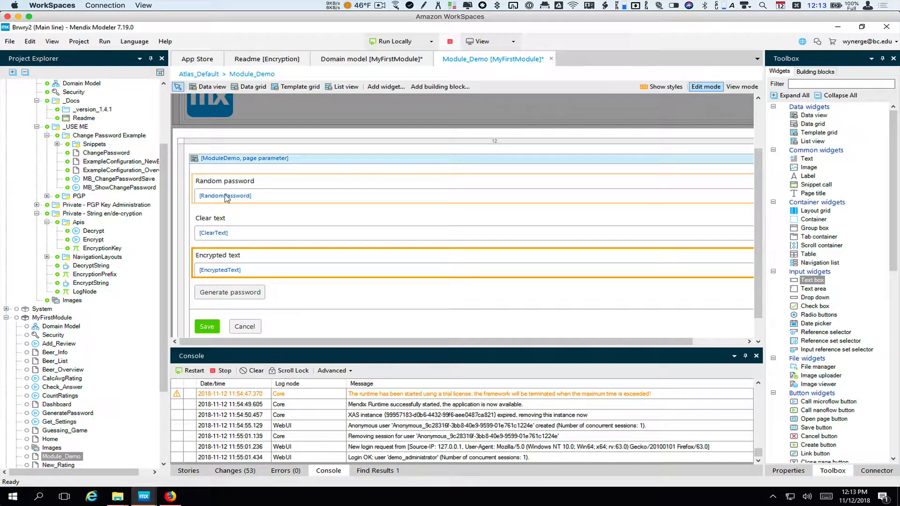
mouse_move(245, 199)
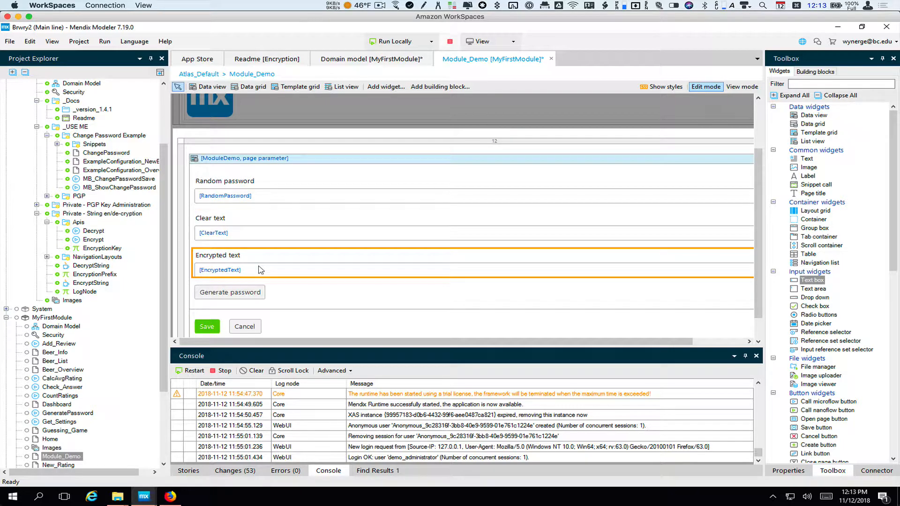
mouse_move(581, 322)
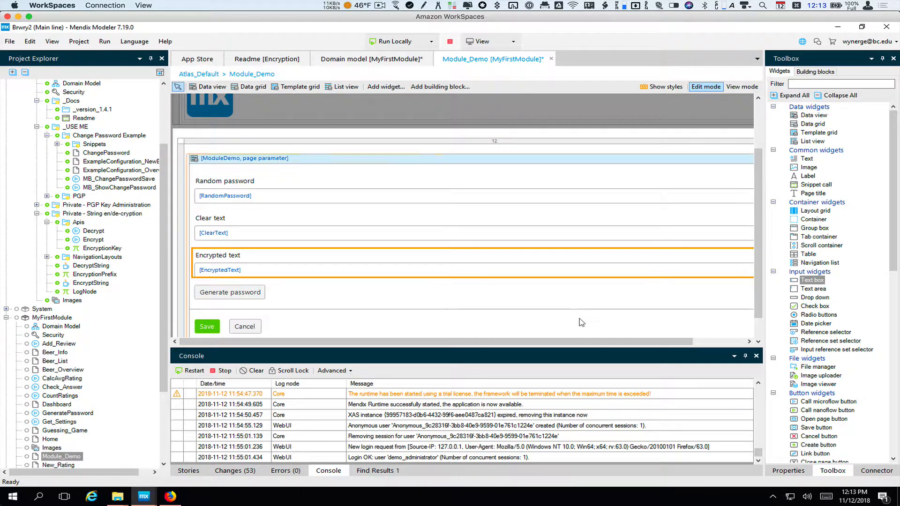
mouse_move(840, 302)
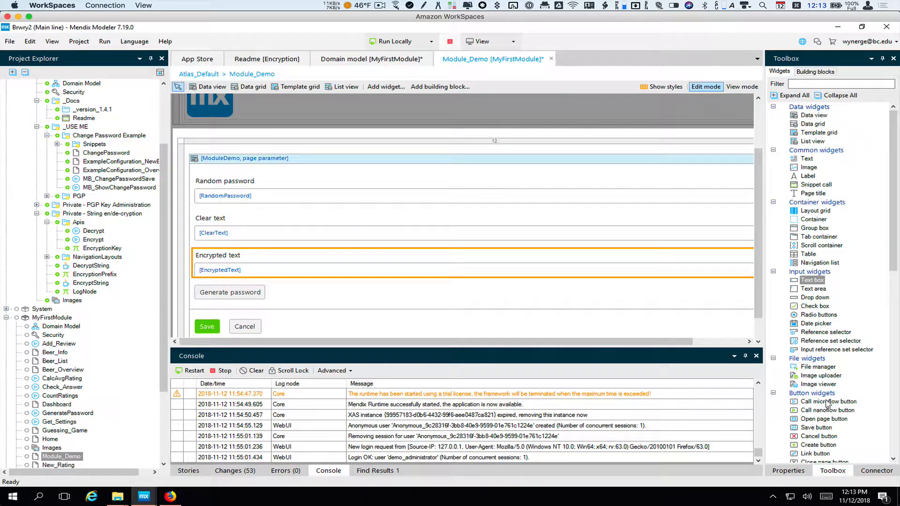
click(828, 401)
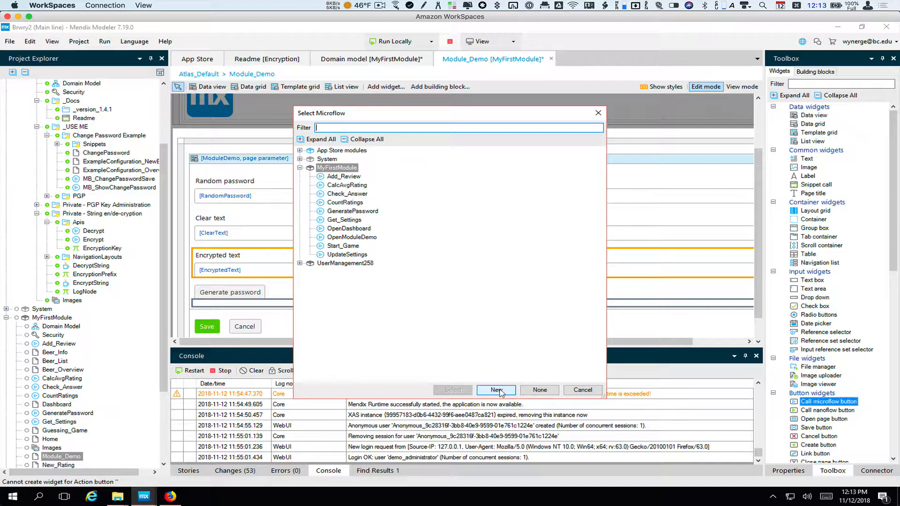
click(495, 390)
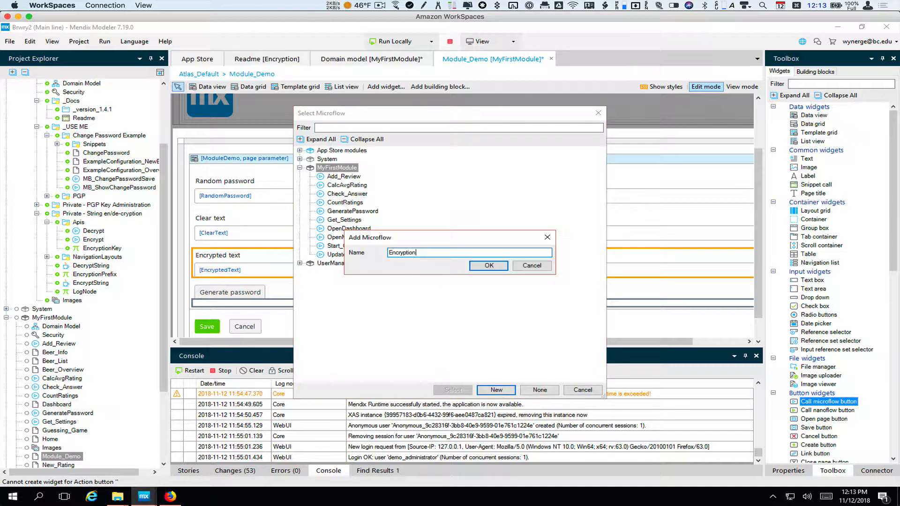
text(Demo)
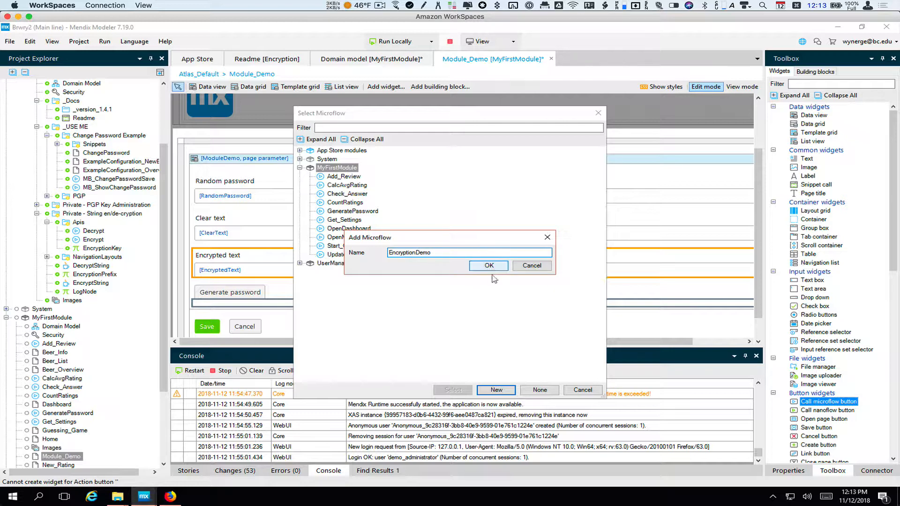
click(489, 265)
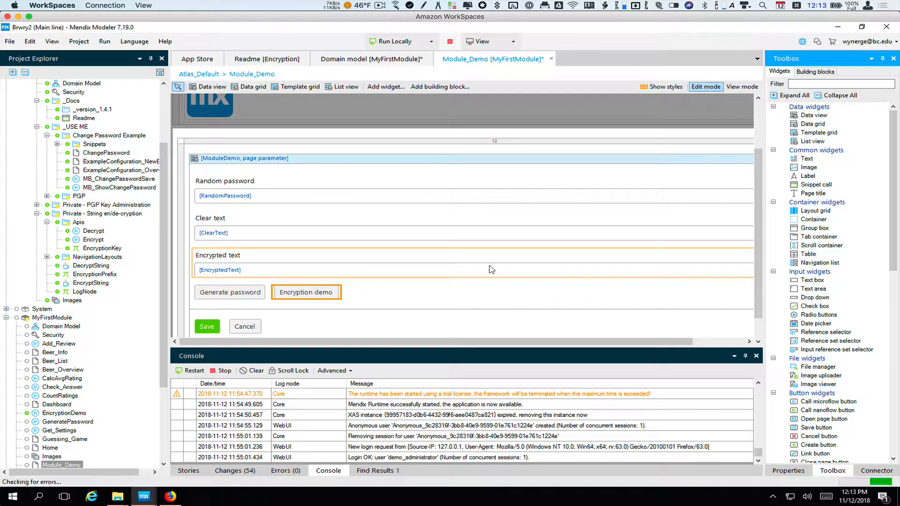
Caption the new button 'Encrypt Clear text'
double_click(306, 292)
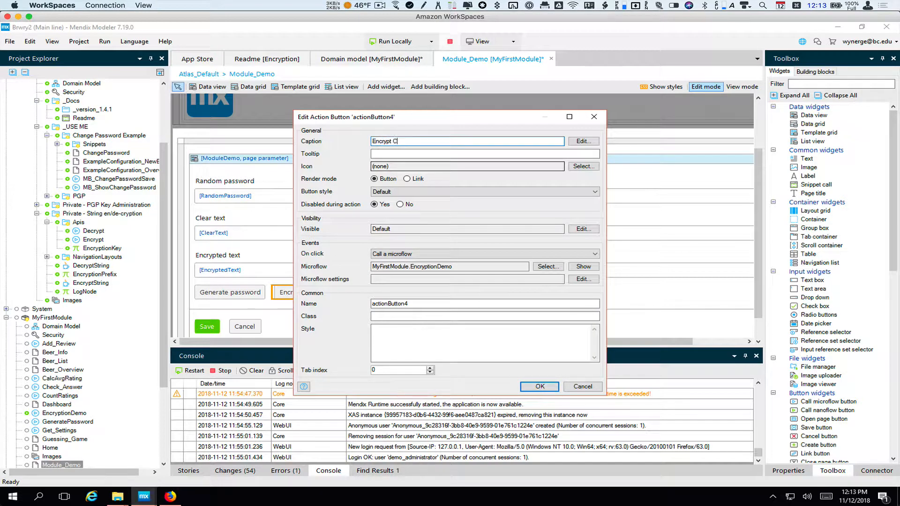
text(learT)
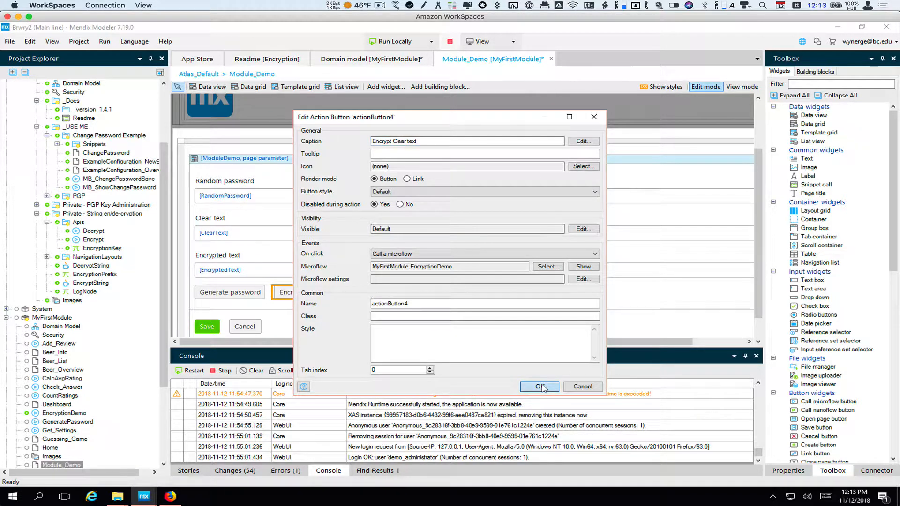
click(539, 386)
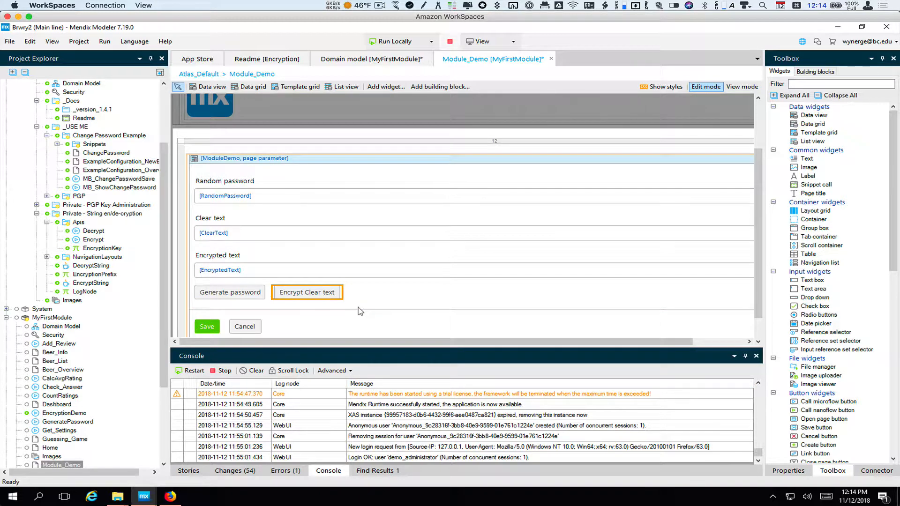
mouse_move(166, 355)
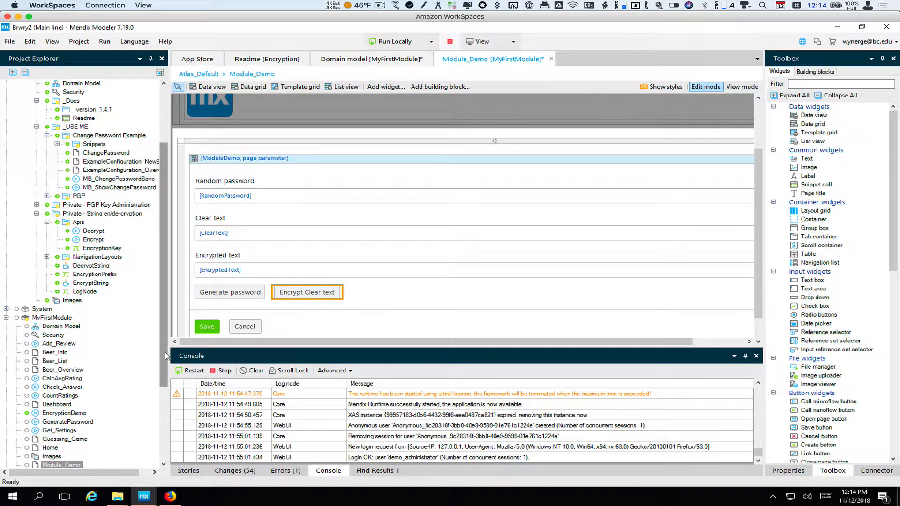
Place EncryptString, then a Change object activity, into the EncryptionDemo microflow
scroll(down, 3)
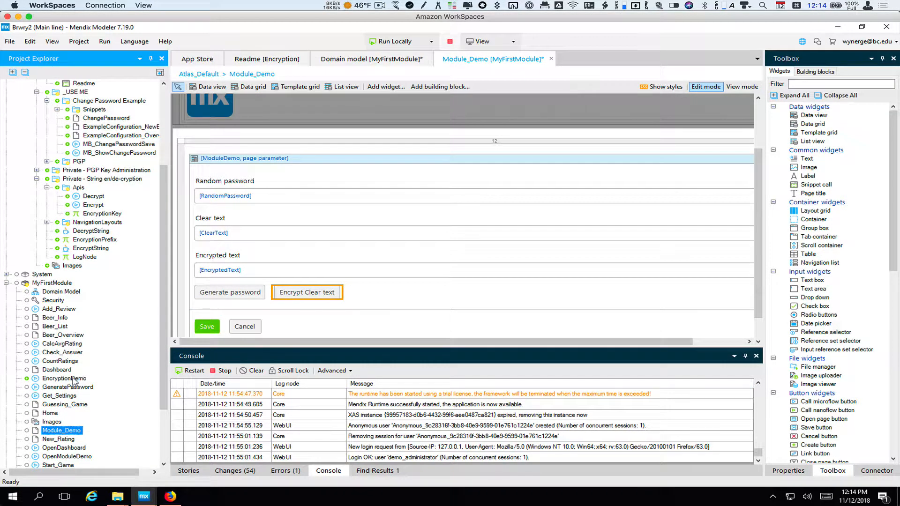
double_click(63, 379)
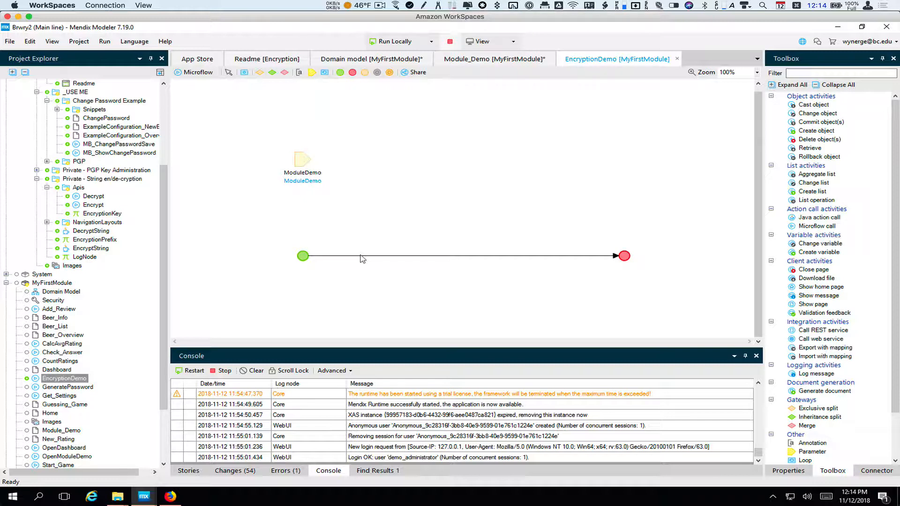
mouse_move(92, 252)
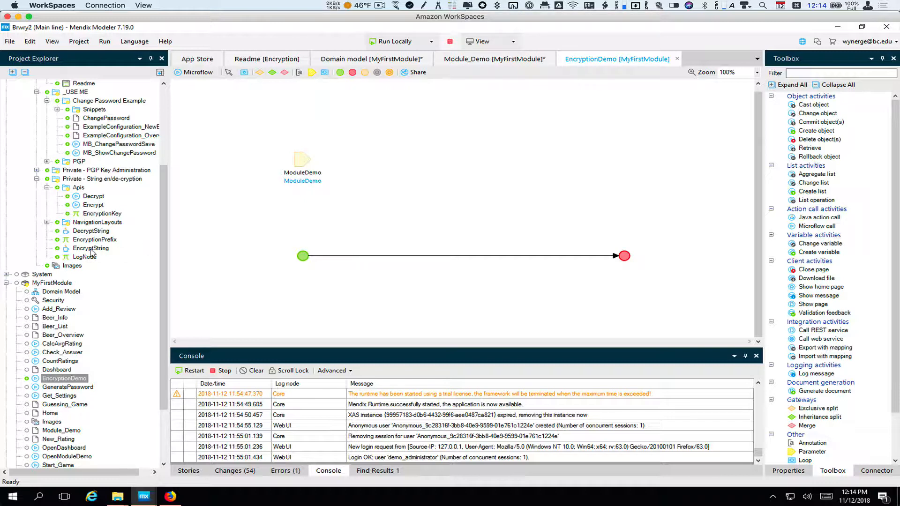
click(91, 248)
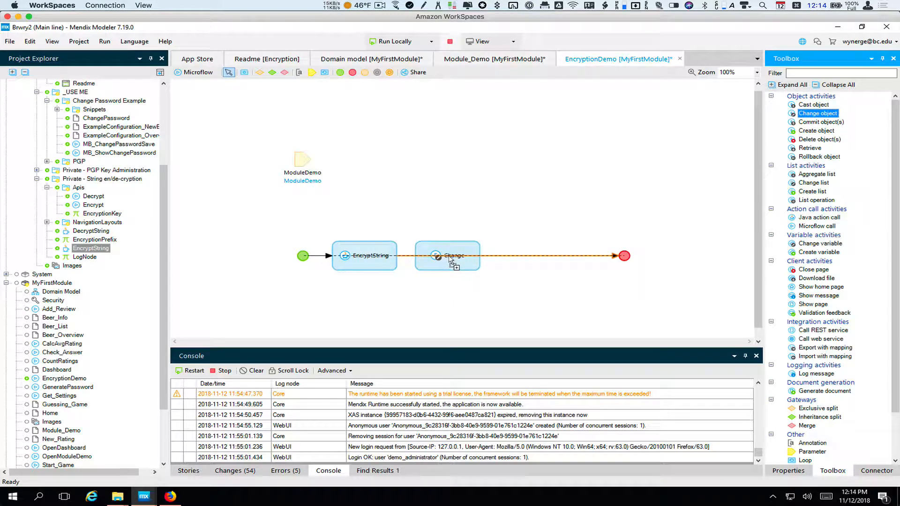
click(453, 255)
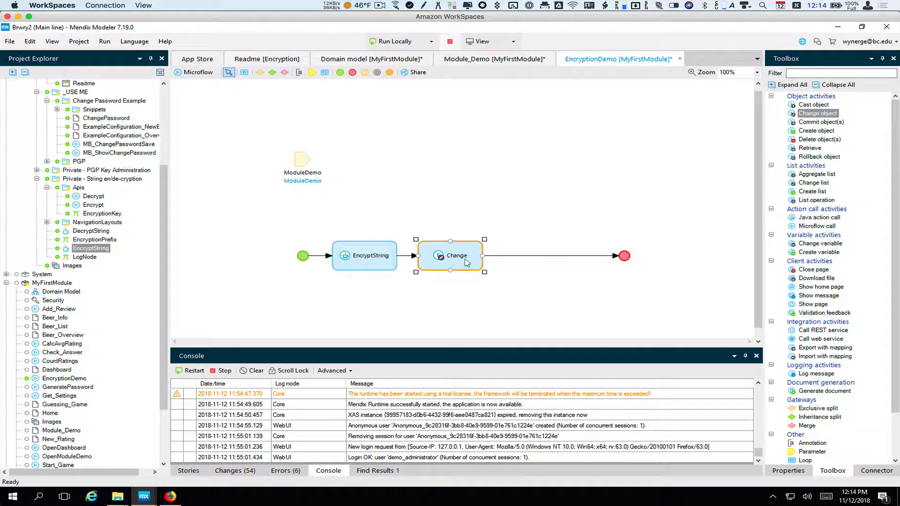
mouse_move(376, 252)
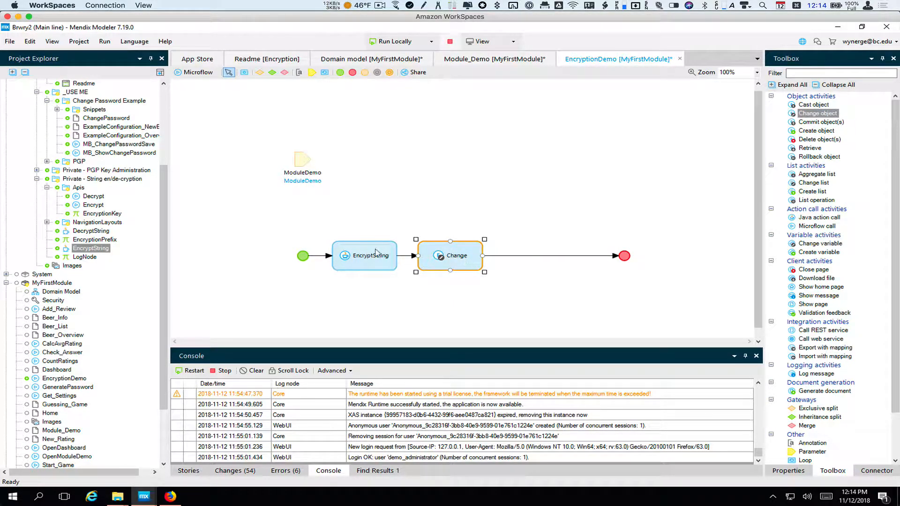
click(363, 255)
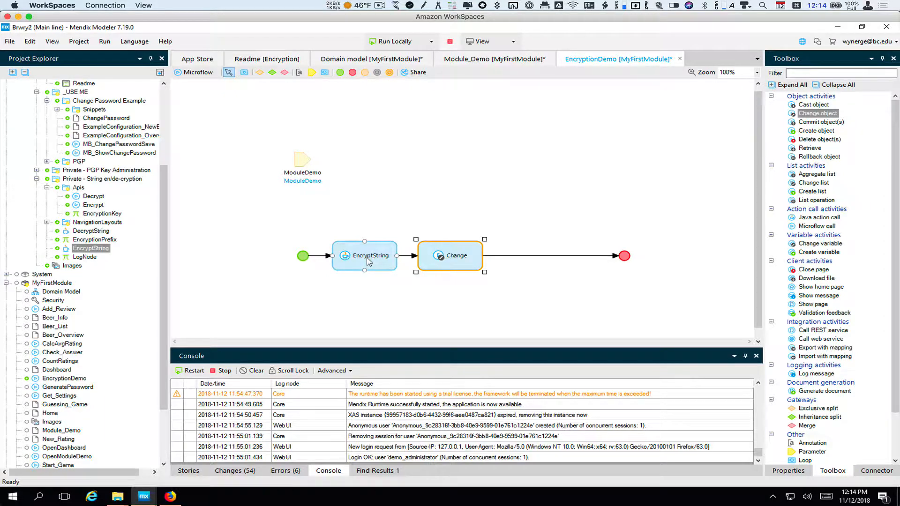
Set the EncryptString Value input to $ModuleDemo/ClearText
double_click(364, 256)
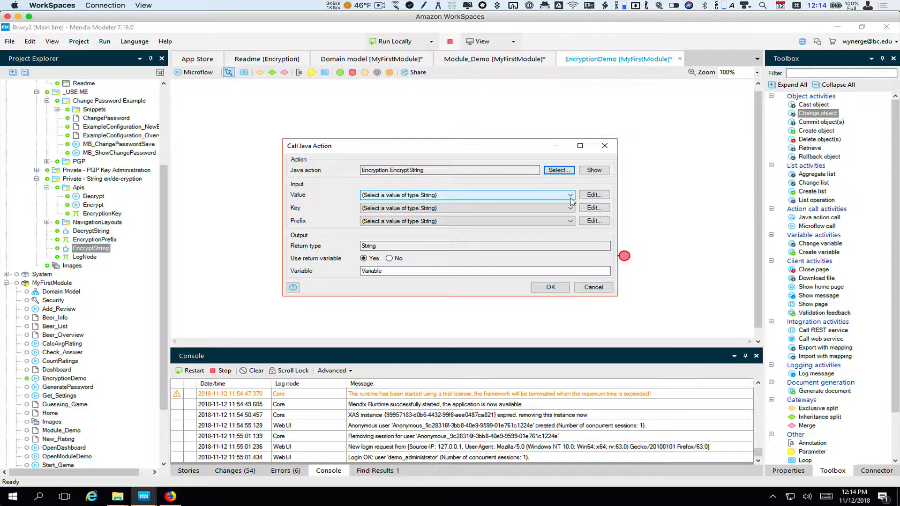
click(594, 195)
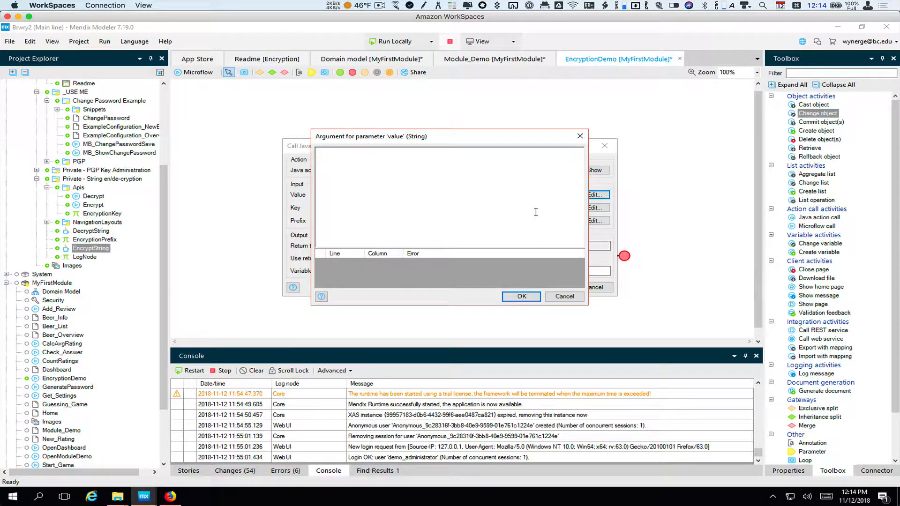
text($ModuleDemo)
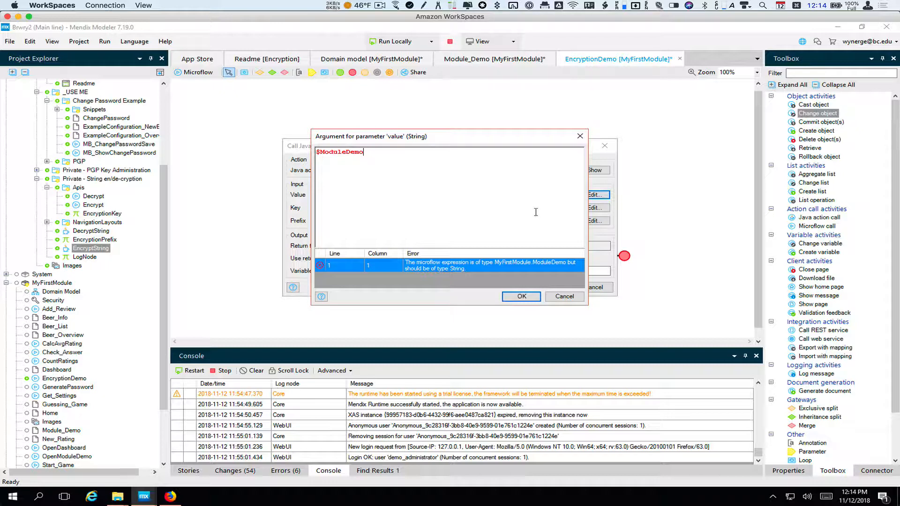
text(/)
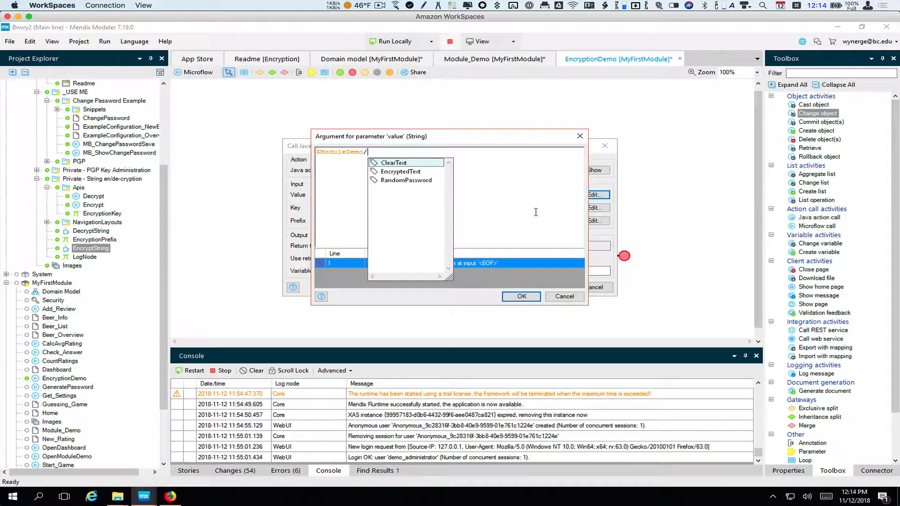
mouse_move(434, 169)
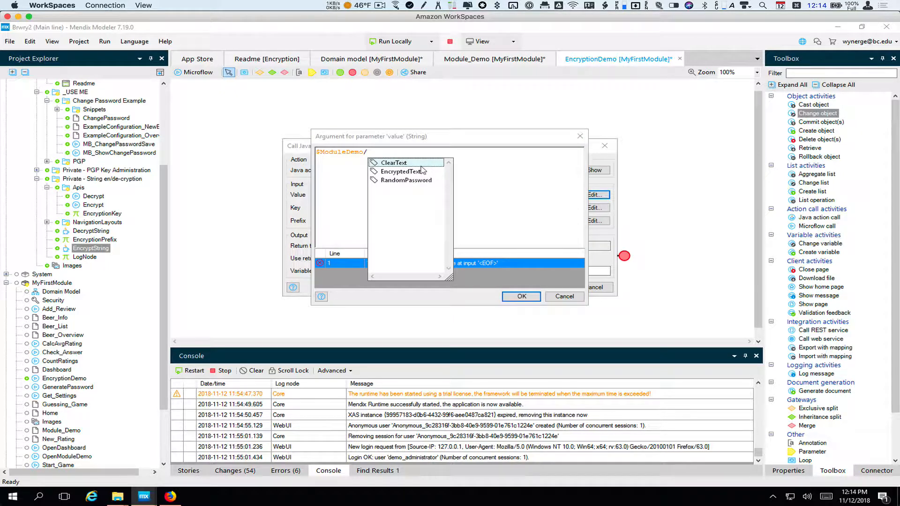
click(393, 163)
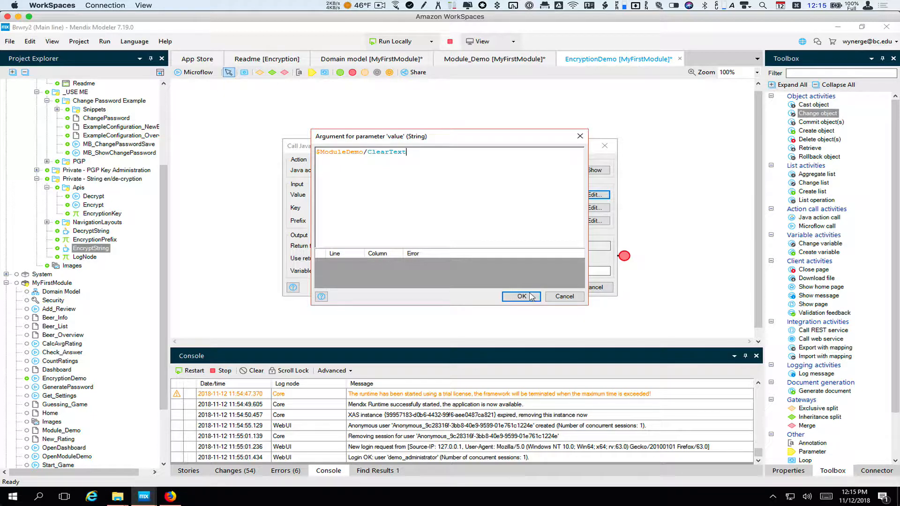
click(521, 296)
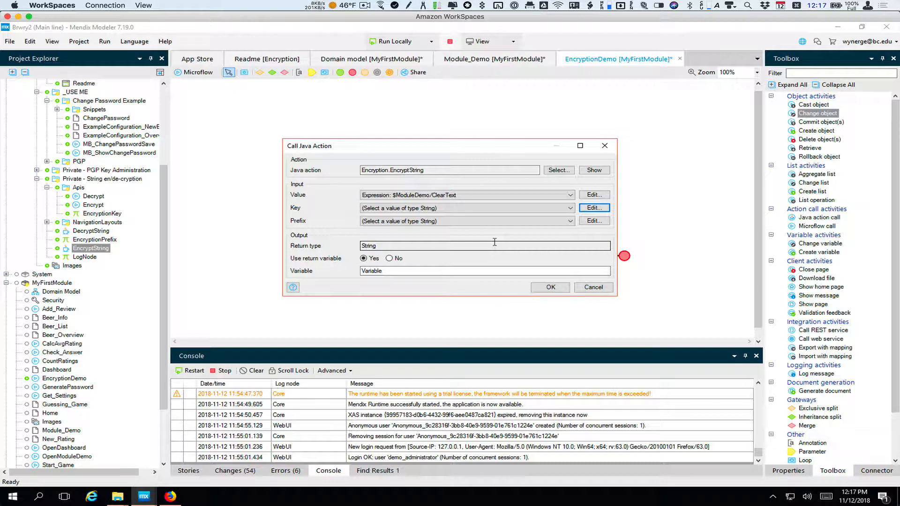
mouse_move(489, 208)
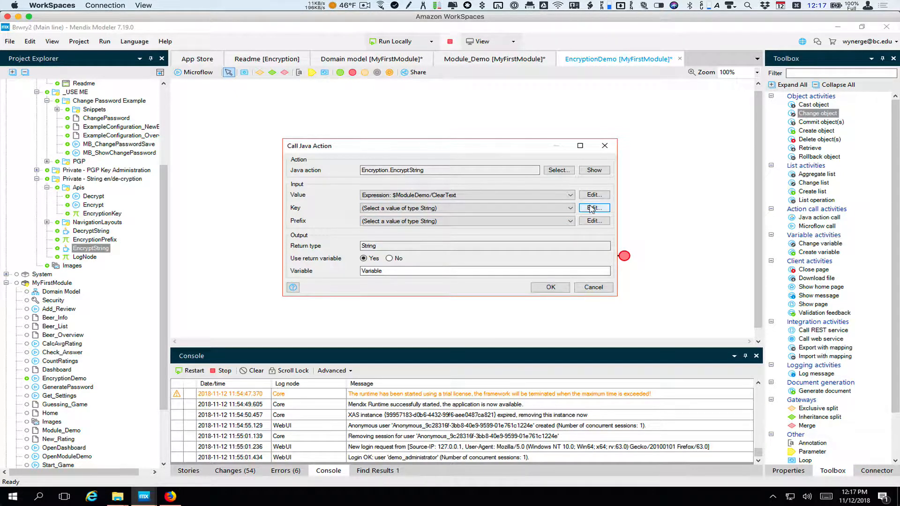
click(593, 207)
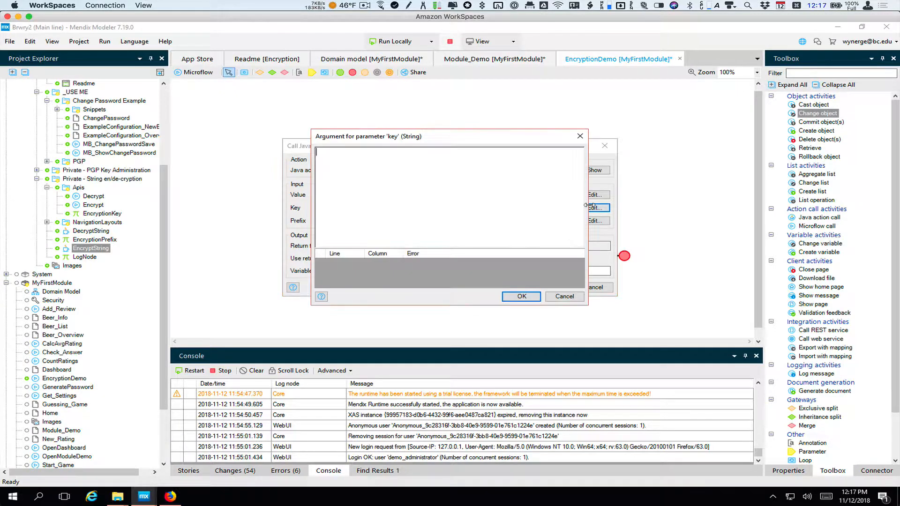
mouse_move(576, 213)
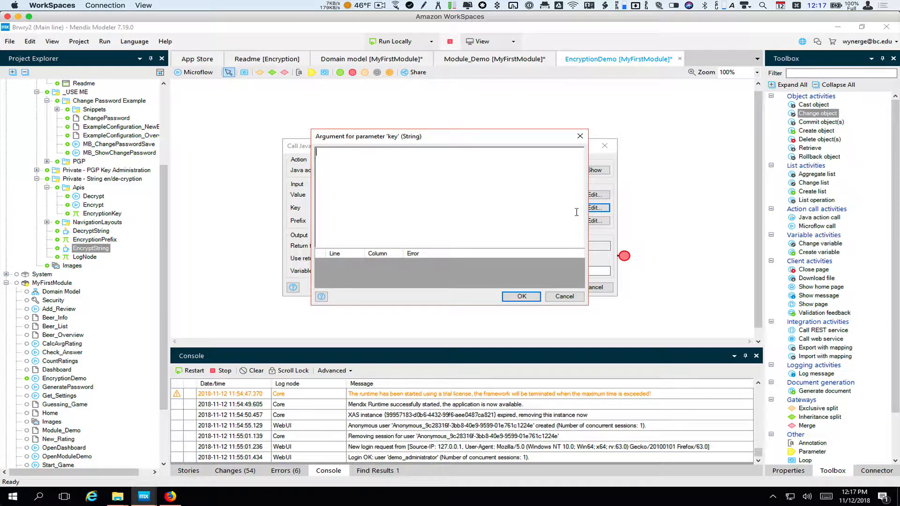
text(@Encryption.EncryptionKey)
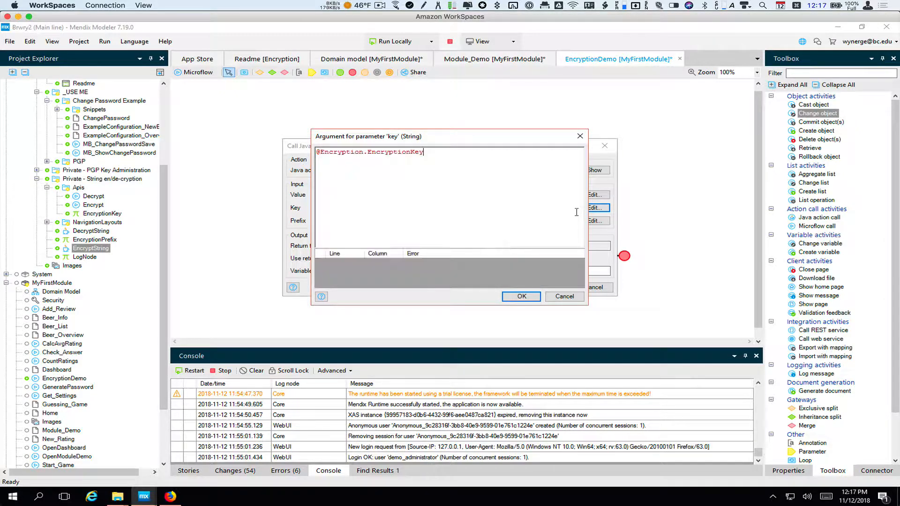
mouse_move(521, 297)
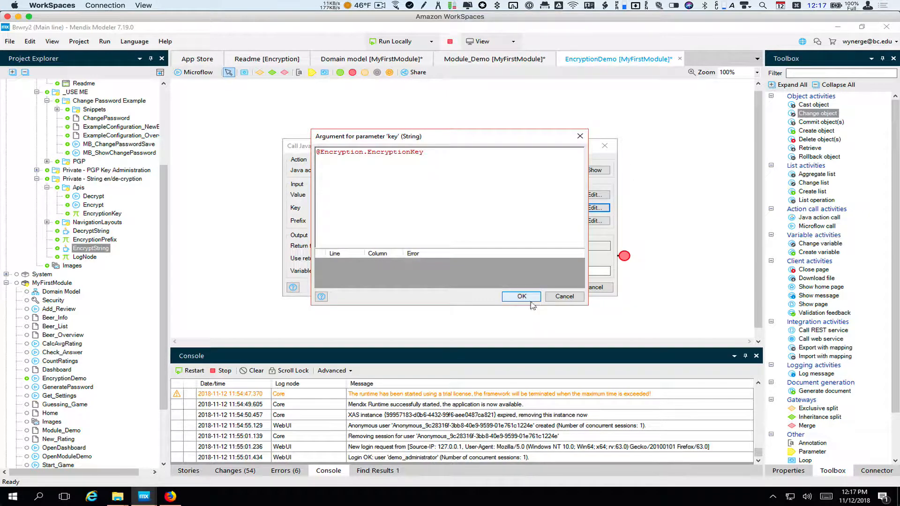
click(521, 297)
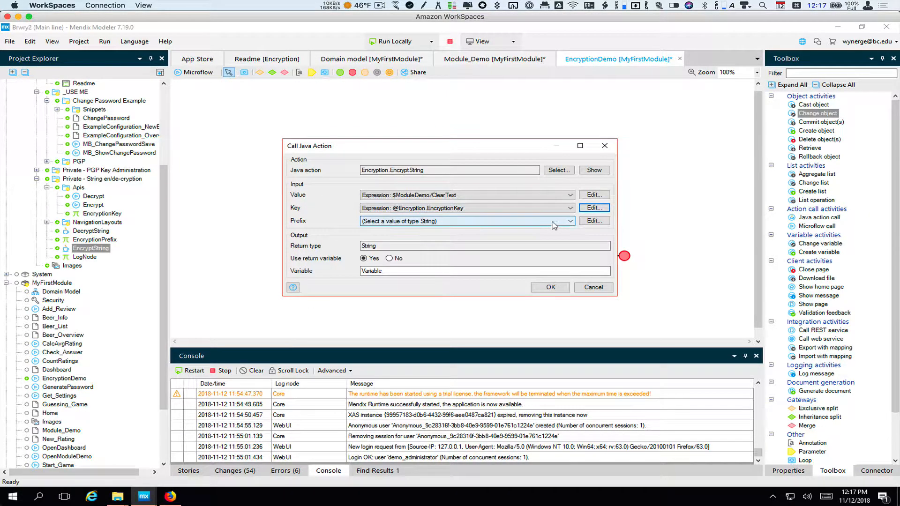
click(594, 221)
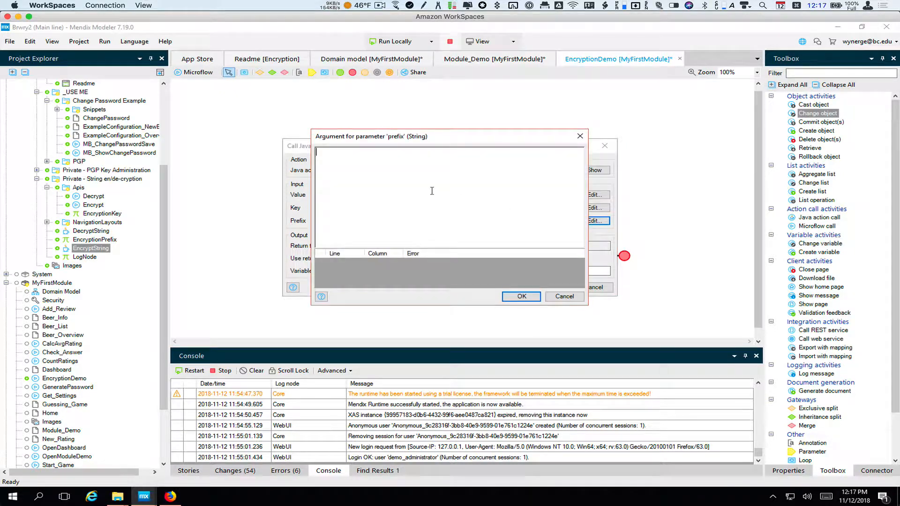
text(@)
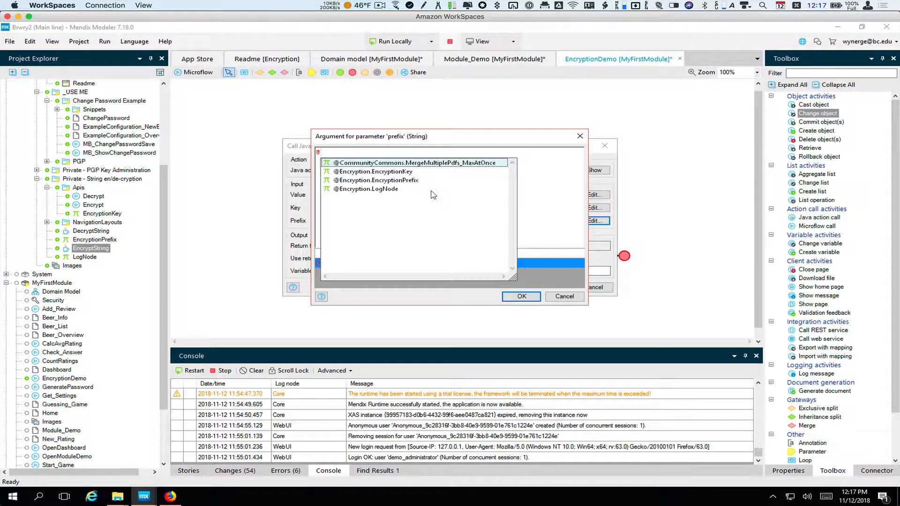
click(377, 180)
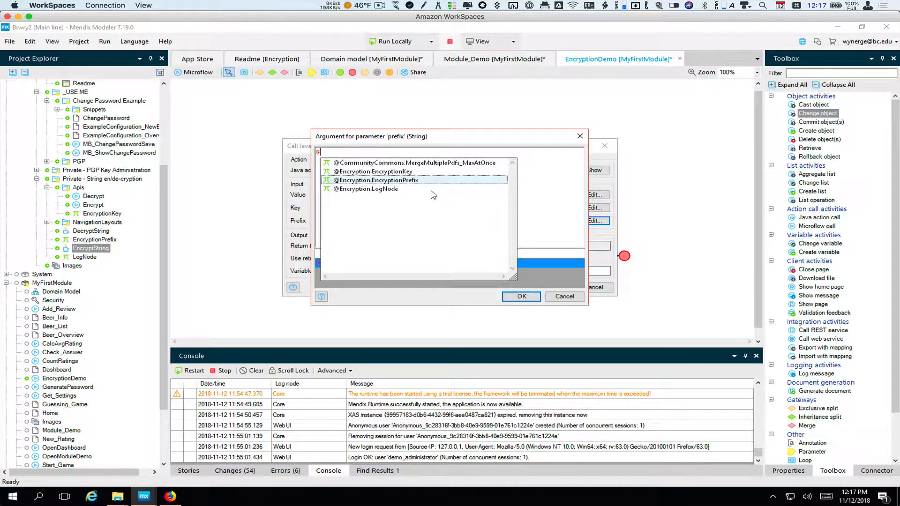
click(377, 180)
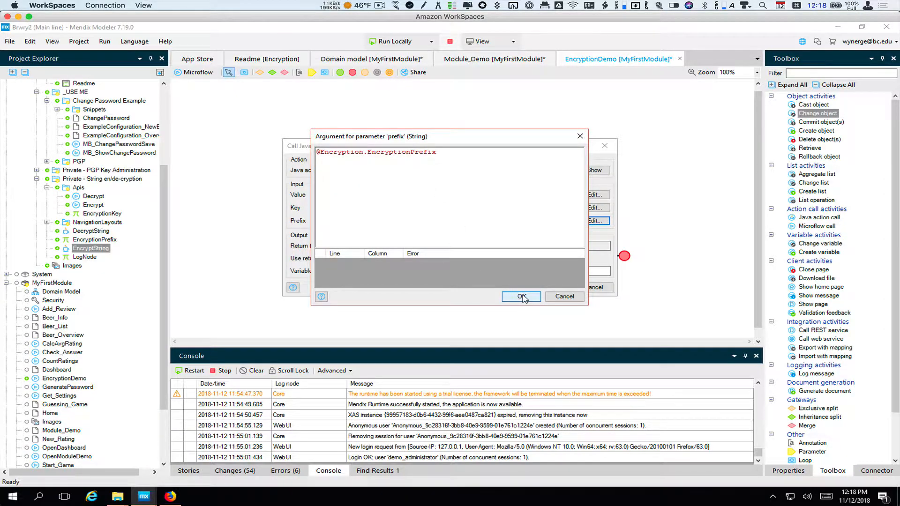
click(519, 296)
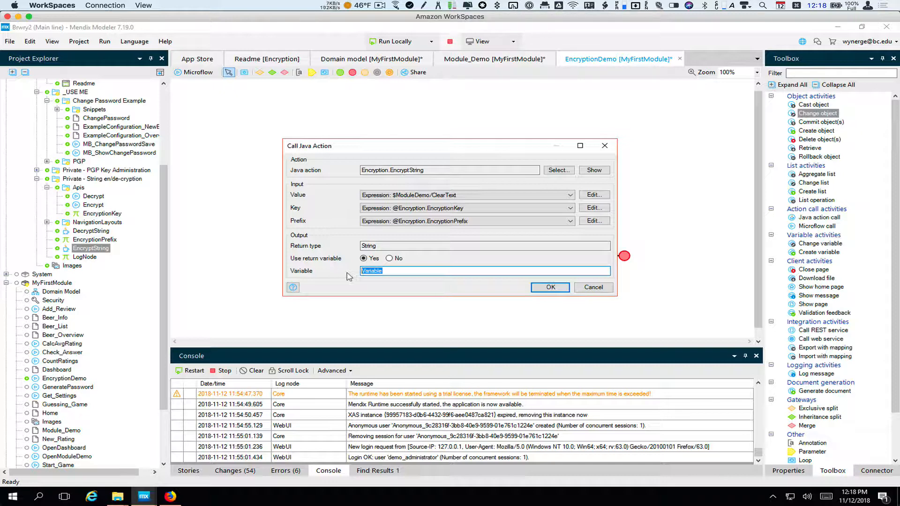
Name the call's output variable EncryptedText
text(Ec)
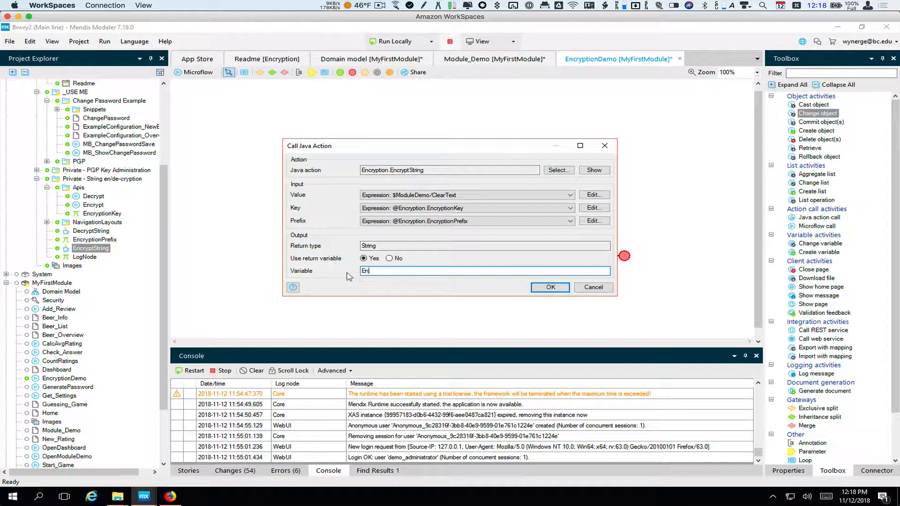
text(cryptedT)
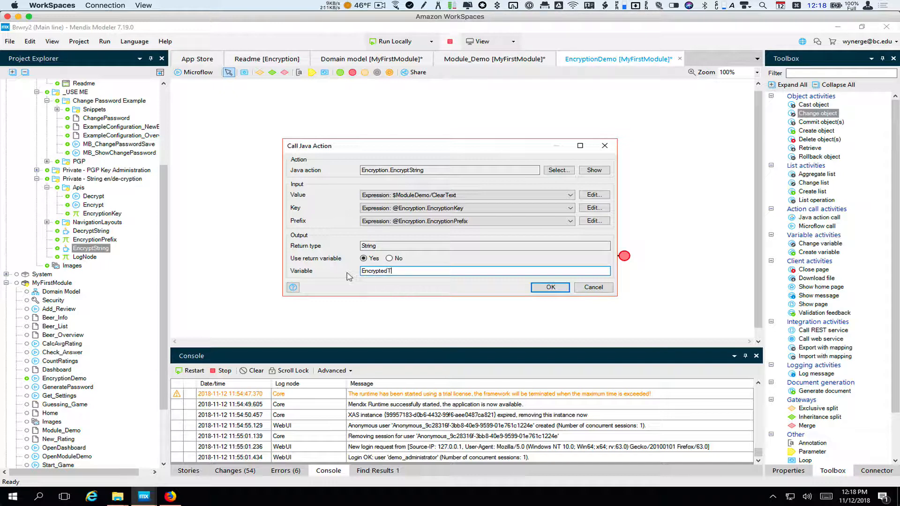
text(ext)
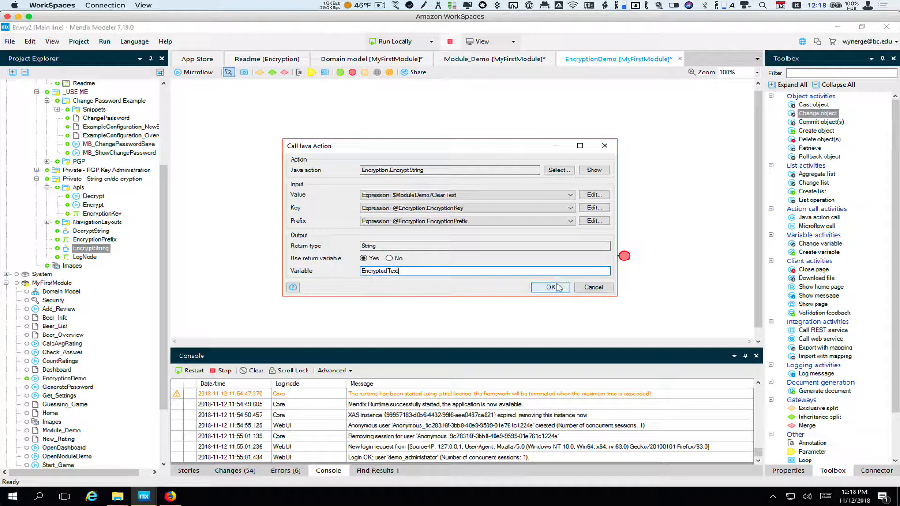
Apply the EncryptString settings and make Change object refresh ModuleDemo in the client
click(549, 287)
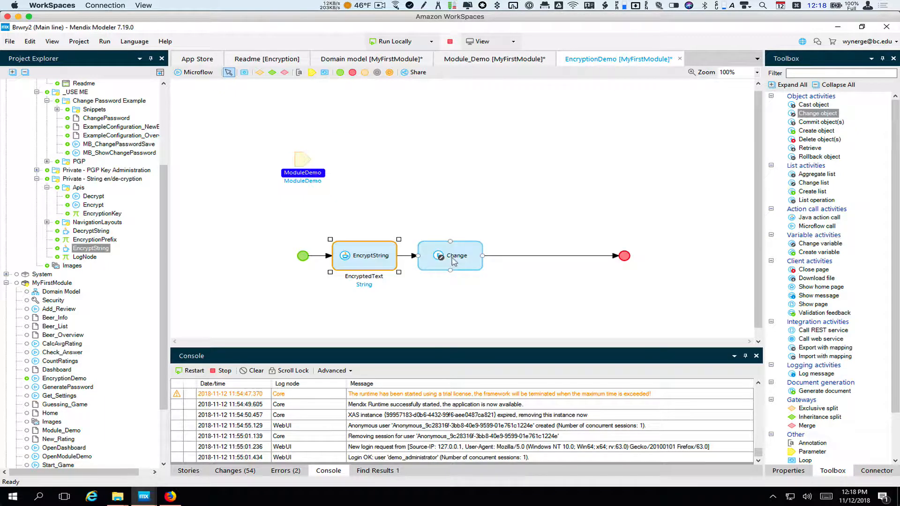
double_click(450, 256)
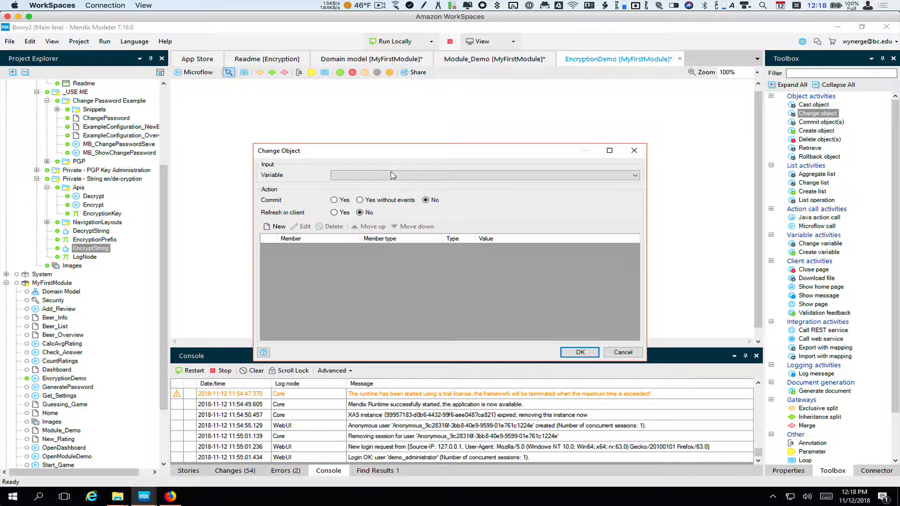
click(634, 175)
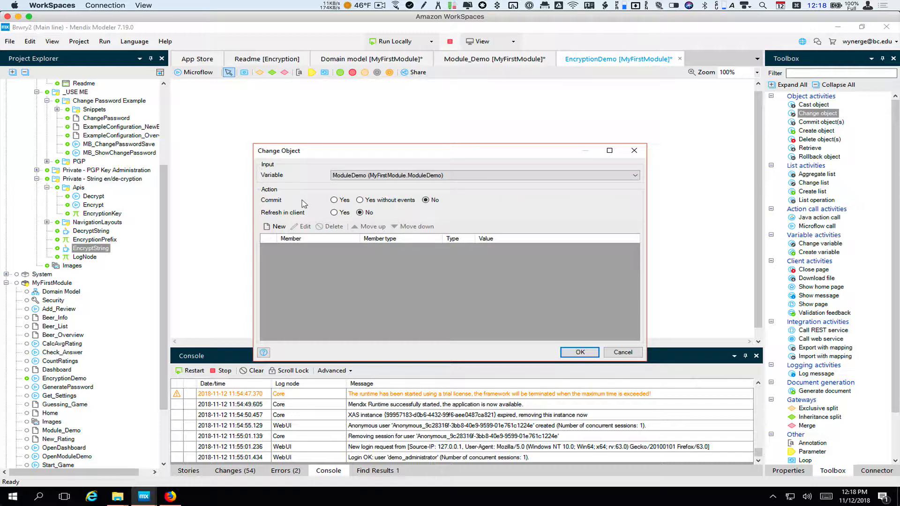
click(334, 213)
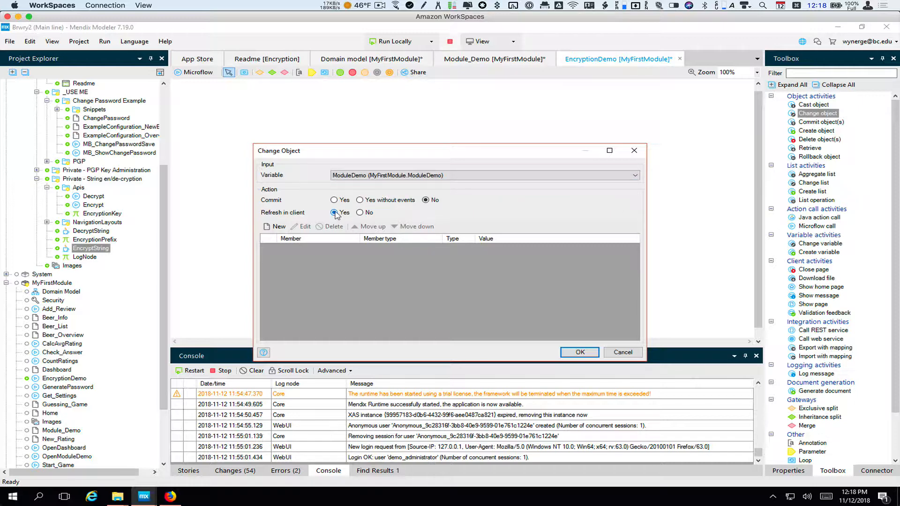
Add a member change setting EncryptedText to $EncryptedText
click(279, 226)
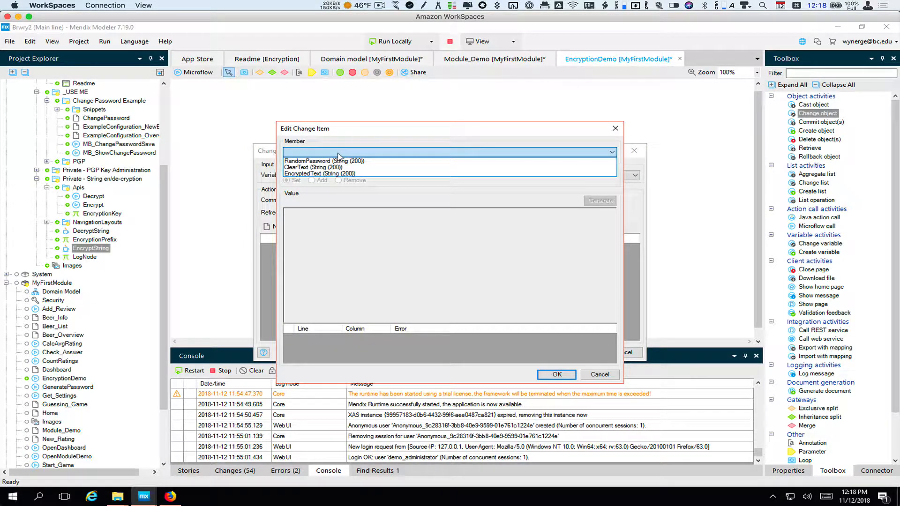
click(323, 174)
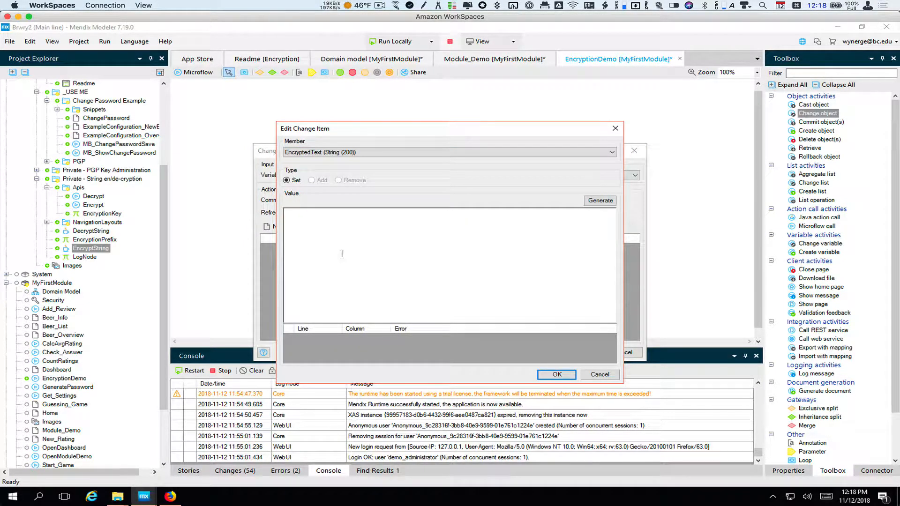
text($)
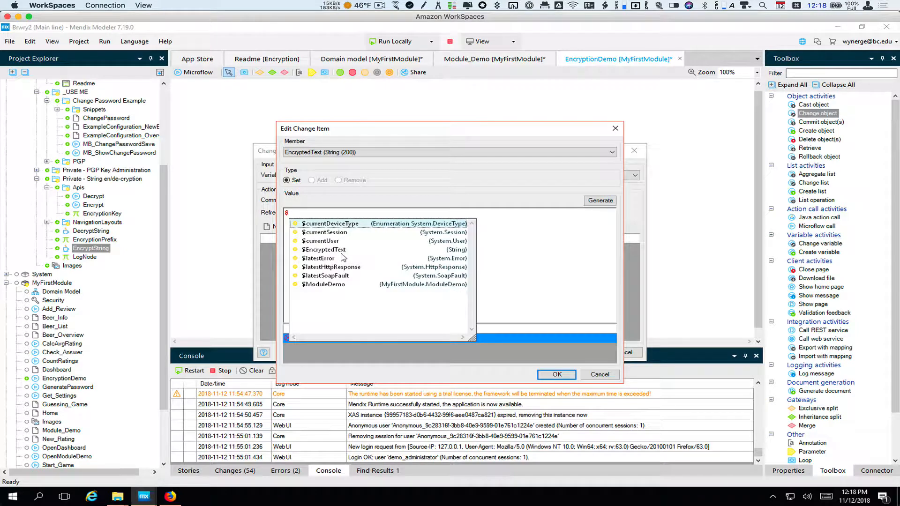
text(E)
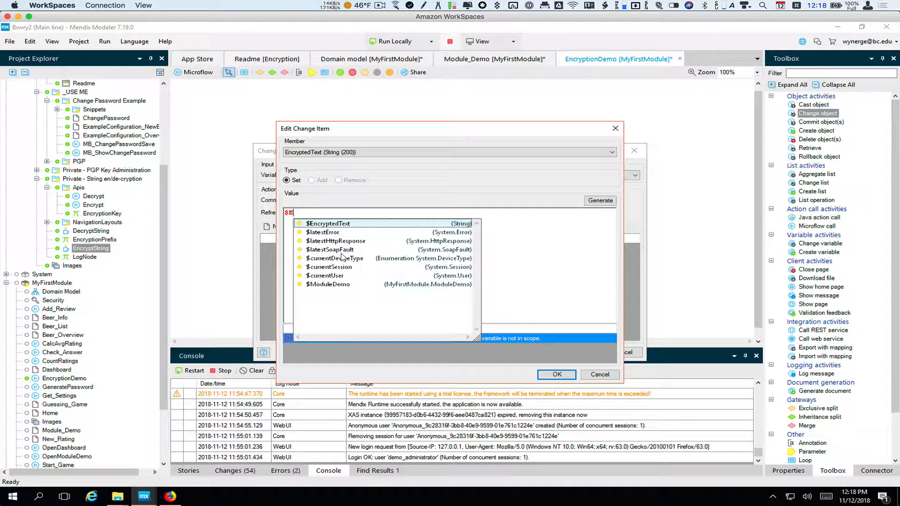
click(328, 223)
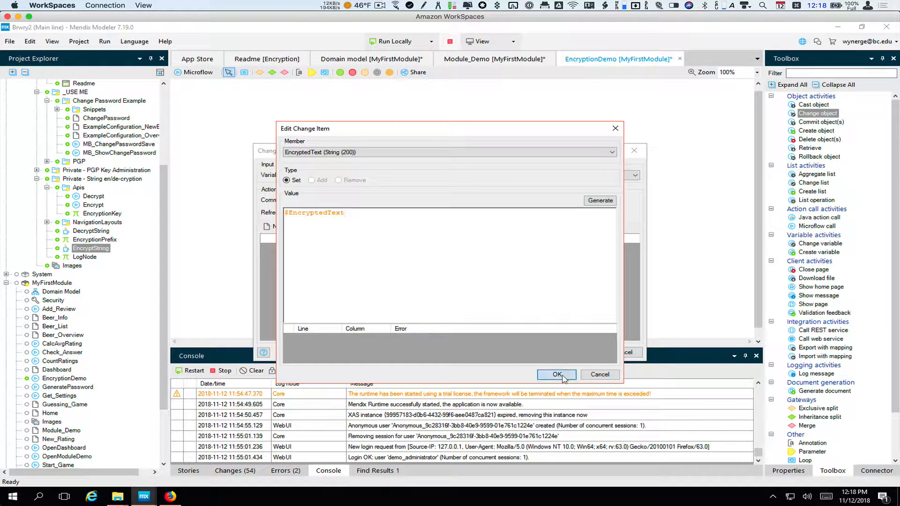
click(555, 374)
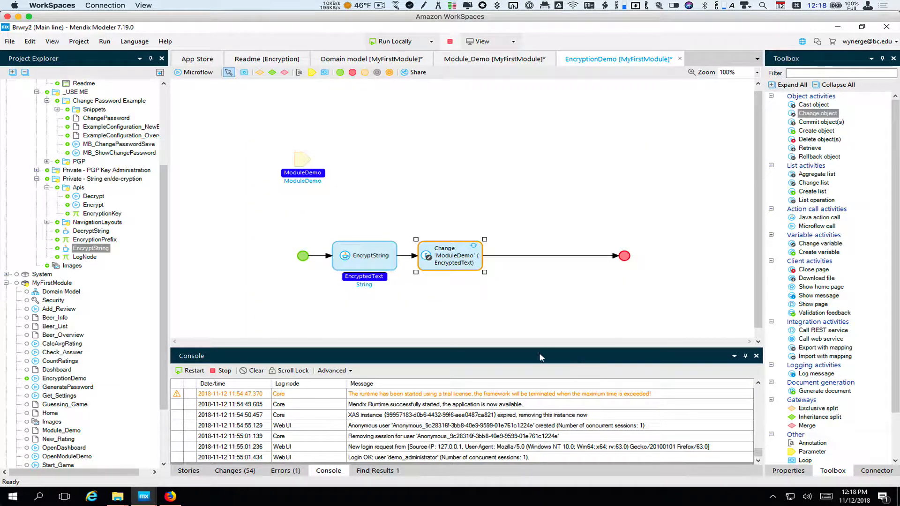
Grant the Admin and Brewer roles microflow access to EncryptionDemo
click(281, 471)
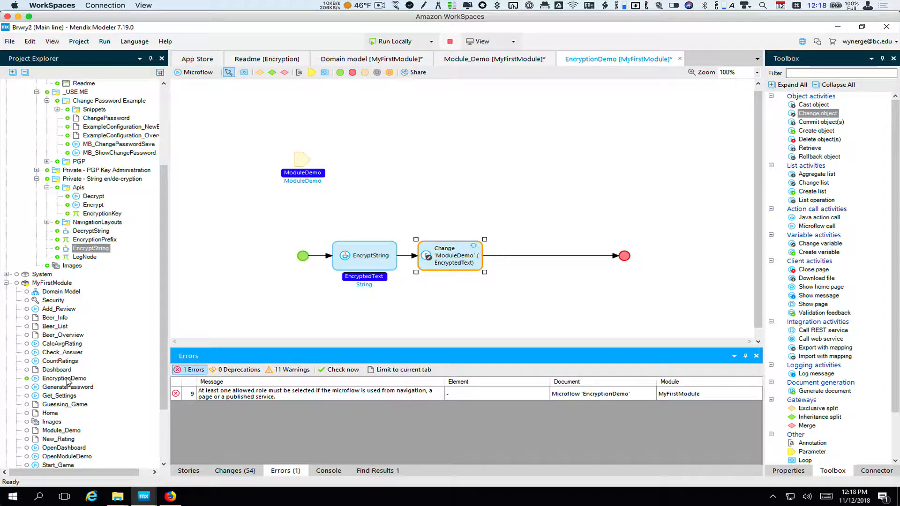
click(64, 378)
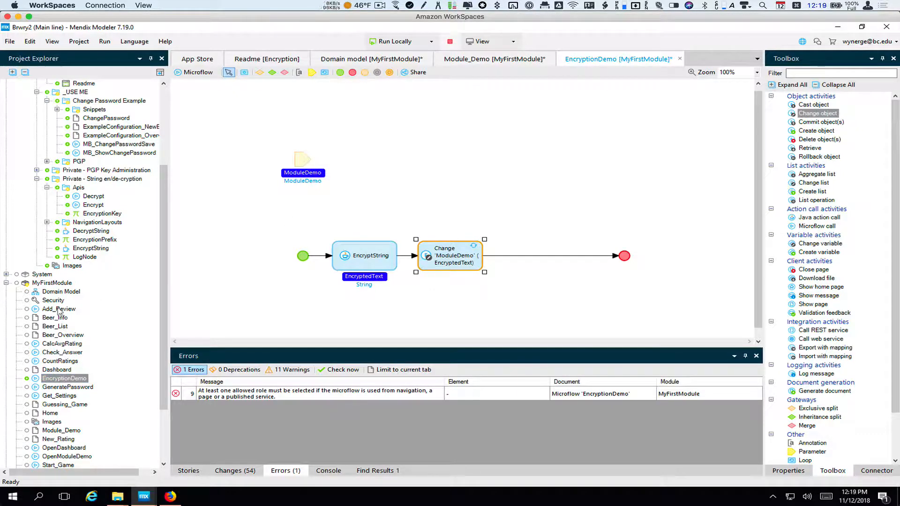
double_click(54, 300)
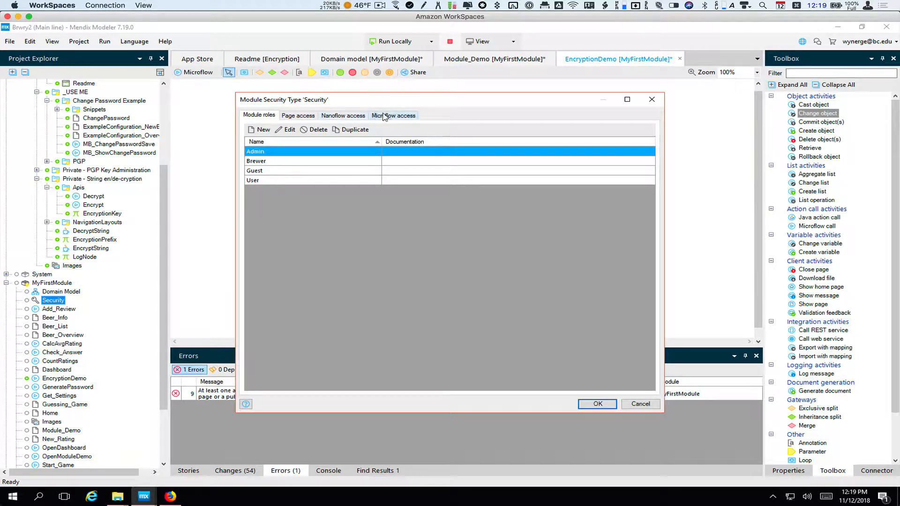
click(393, 116)
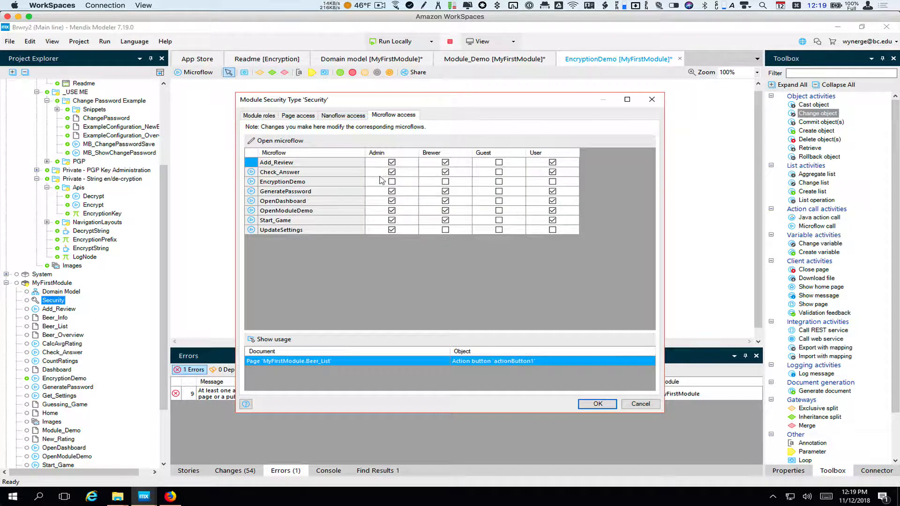
click(445, 182)
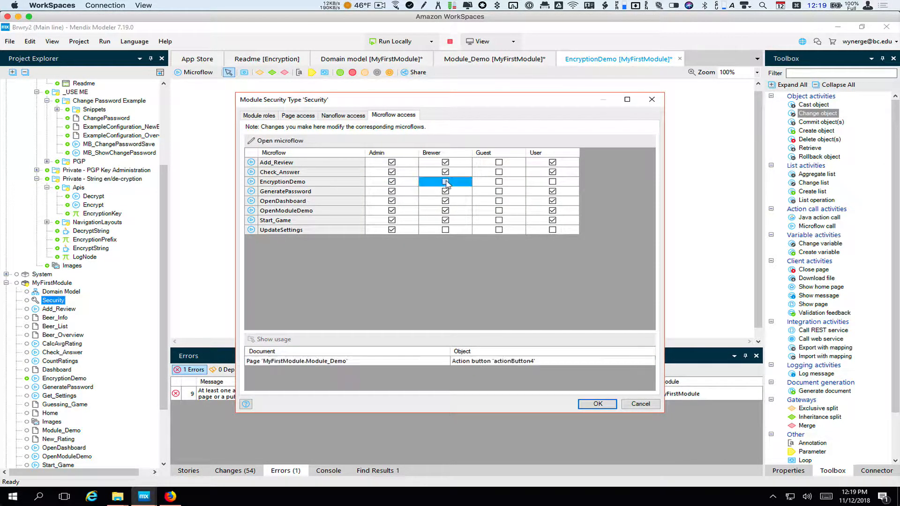
click(445, 182)
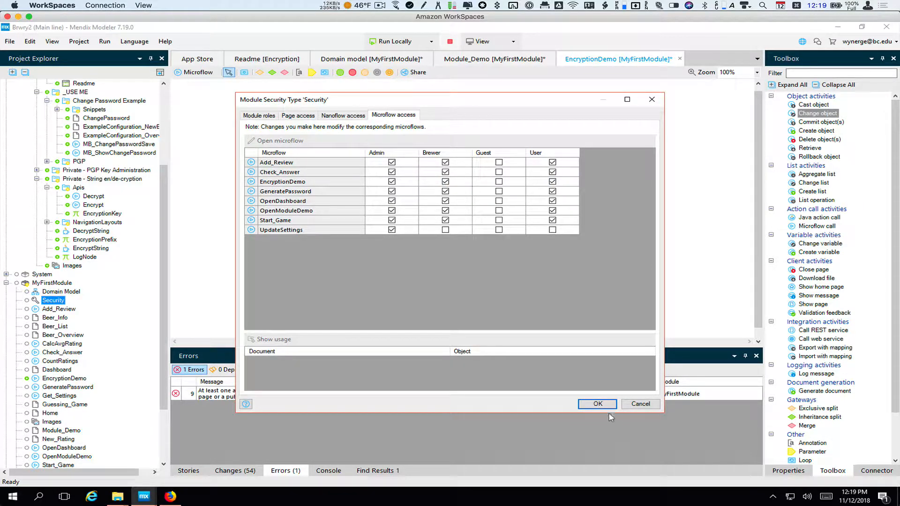
click(597, 404)
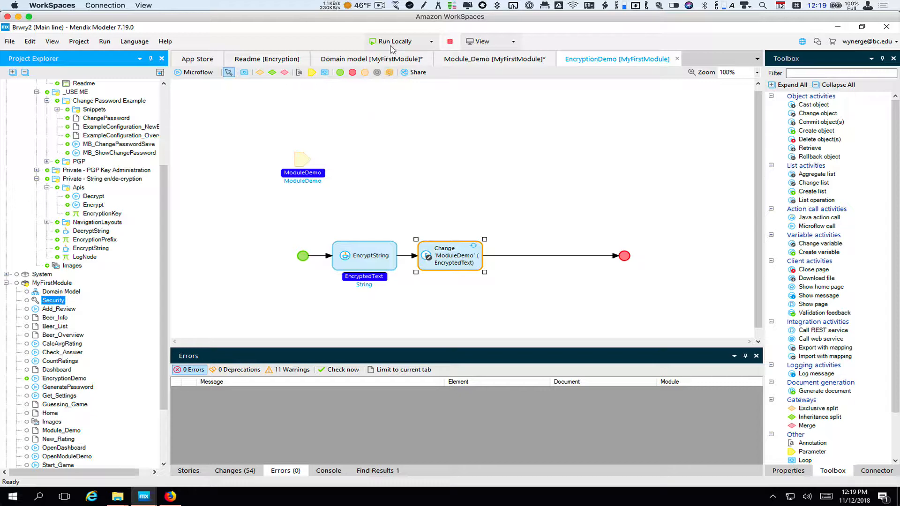
Run the app locally, synchronizing the database with the model changes
click(394, 41)
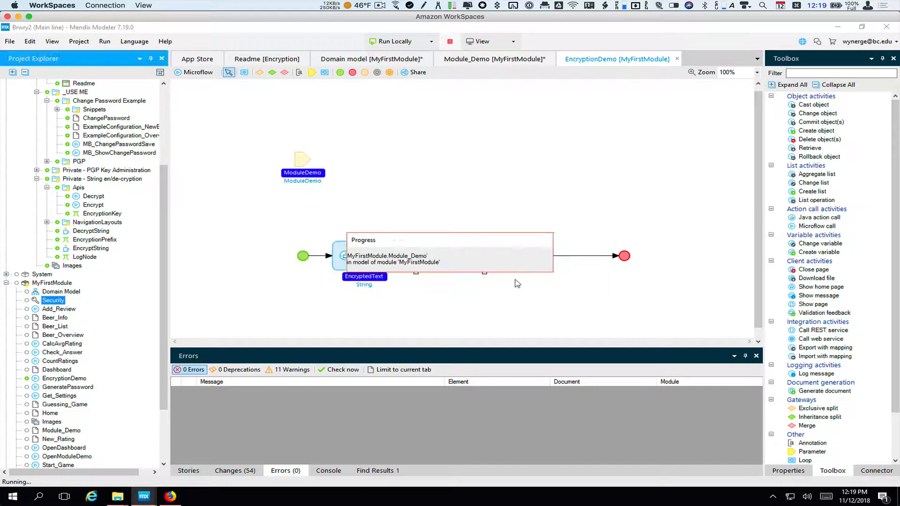
click(395, 41)
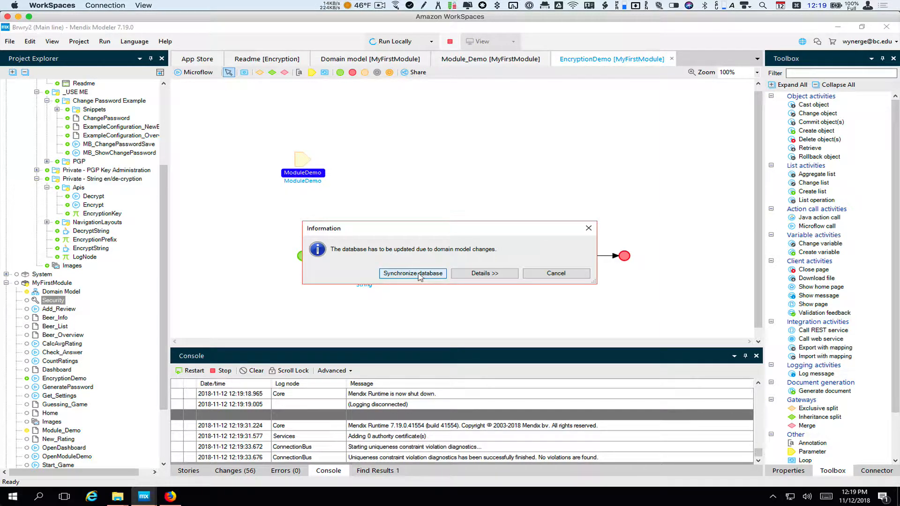
click(412, 273)
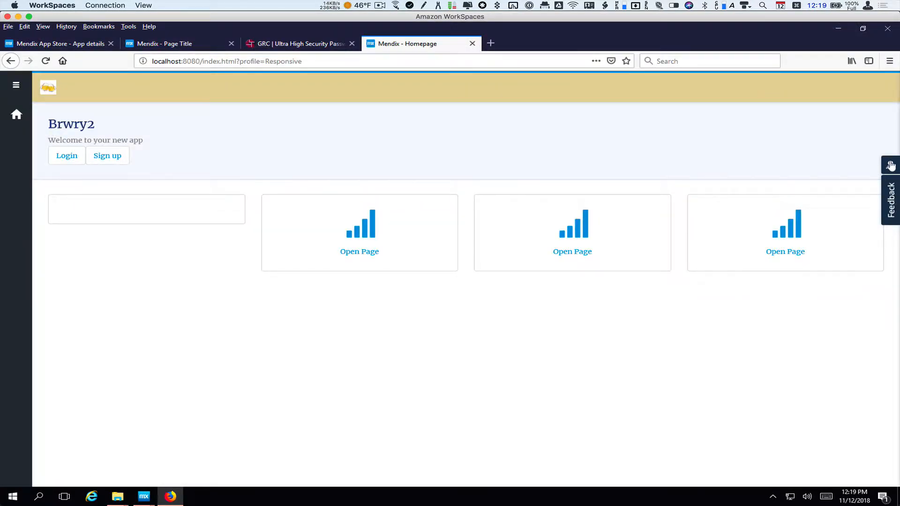
Sign in as demo_administrator and open the Module_Demo encryption page
click(891, 166)
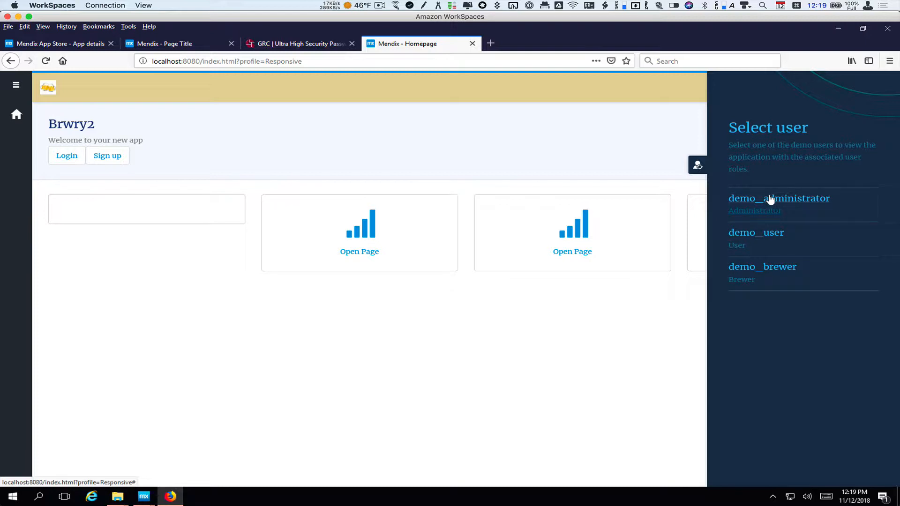
click(779, 198)
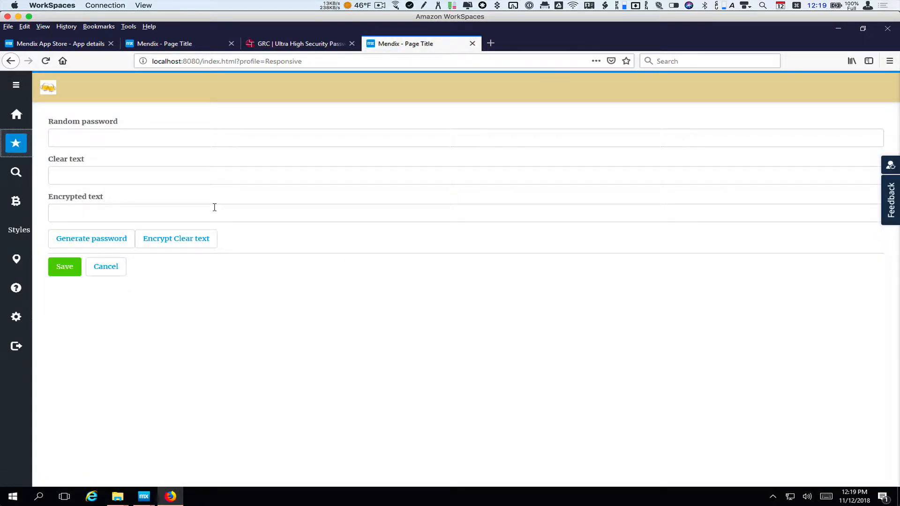
click(92, 238)
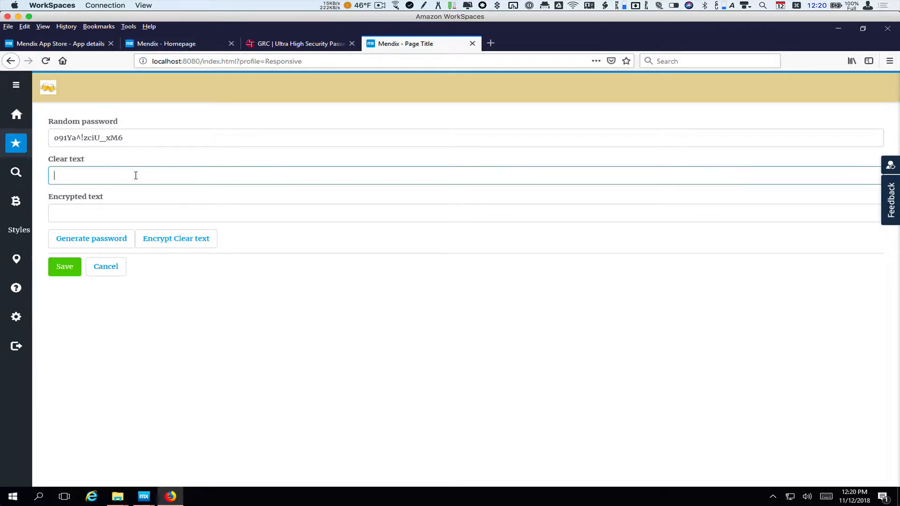
Encrypt the clear text 'hello', then re-encrypt the edited text 'hi'
text(hello)
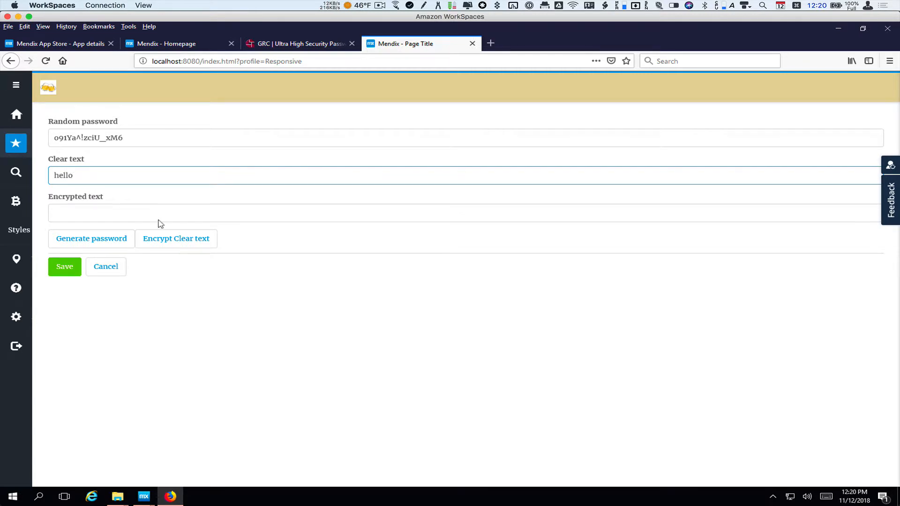
click(176, 238)
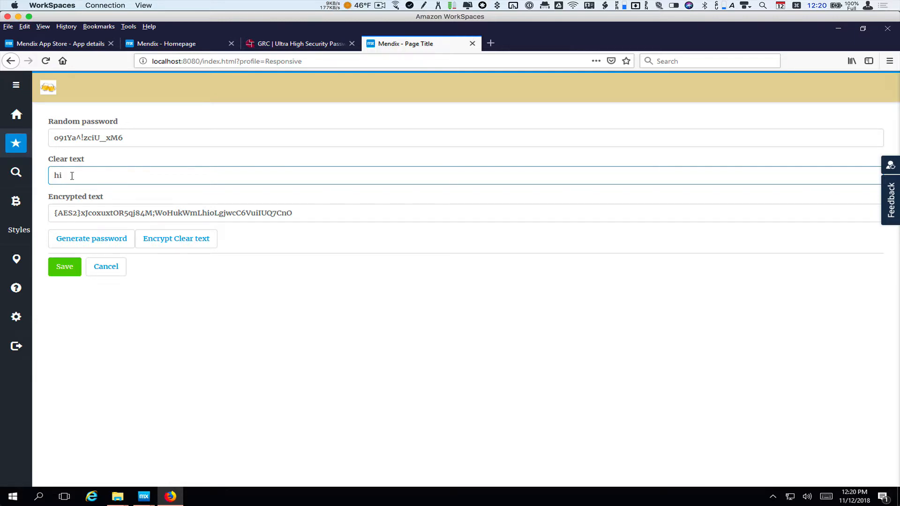
mouse_move(176, 238)
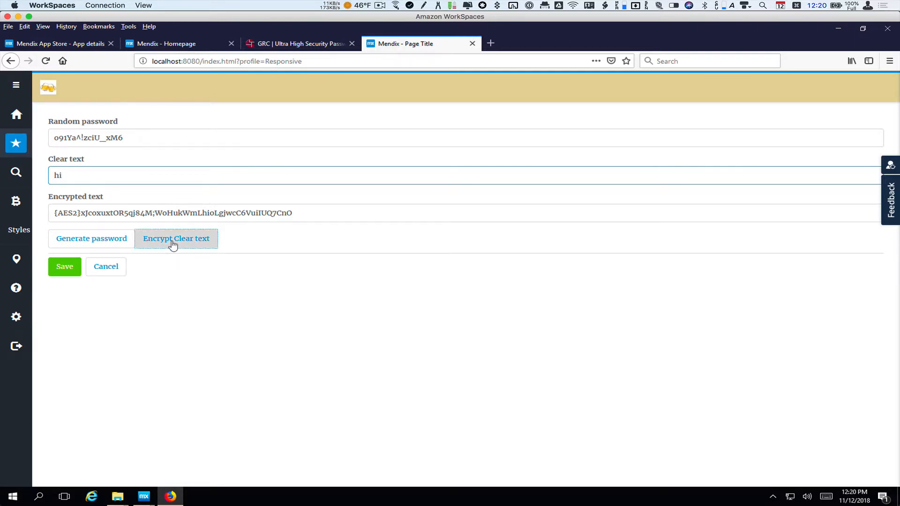
click(176, 238)
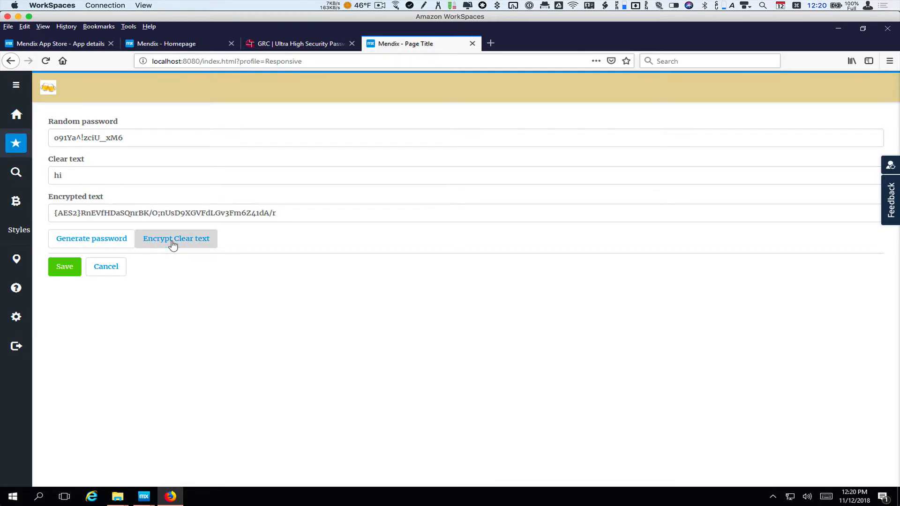
mouse_move(161, 212)
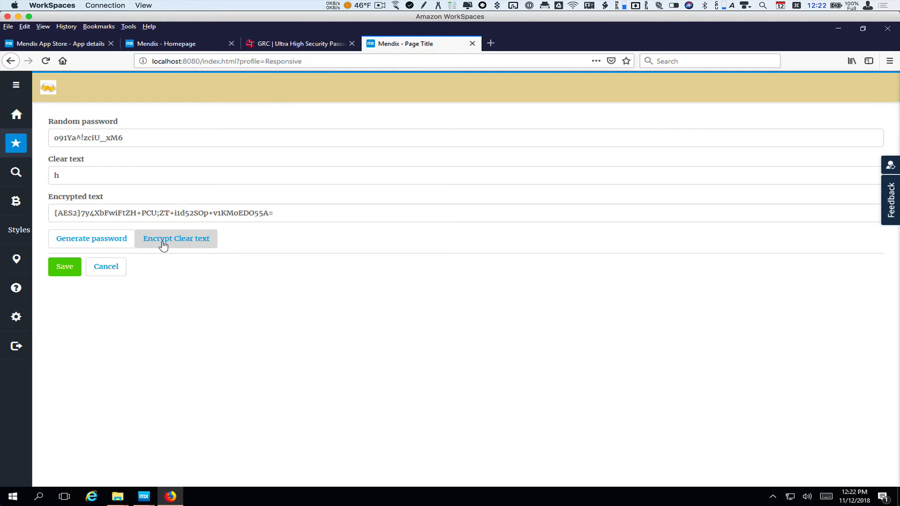
mouse_move(177, 284)
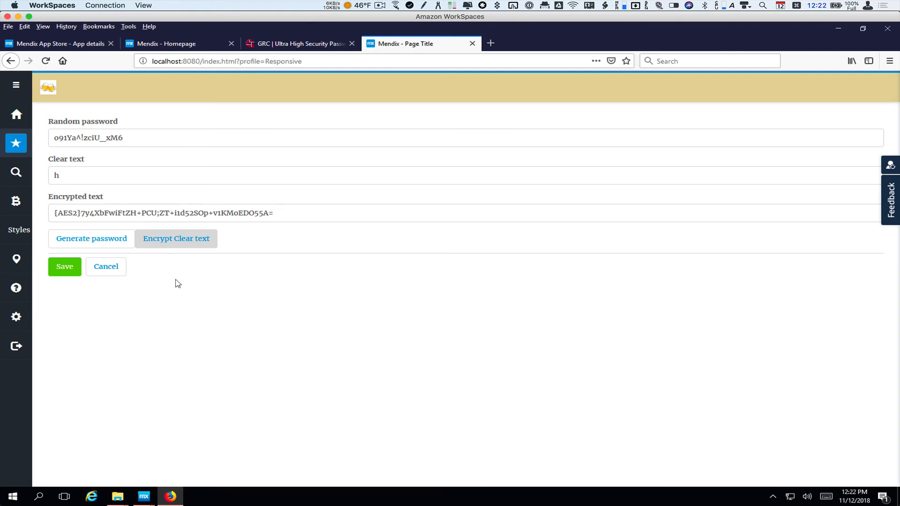
mouse_move(416, 327)
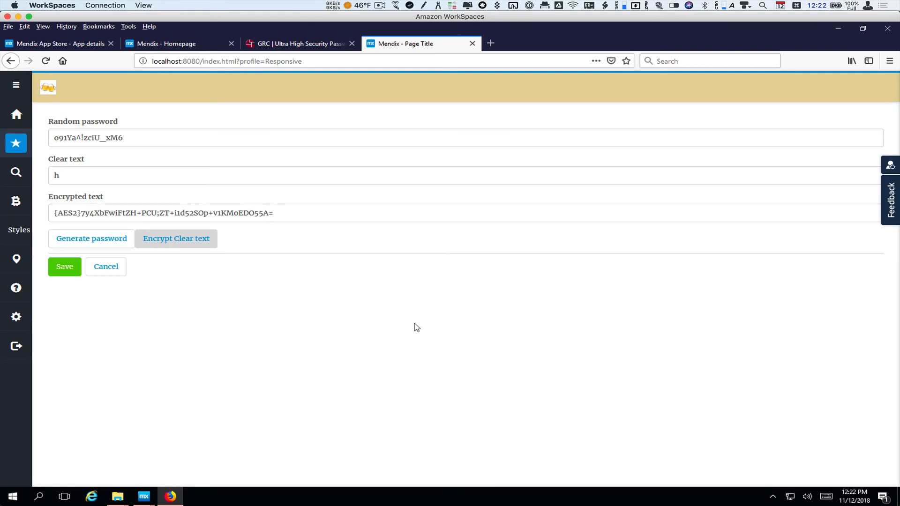